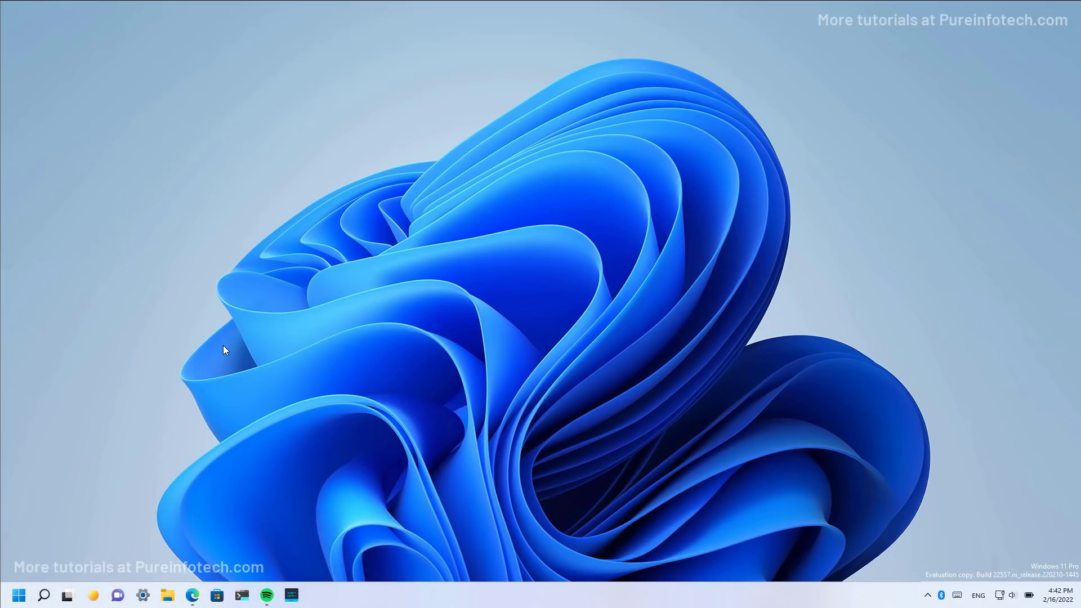
# Step: Move Solitaire, Spotify, Hulu and PicsArt out of the Start menu folder onto the Pinned grid
pyautogui.click(18, 594)
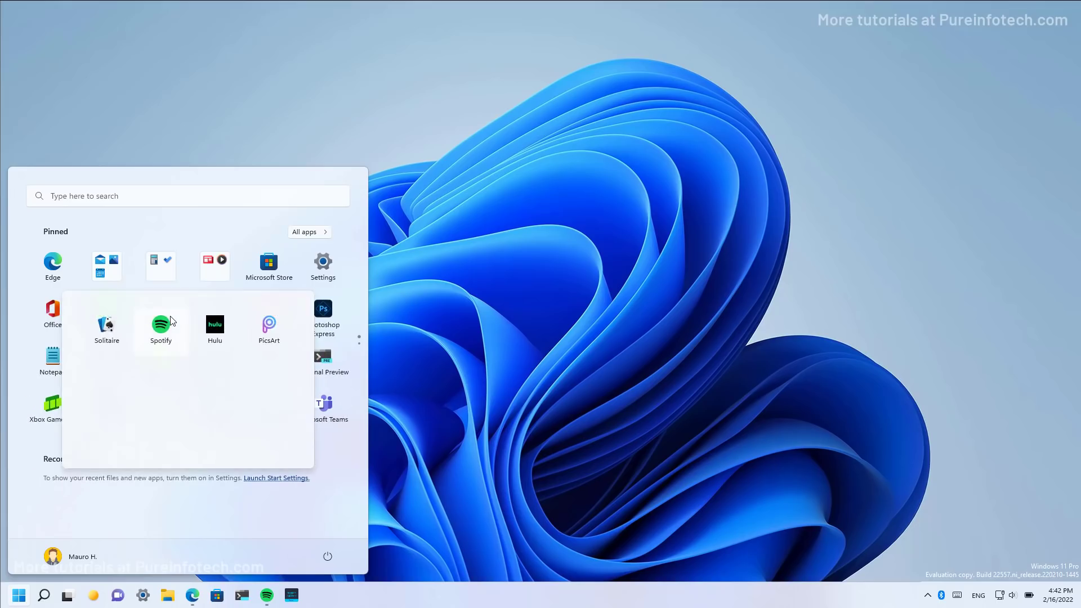
pyautogui.moveTo(135, 376)
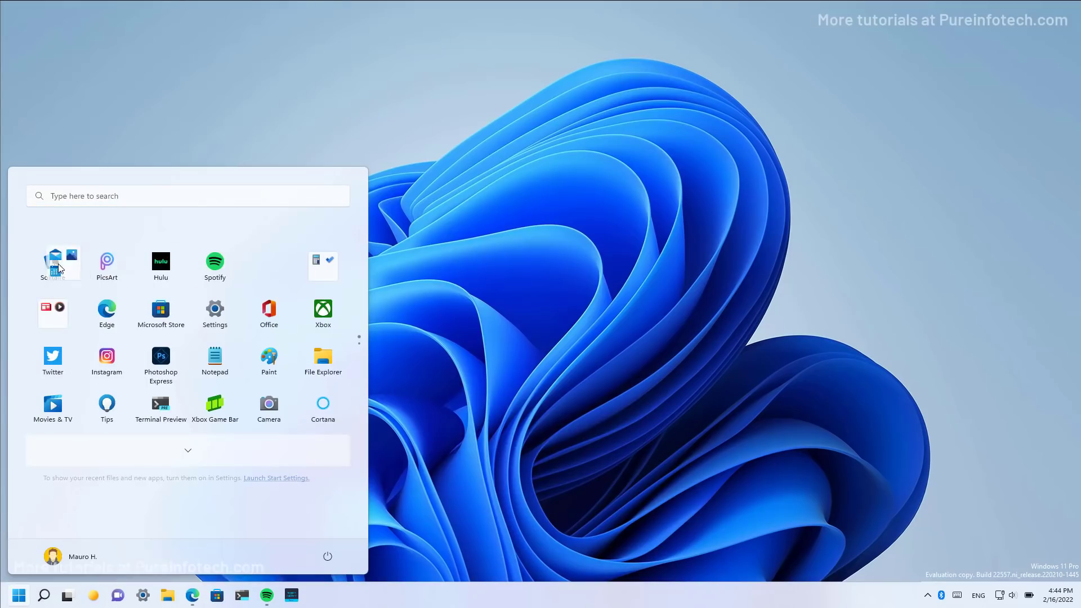
pyautogui.click(188, 451)
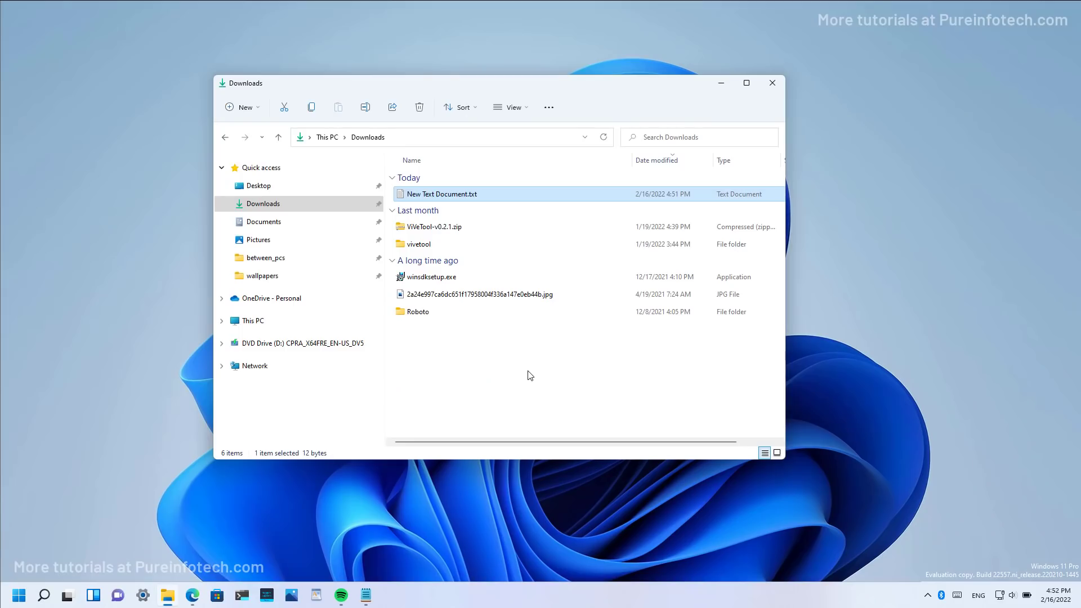
pyautogui.moveTo(528, 383)
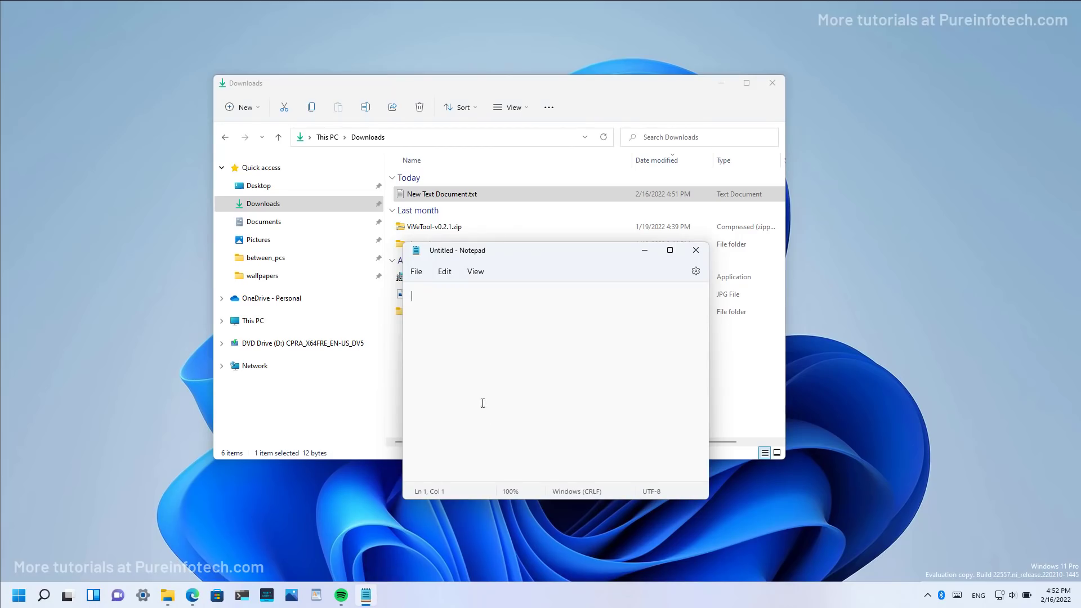
# Step: Type 'windows 11' in the Notepad file, then minimize Notepad and the Downloads window
pyautogui.write('windows  11')
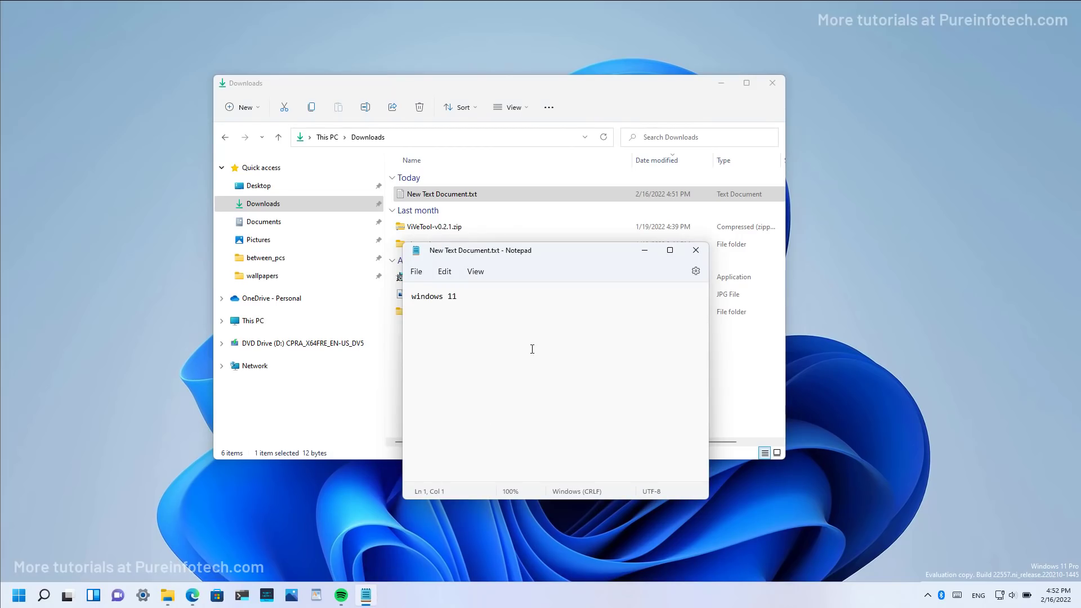
pyautogui.click(695, 250)
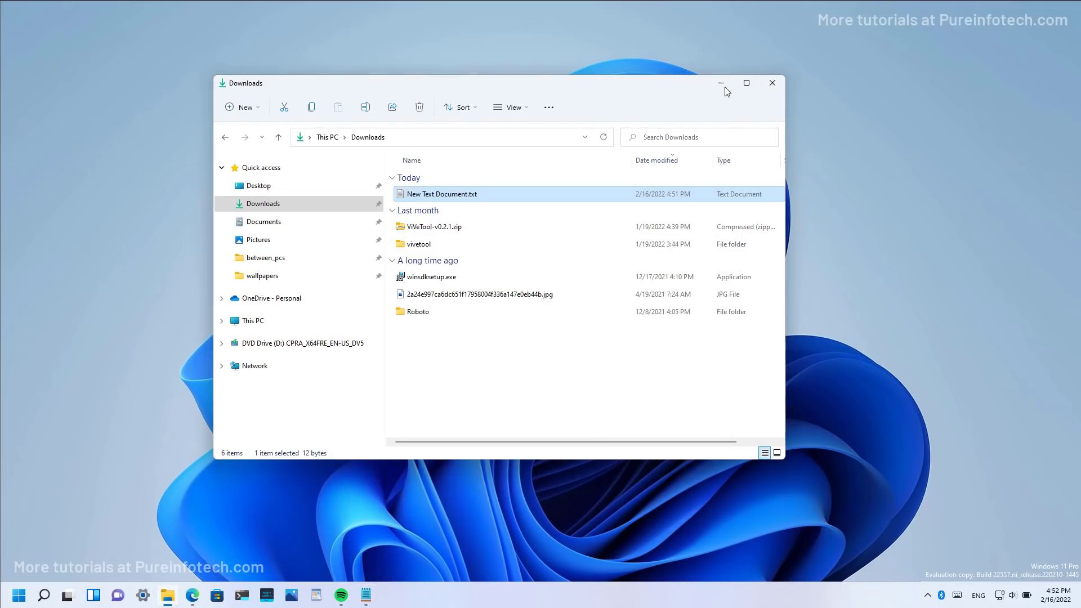
pyautogui.click(16, 594)
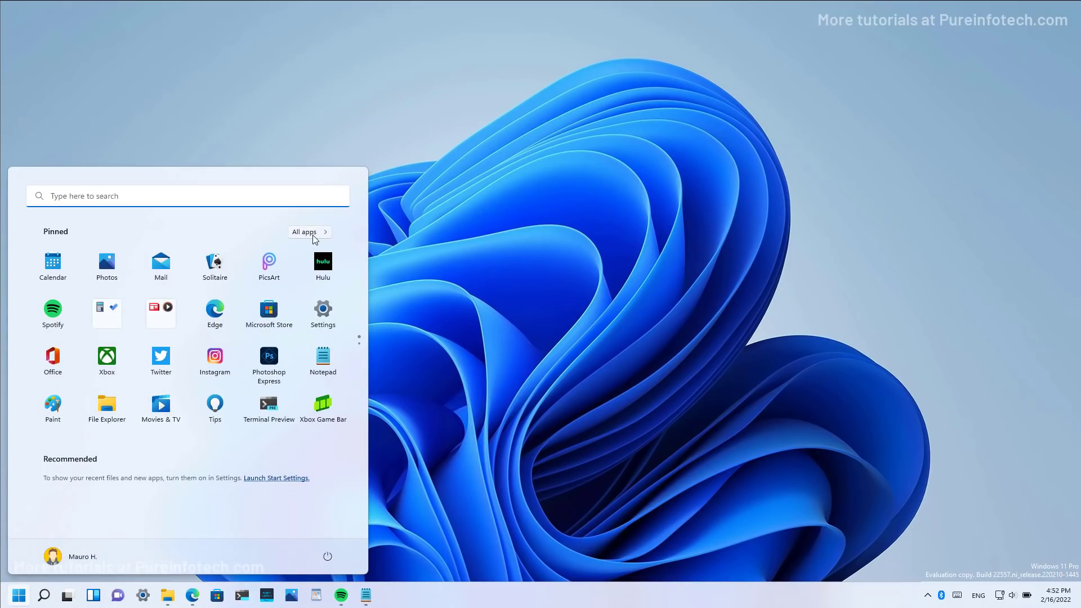
# Step: Pin Clock to the taskbar from the All apps list, then reopen Start
pyautogui.click(304, 231)
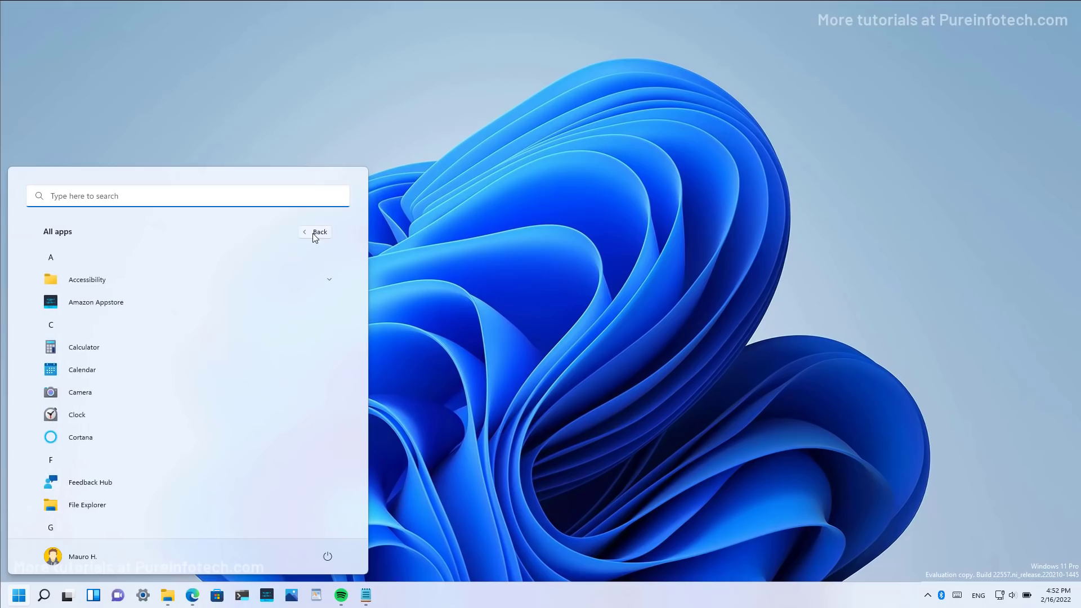
pyautogui.moveTo(84, 414)
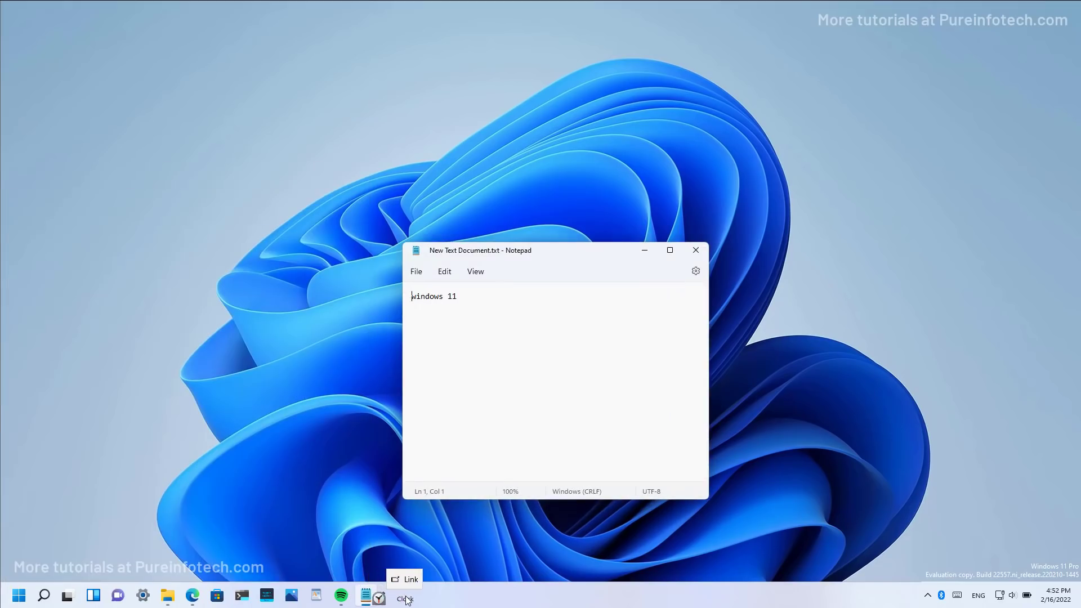
pyautogui.moveTo(366, 594)
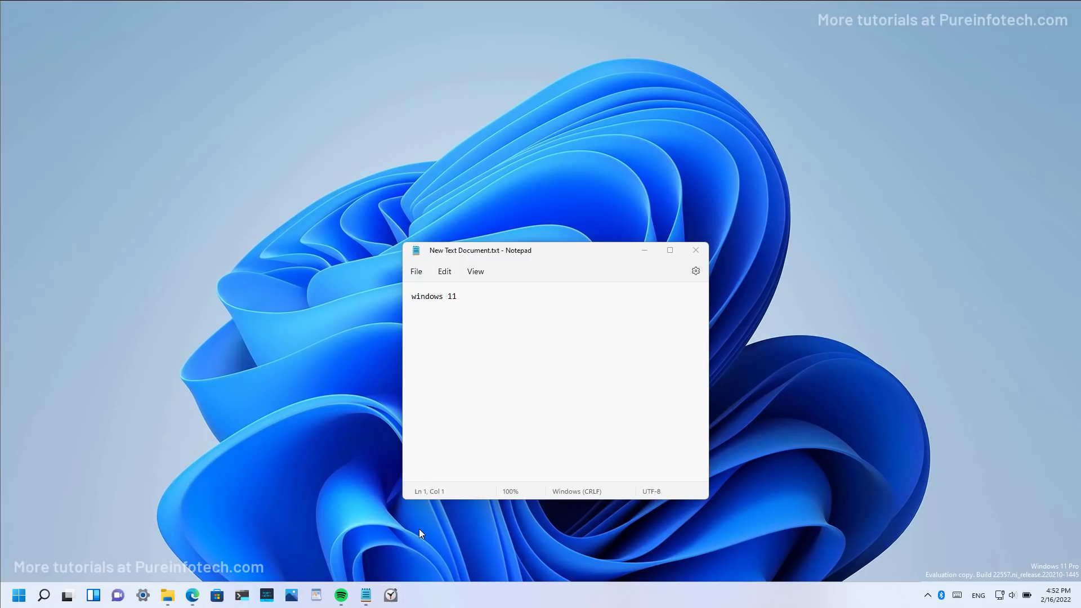
pyautogui.click(18, 595)
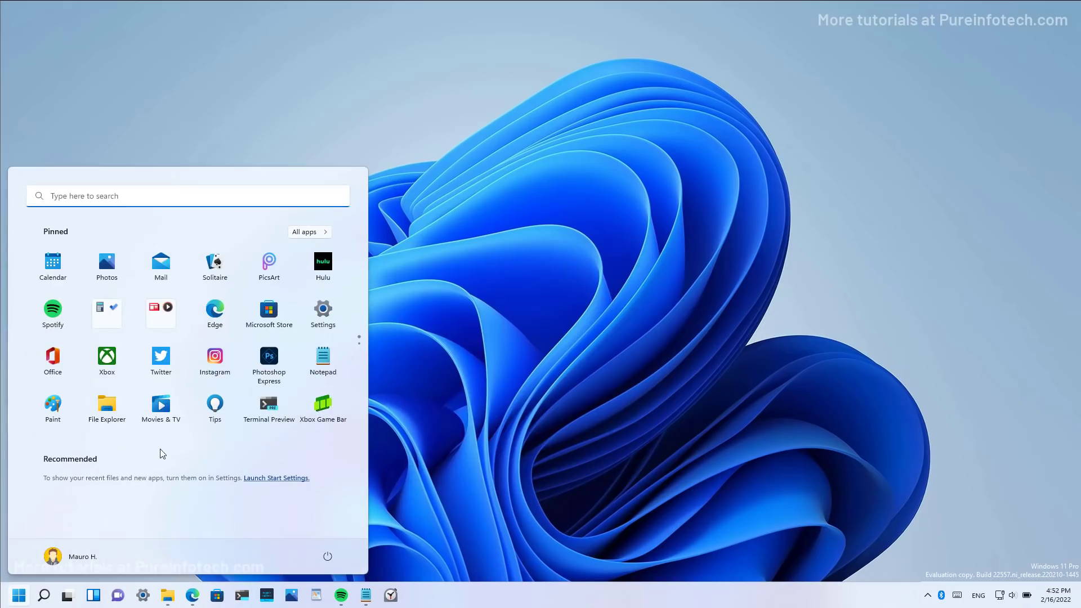
pyautogui.moveTo(160, 357)
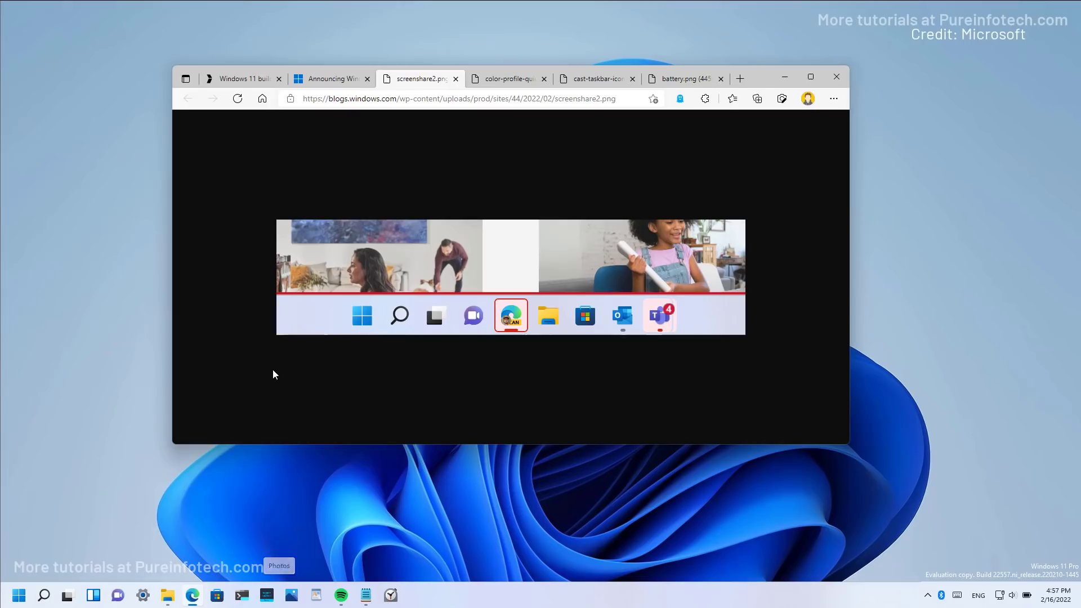
pyautogui.moveTo(332, 345)
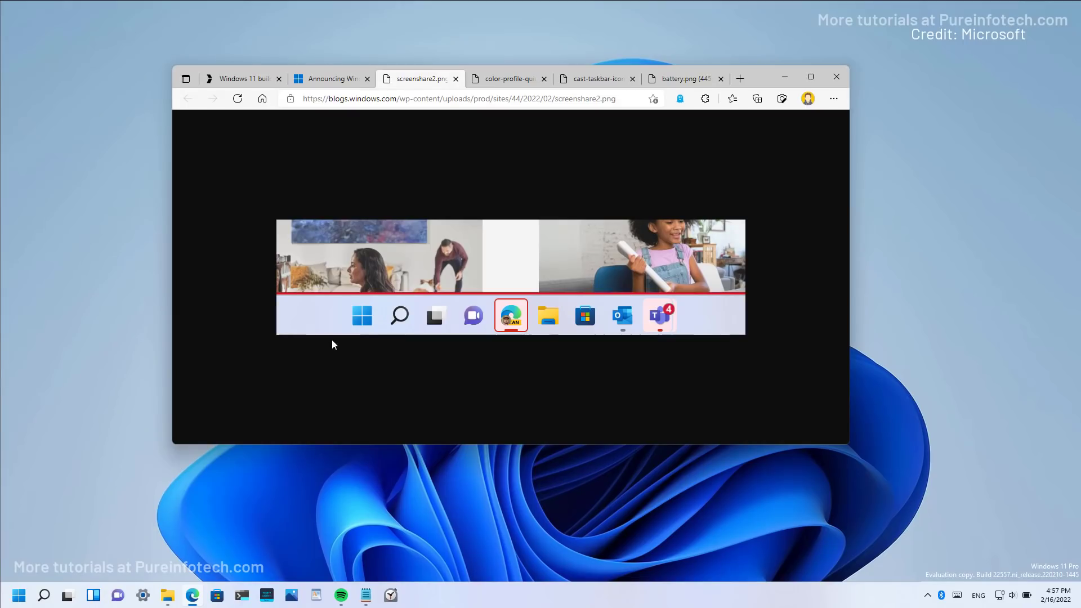
pyautogui.moveTo(491, 350)
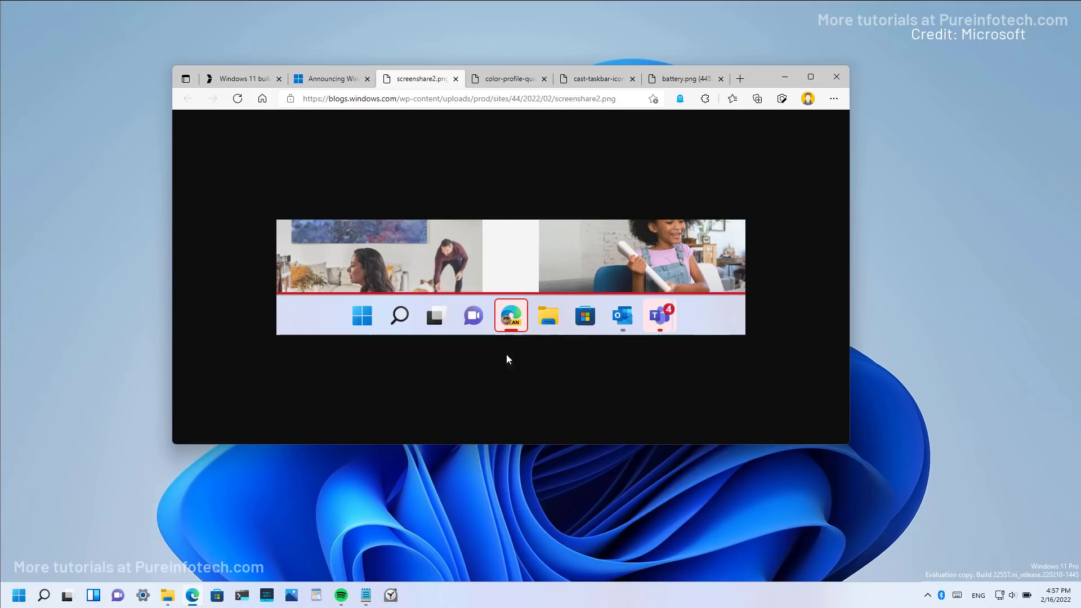
pyautogui.moveTo(506, 351)
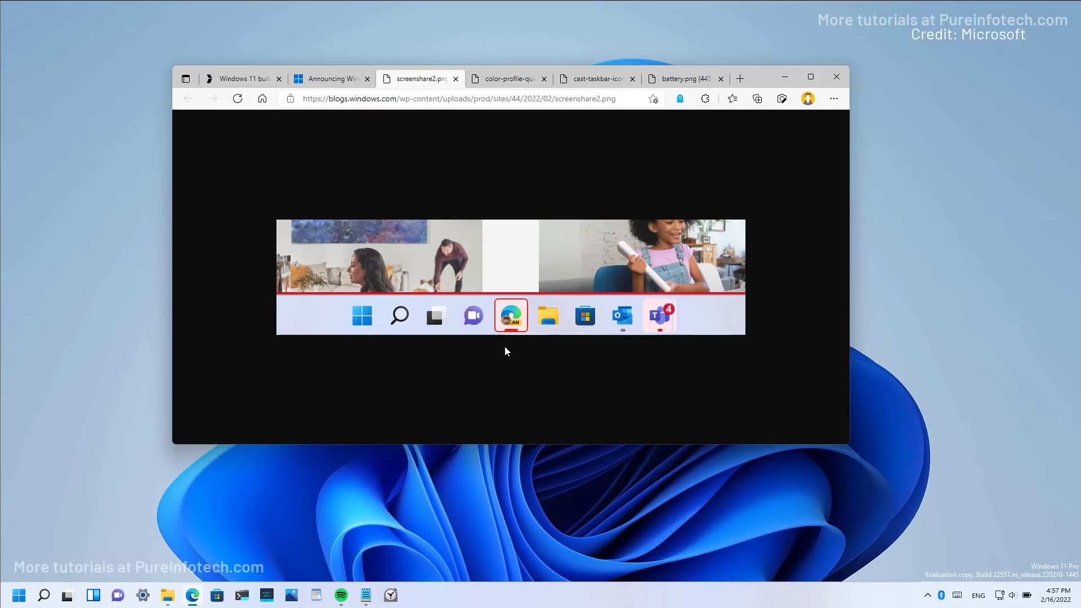
# Step: View the color profile, cast taskbar icon and battery.png screenshot tabs in turn
pyautogui.click(507, 77)
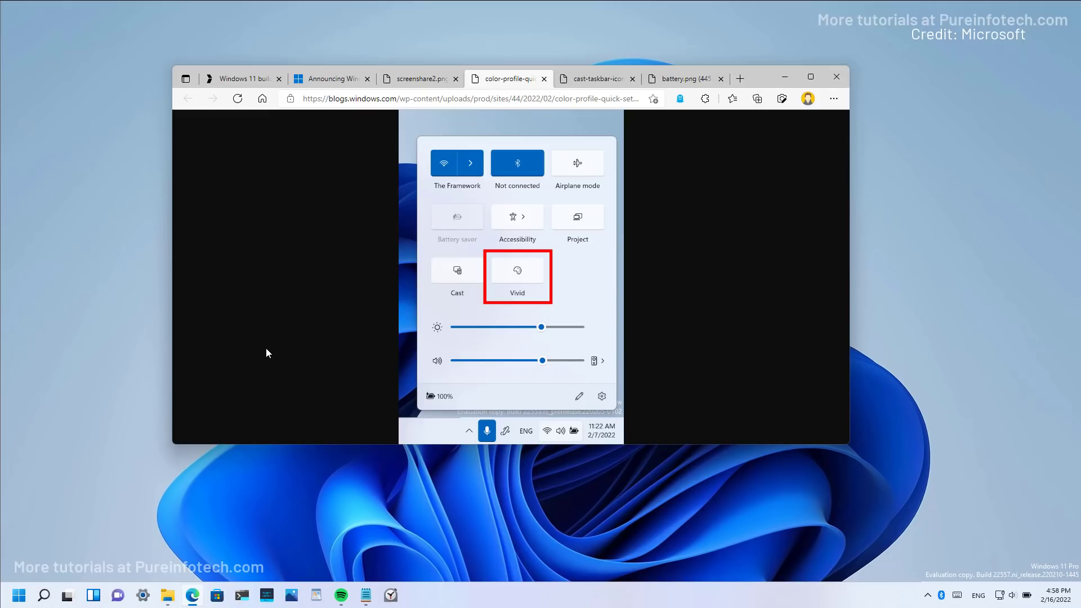
pyautogui.moveTo(502, 312)
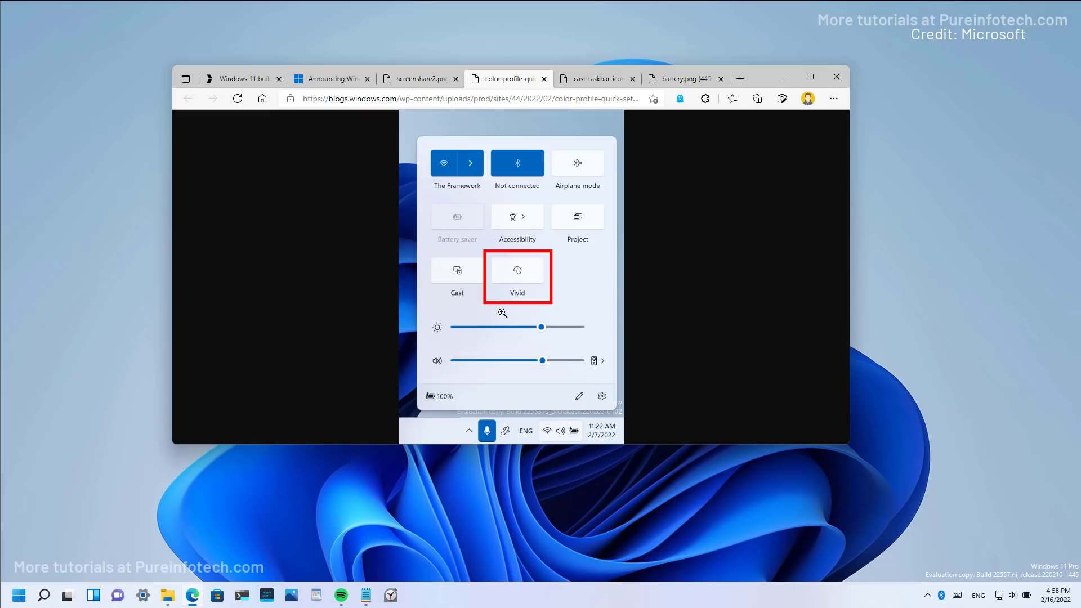
pyautogui.moveTo(515, 305)
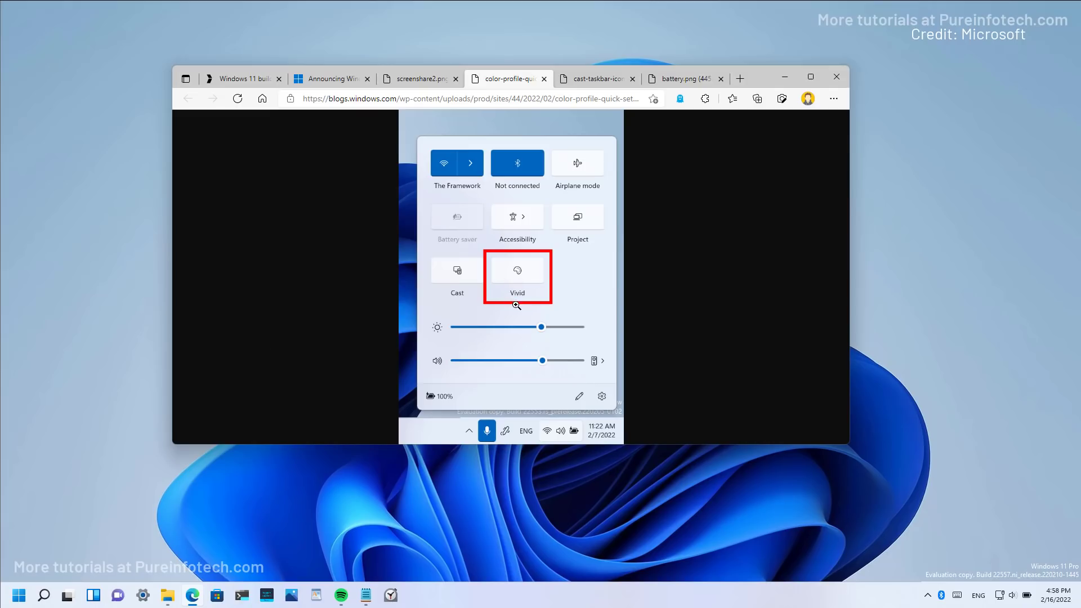
pyautogui.moveTo(523, 291)
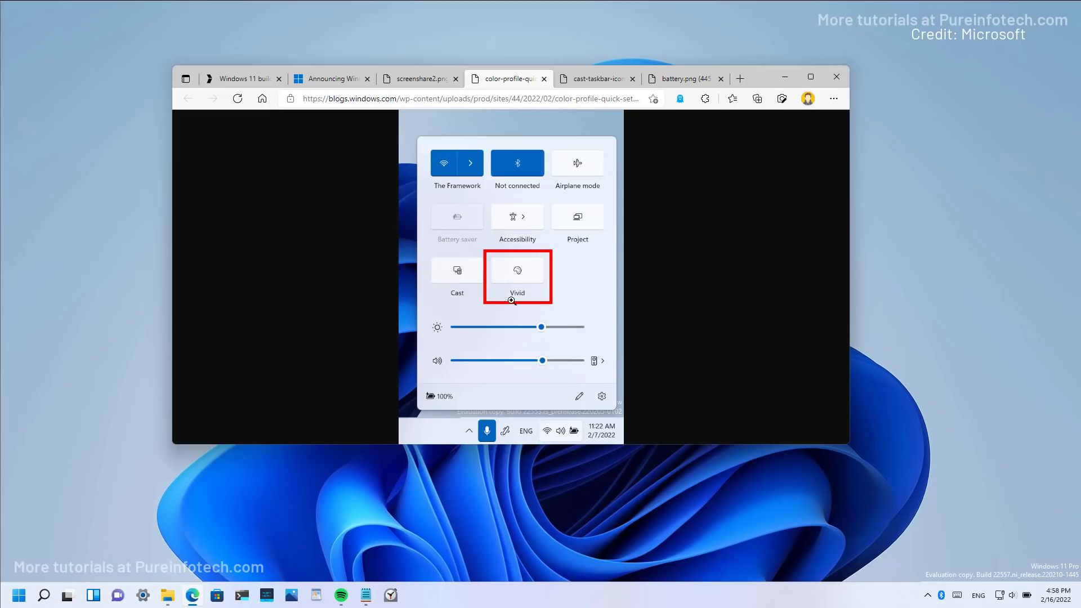
pyautogui.click(594, 77)
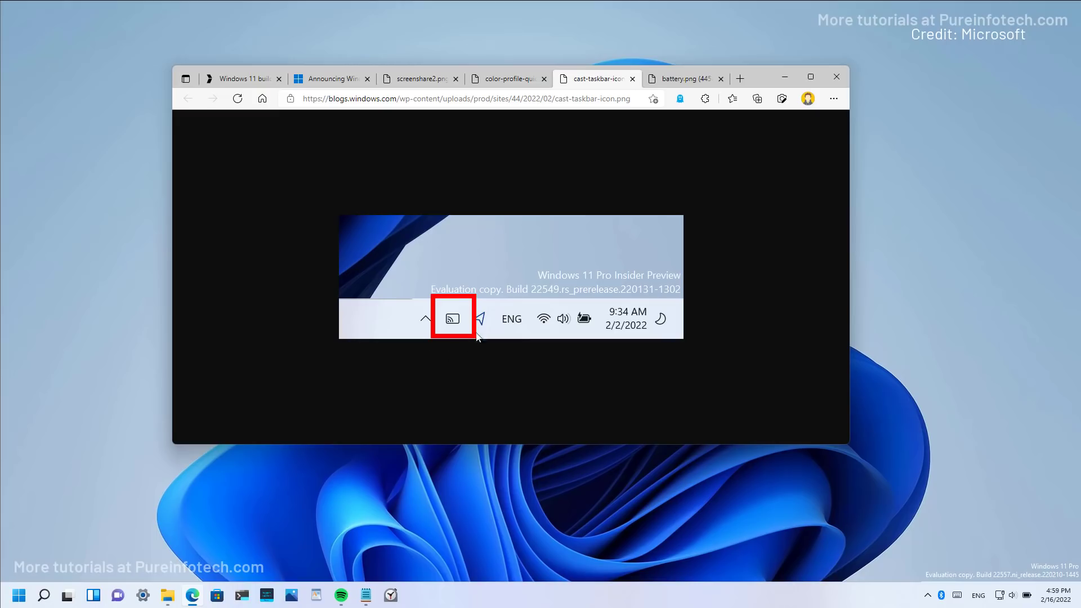
pyautogui.moveTo(462, 368)
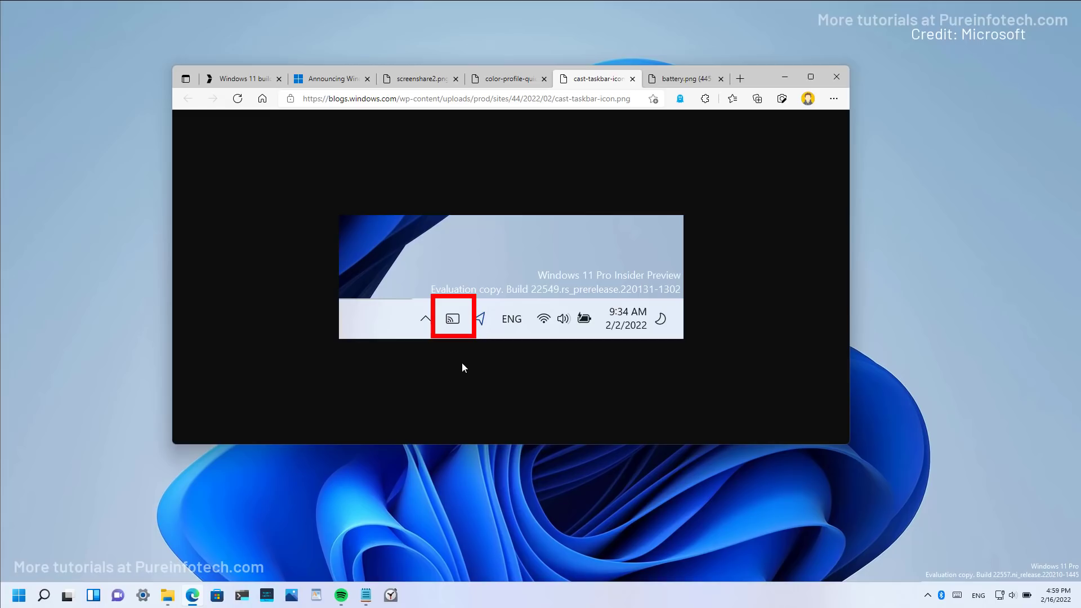
pyautogui.click(683, 77)
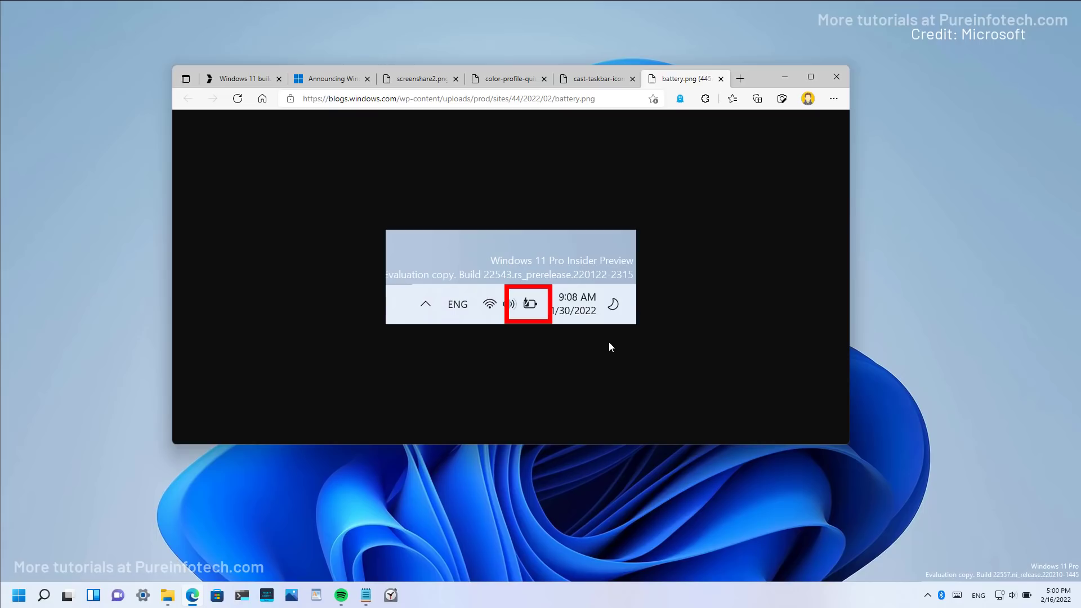
pyautogui.moveTo(527, 322)
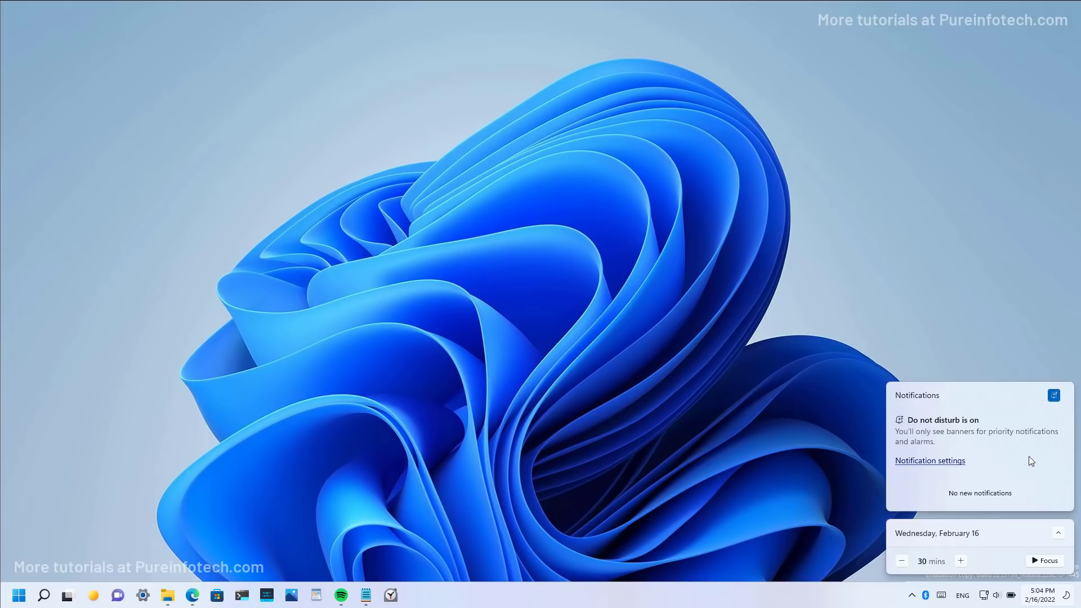
# Step: Open Notification settings from the notification panel while Do not disturb is on
pyautogui.click(930, 460)
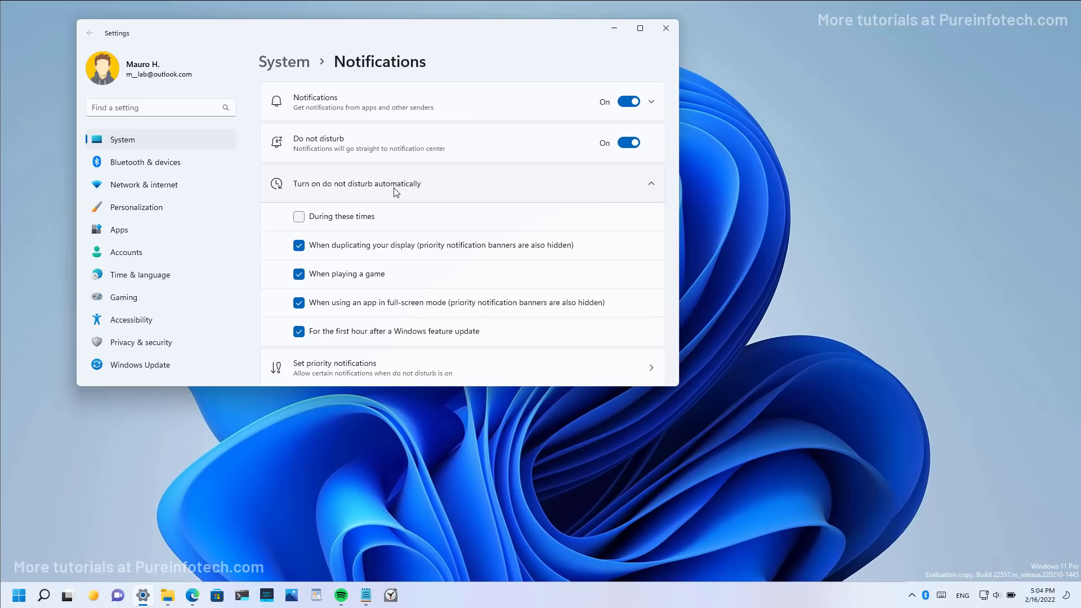
# Step: Scroll the Notifications page and expand and collapse 'Turn on do not disturb automatically'
pyautogui.scroll(-3)
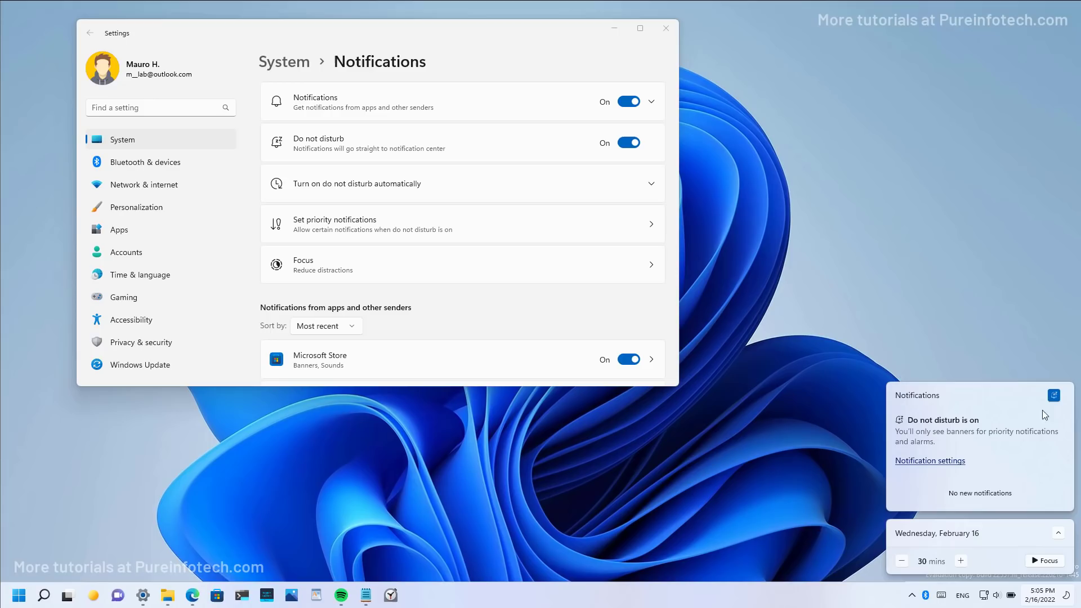
pyautogui.moveTo(1047, 412)
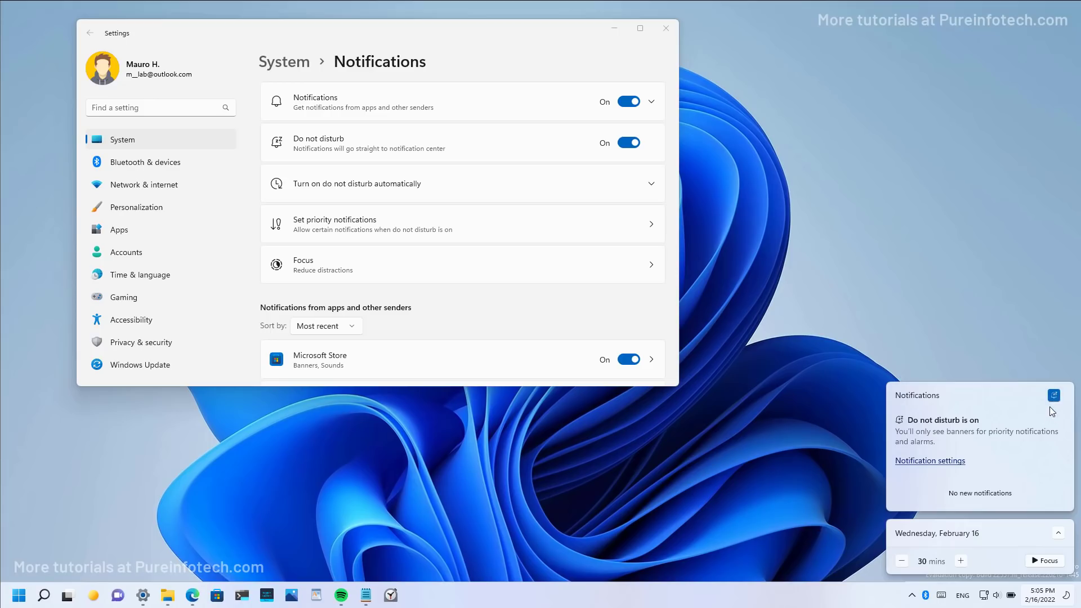
pyautogui.click(627, 143)
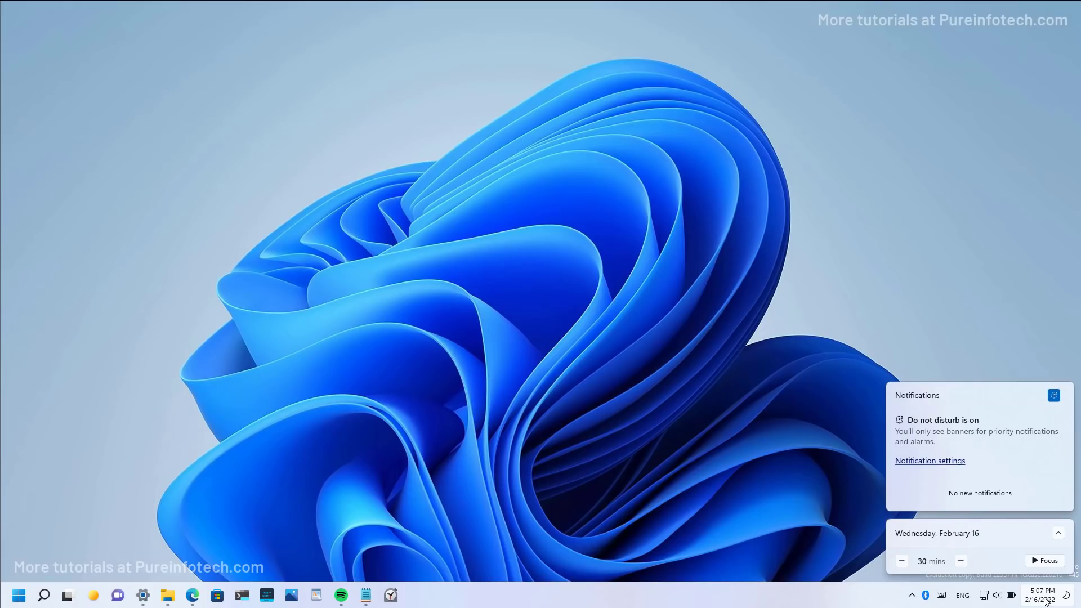
pyautogui.moveTo(996, 542)
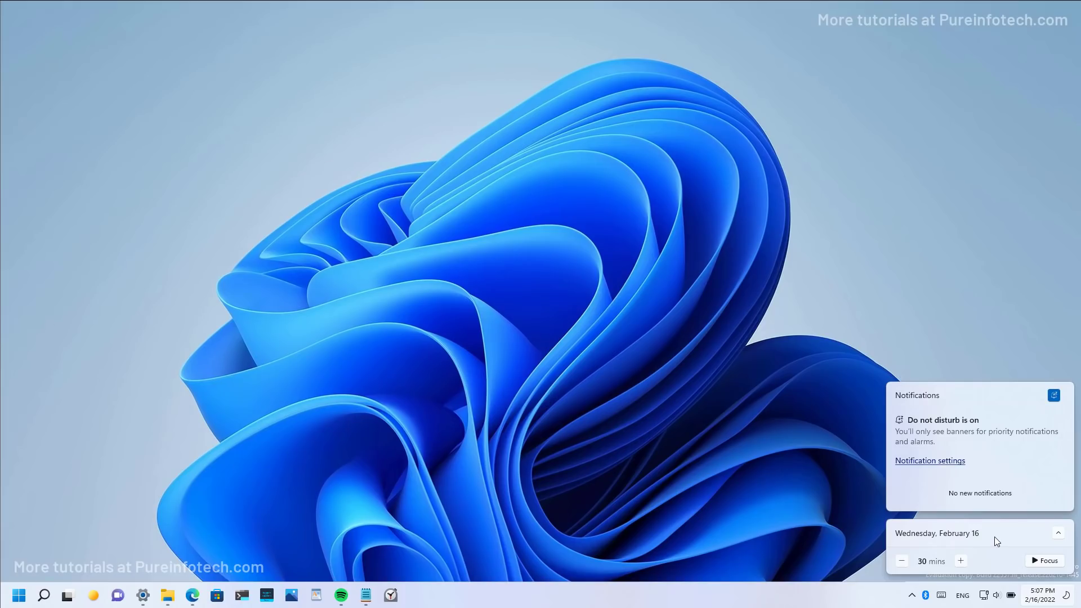
pyautogui.moveTo(1054, 571)
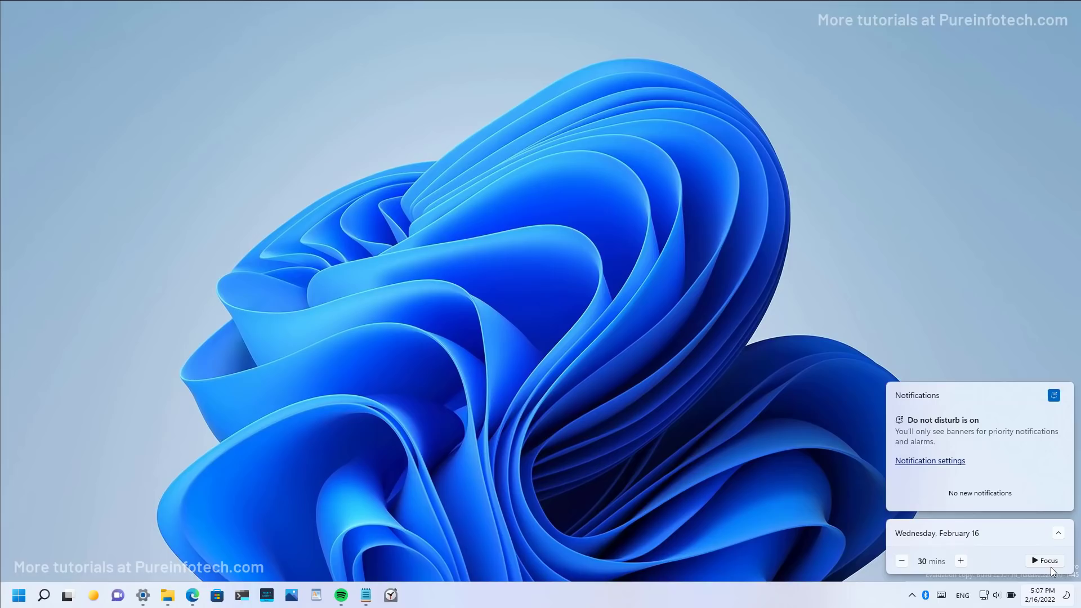
pyautogui.moveTo(995, 569)
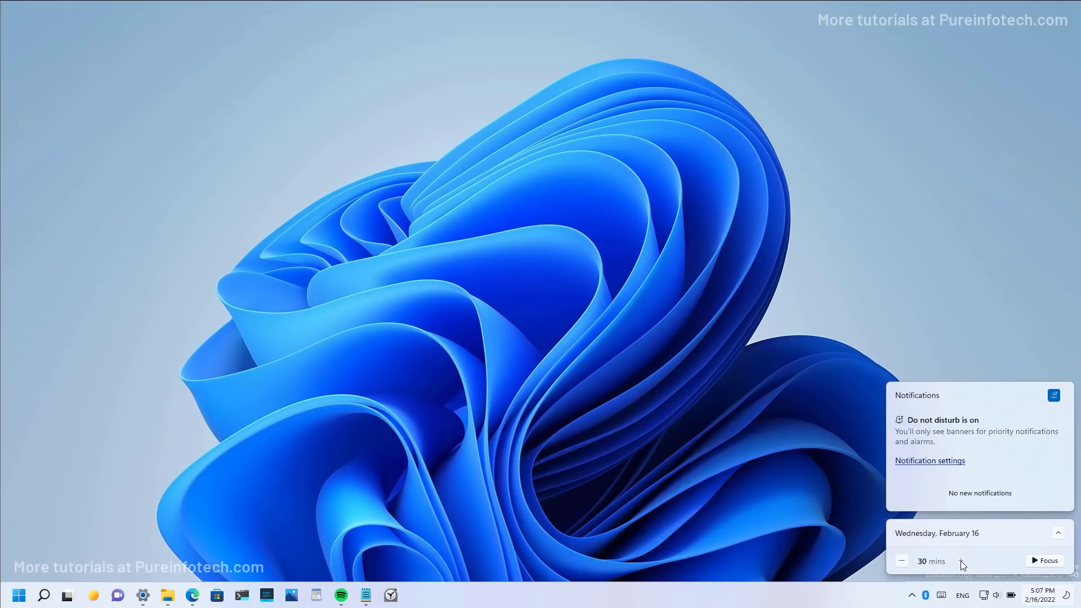
# Step: Raise the focus timer to 45 mins and start it, then stop it and close the Clock widget
pyautogui.click(961, 561)
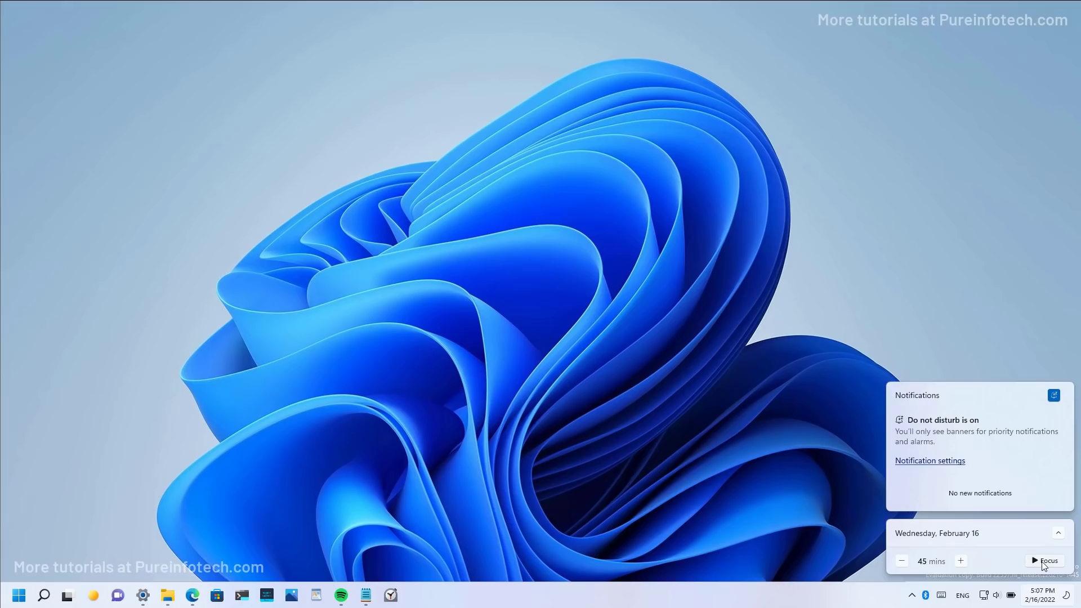
pyautogui.click(1048, 561)
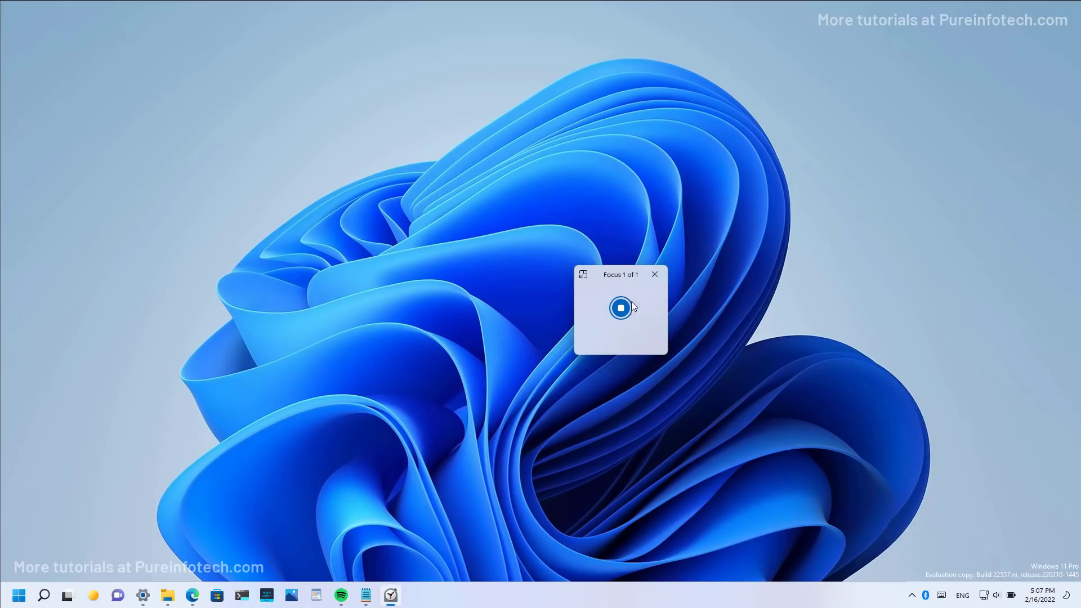
pyautogui.click(620, 308)
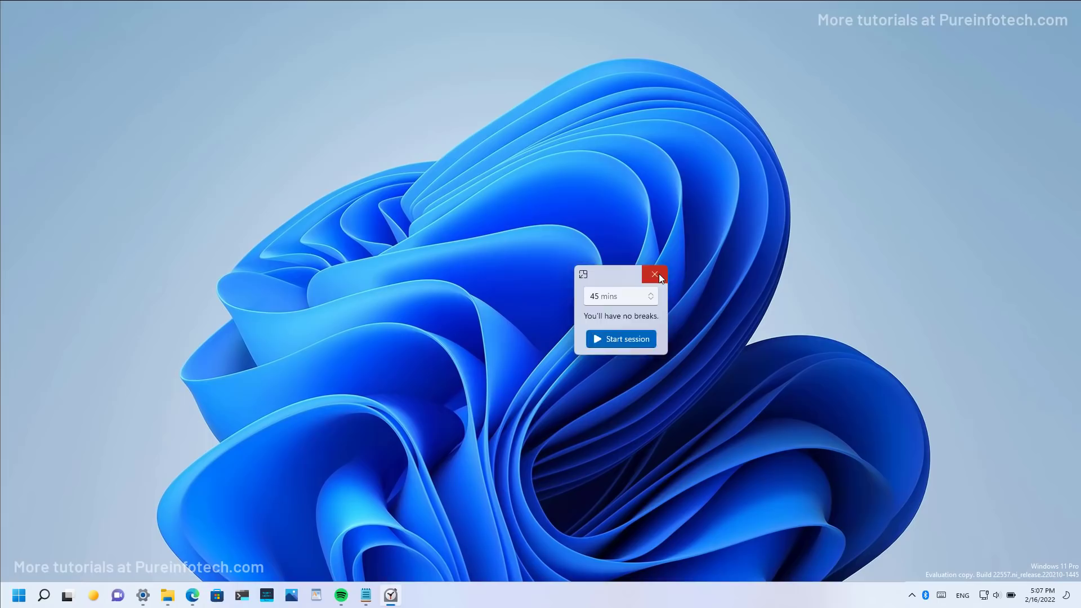
pyautogui.click(654, 275)
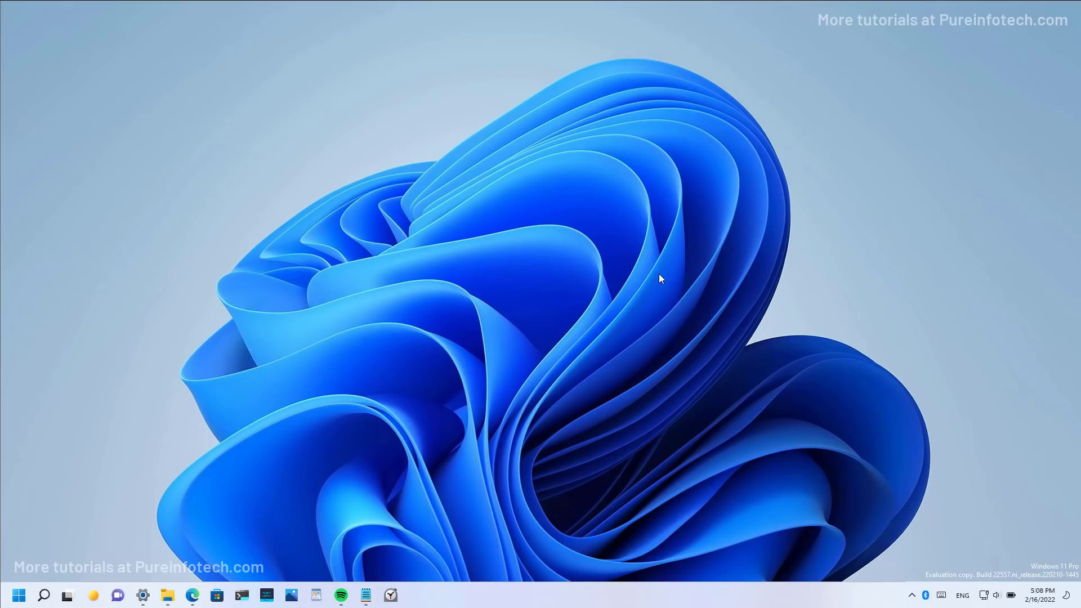
pyautogui.moveTo(165, 544)
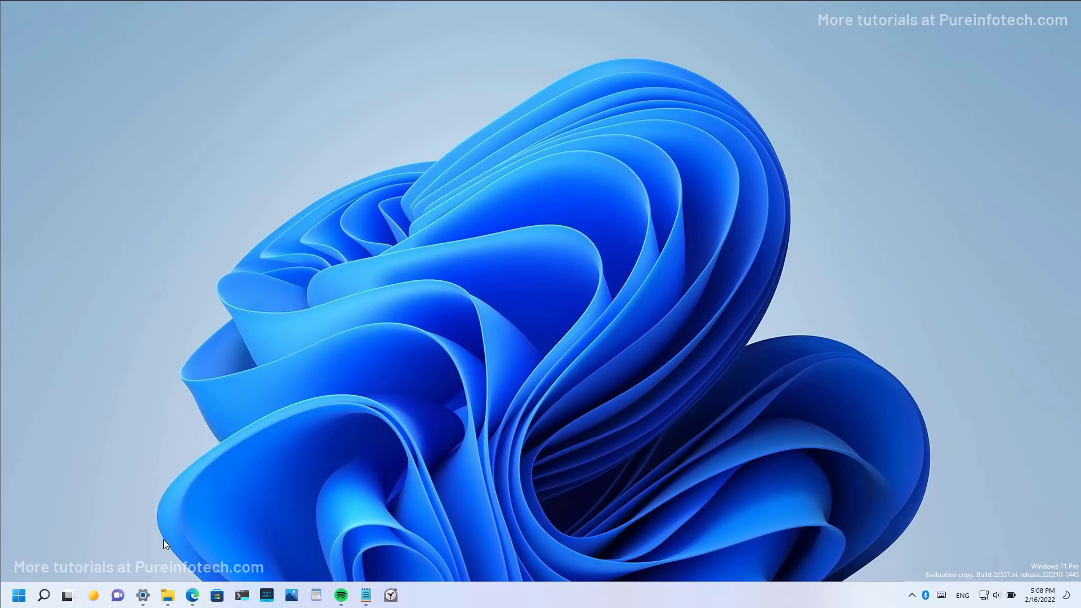
# Step: Stop the focus session from Settings' Focus page, then switch to Edge's YouTube video
pyautogui.click(144, 595)
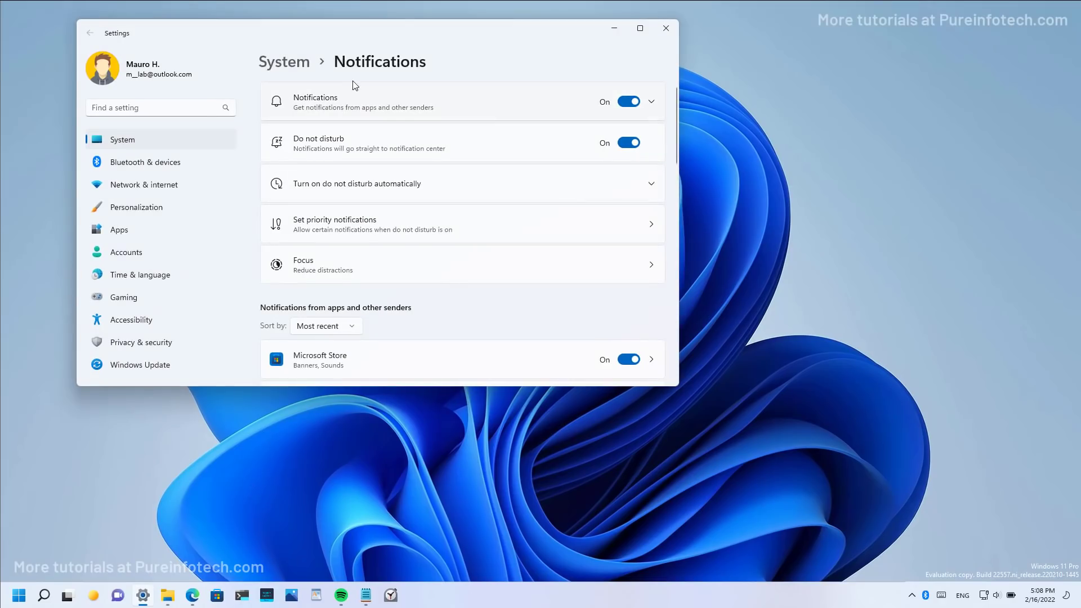
pyautogui.moveTo(329, 269)
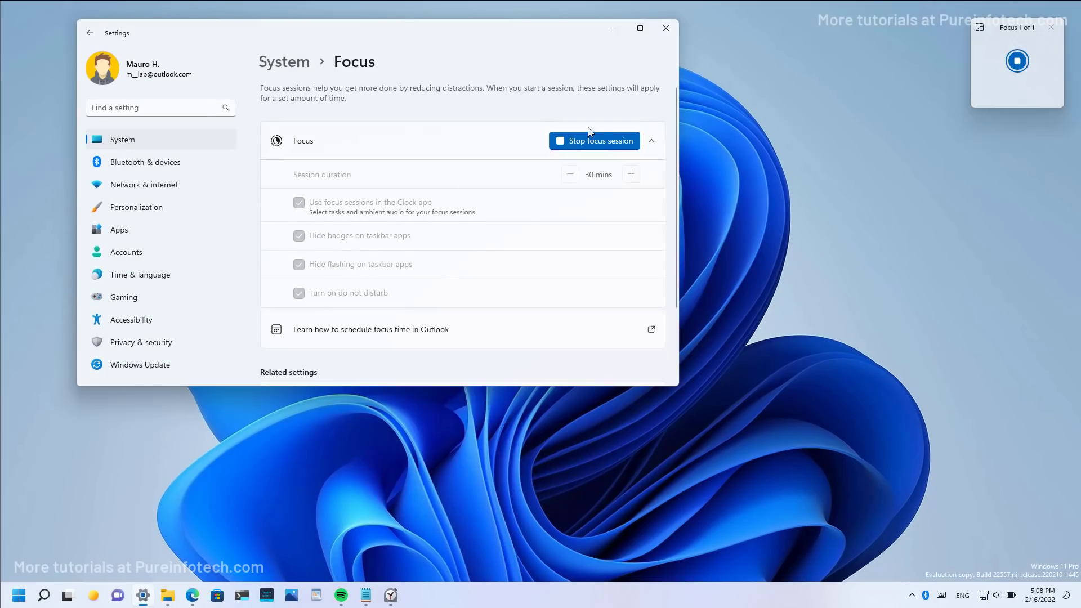
pyautogui.click(594, 141)
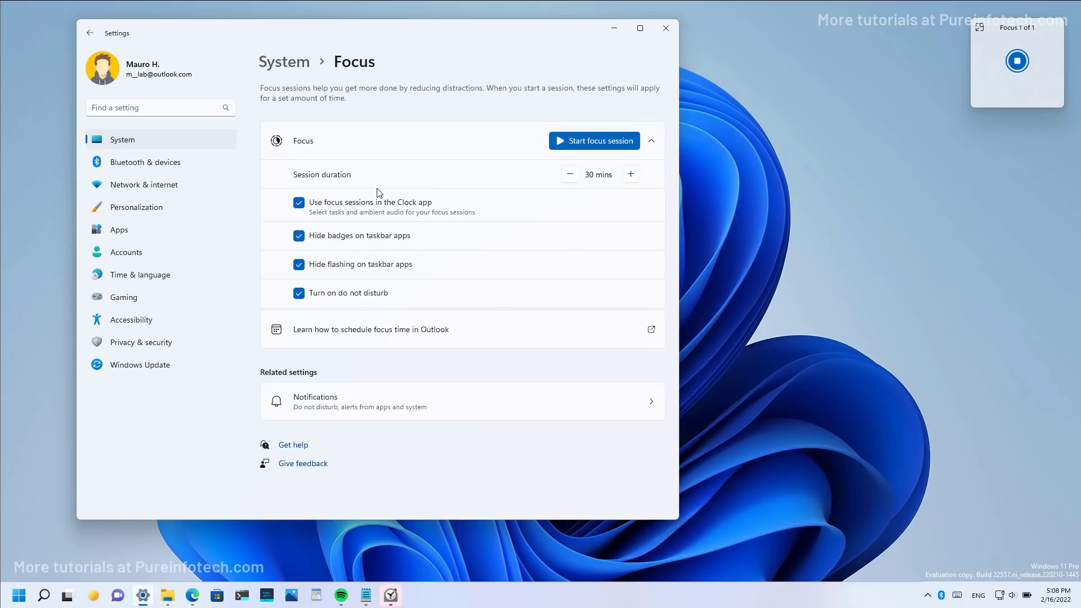
pyautogui.moveTo(404, 76)
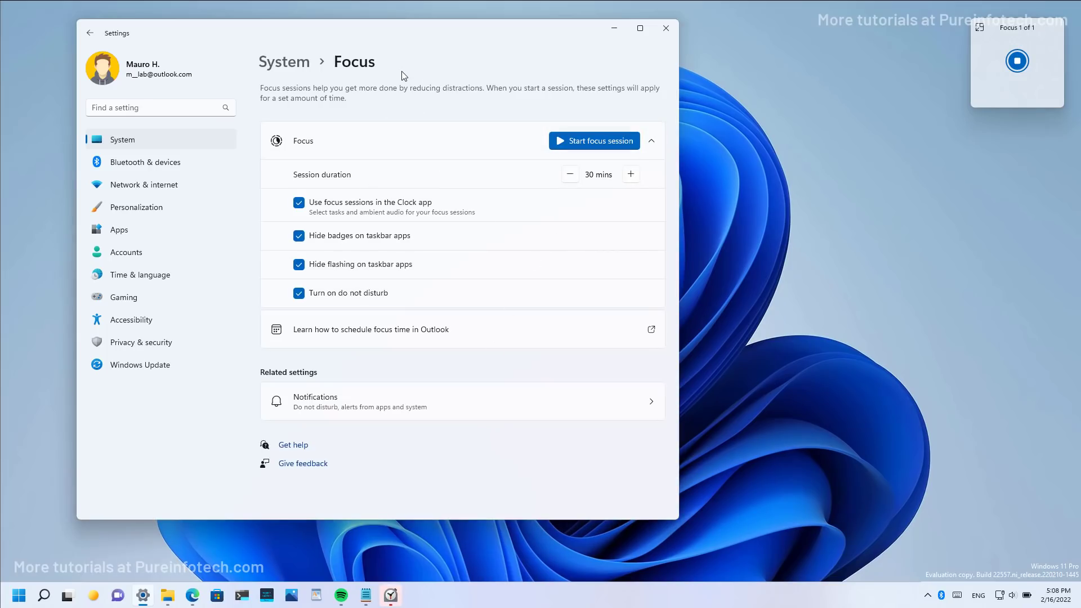
pyautogui.click(191, 594)
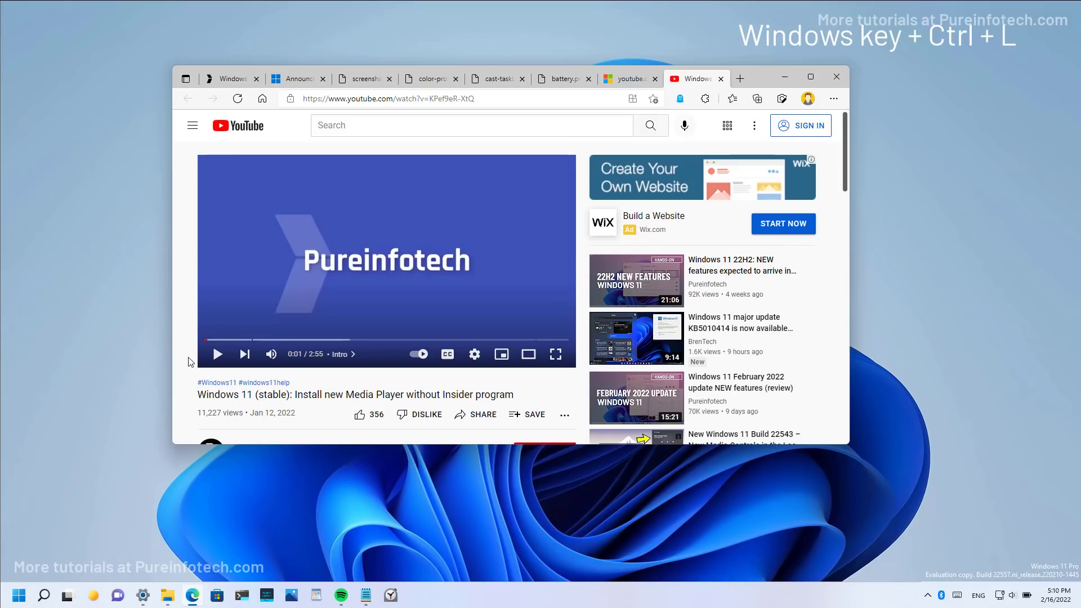
# Step: Turn on live captions with Win+Ctrl+L, view Caption style settings, then minimize Settings
pyautogui.press('Win+Ctrl+L')
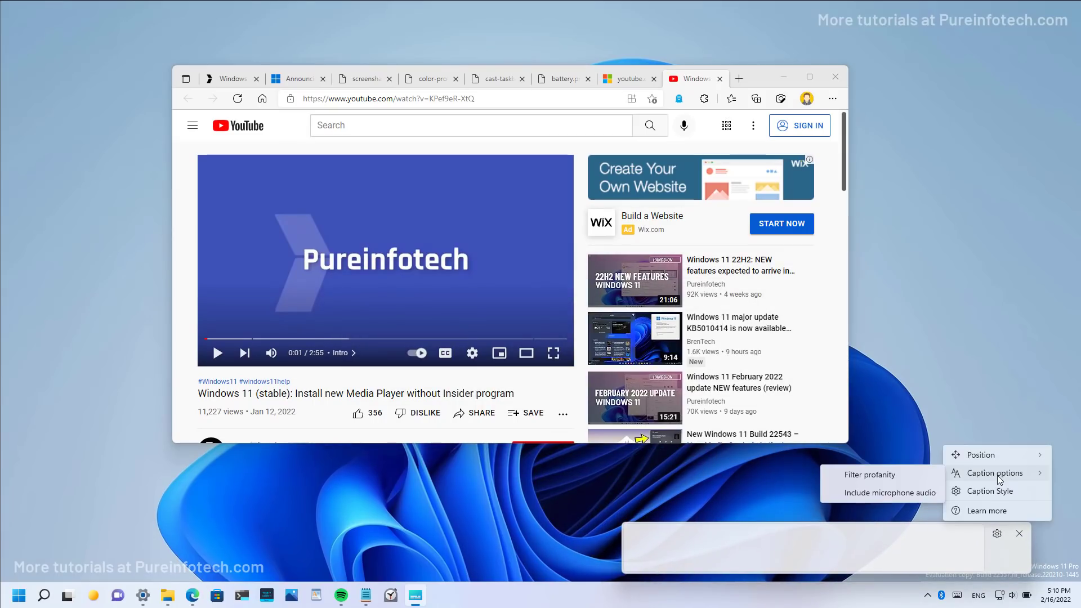
pyautogui.moveTo(867, 486)
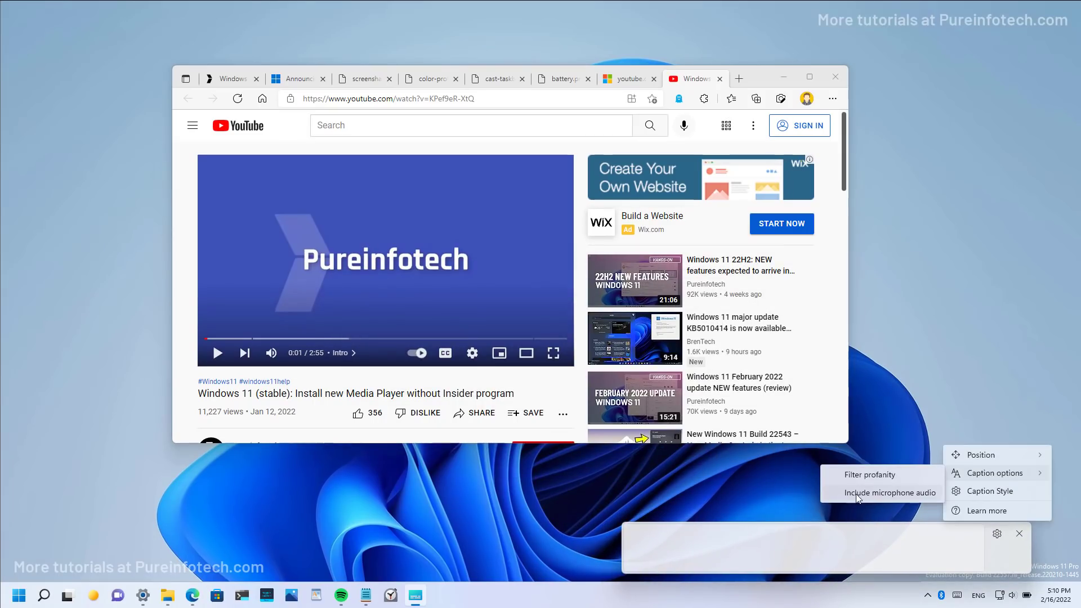
pyautogui.moveTo(896, 501)
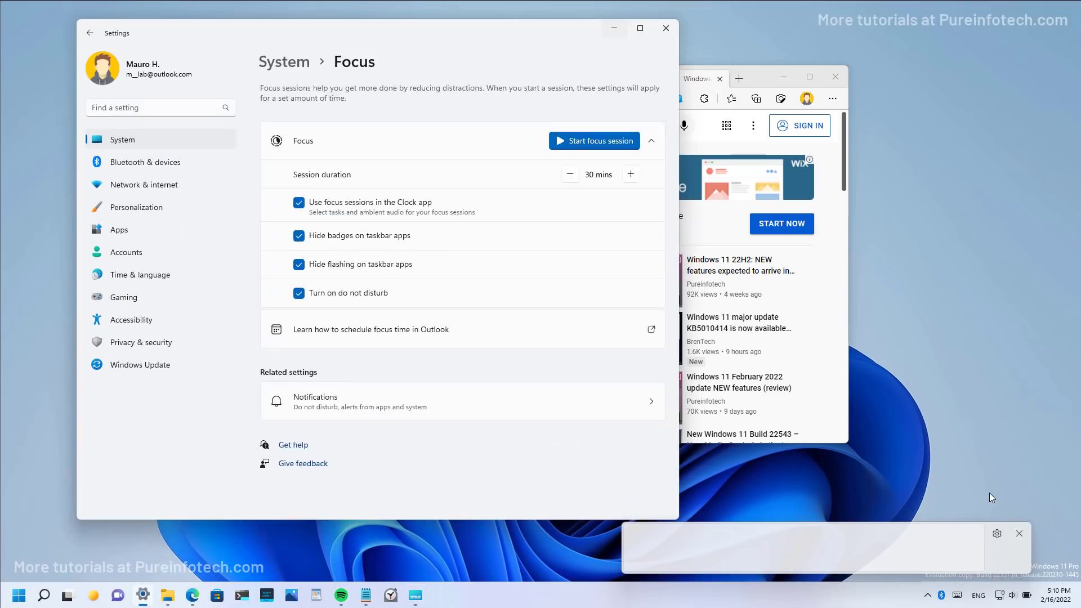
pyautogui.click(131, 320)
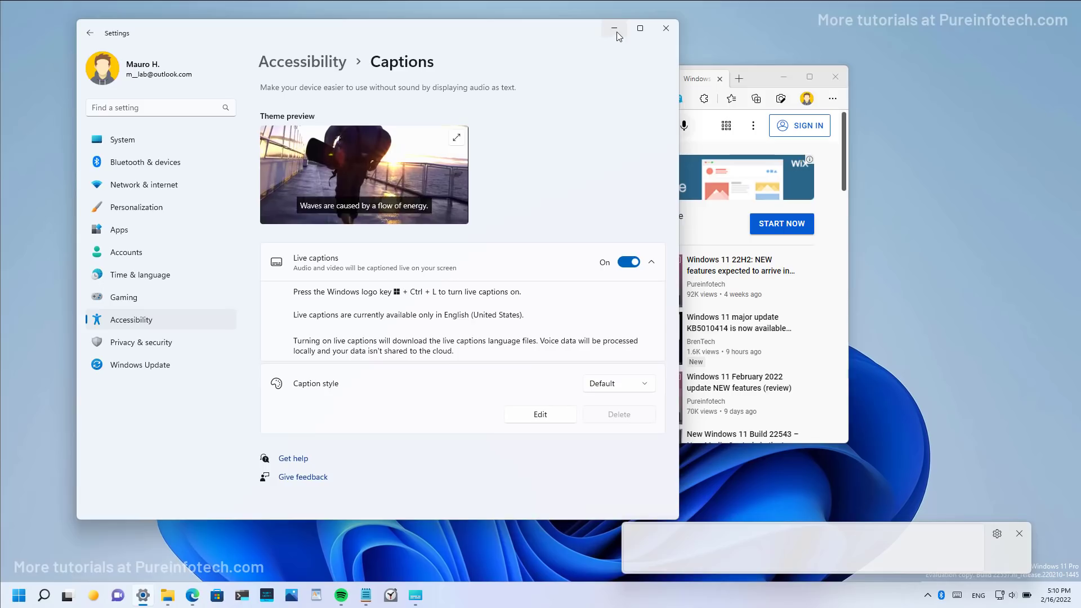
pyautogui.click(613, 28)
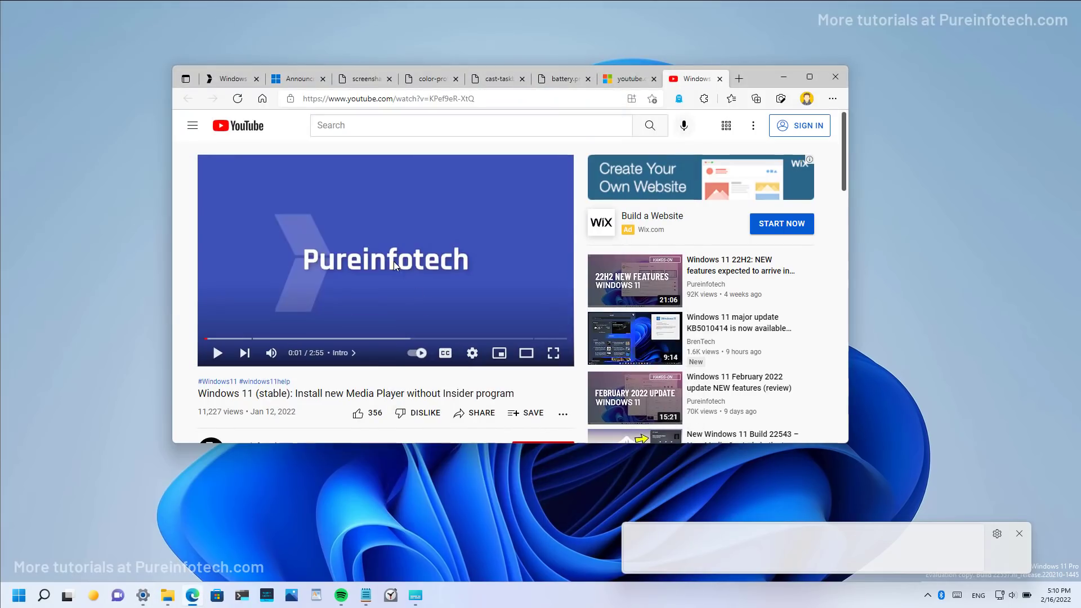
# Step: Play the Pureinfotech YouTube video so live captions transcribe its audio
pyautogui.click(217, 353)
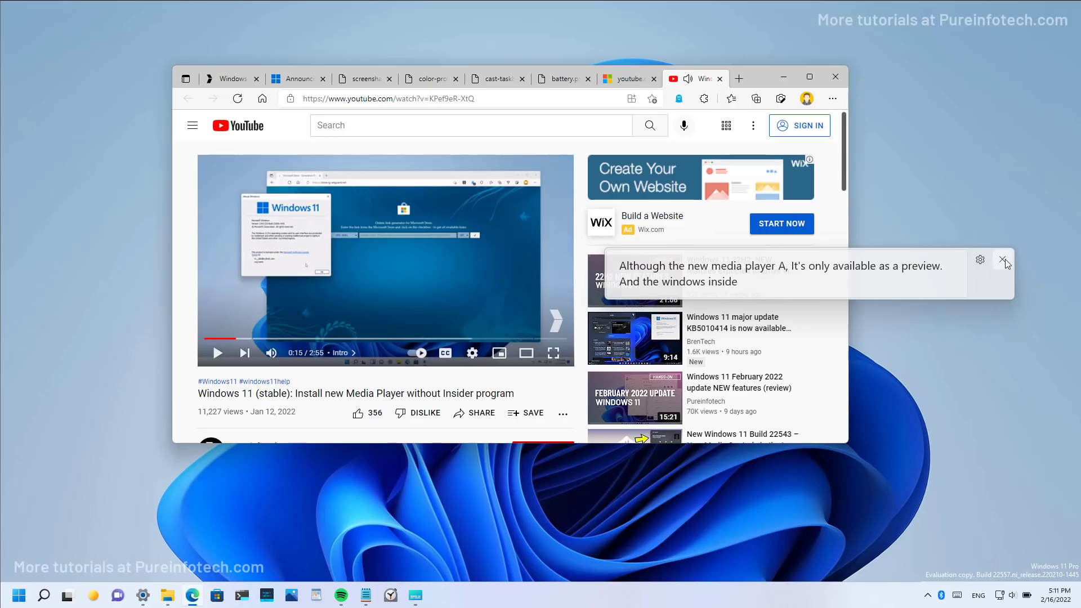
pyautogui.moveTo(1006, 264)
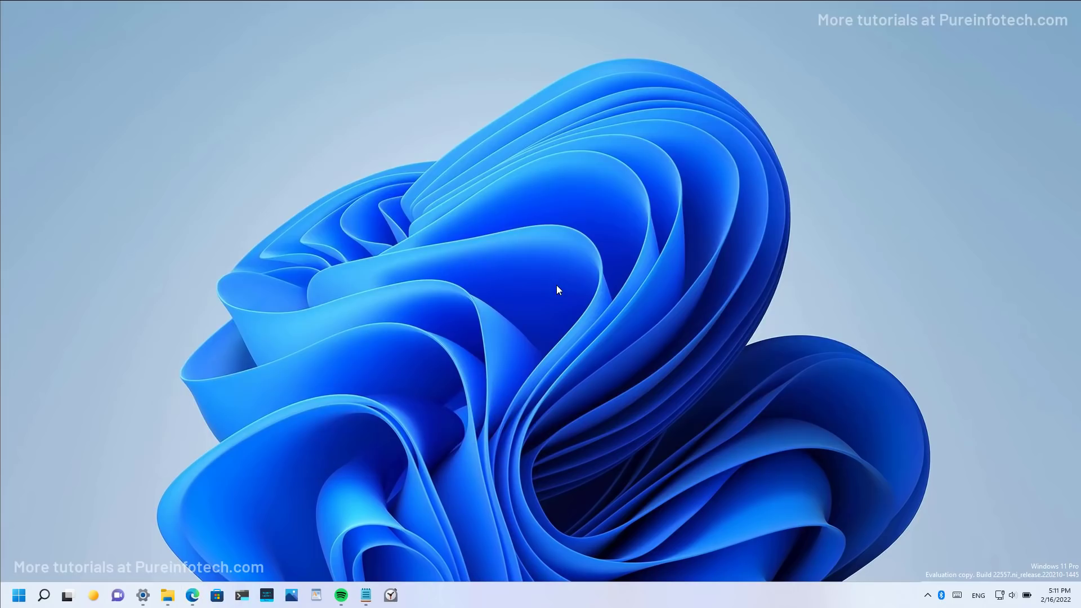
# Step: Open File Explorer and bring up Book.xlsx's context menu in OneDrive - Personal
pyautogui.click(67, 595)
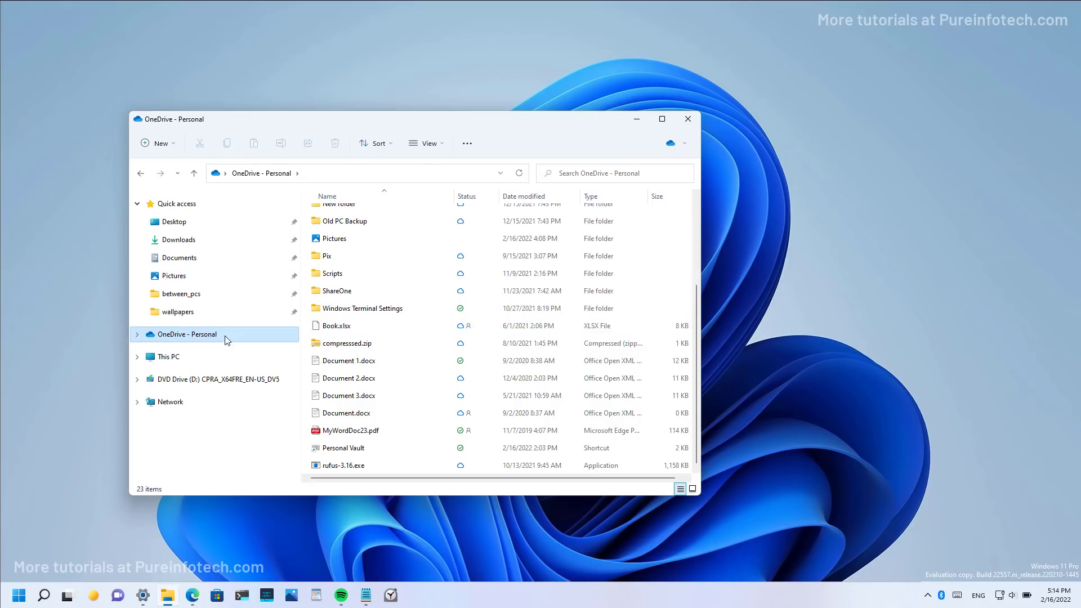
pyautogui.moveTo(183, 340)
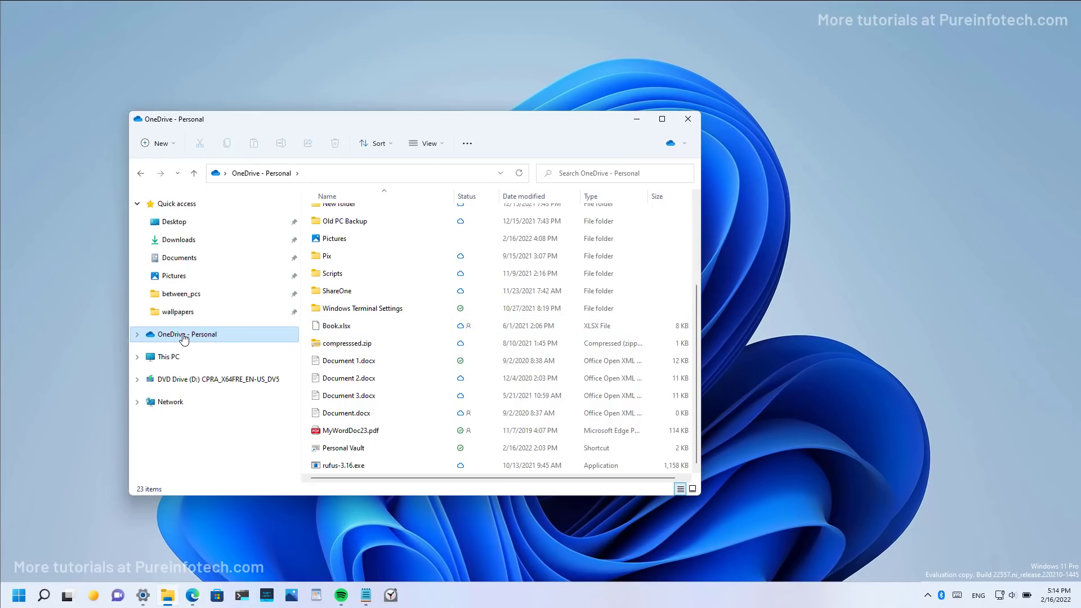
pyautogui.rightClick(335, 326)
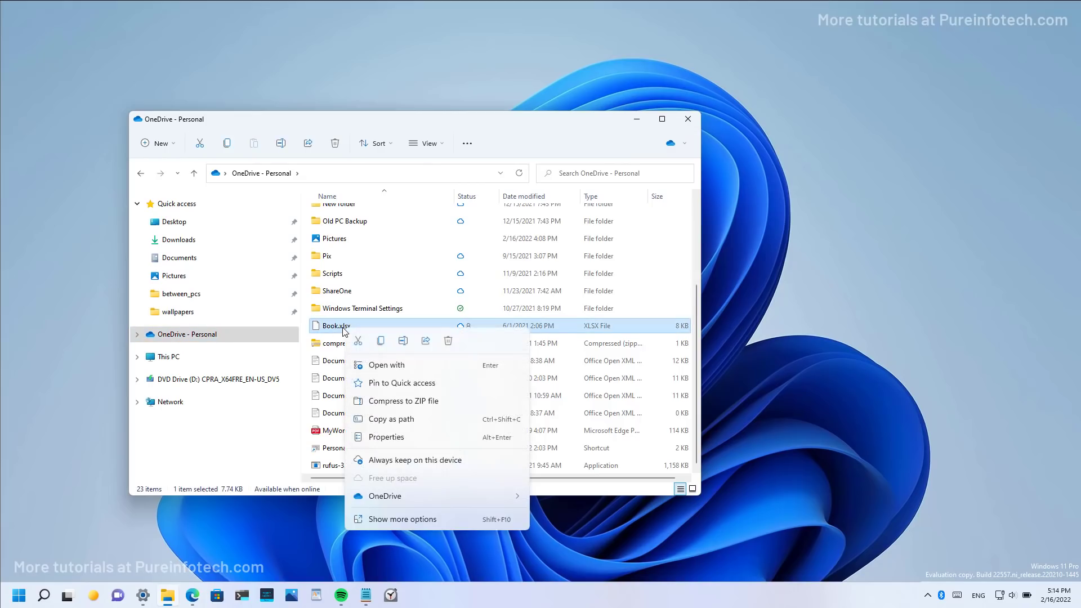
pyautogui.moveTo(402, 382)
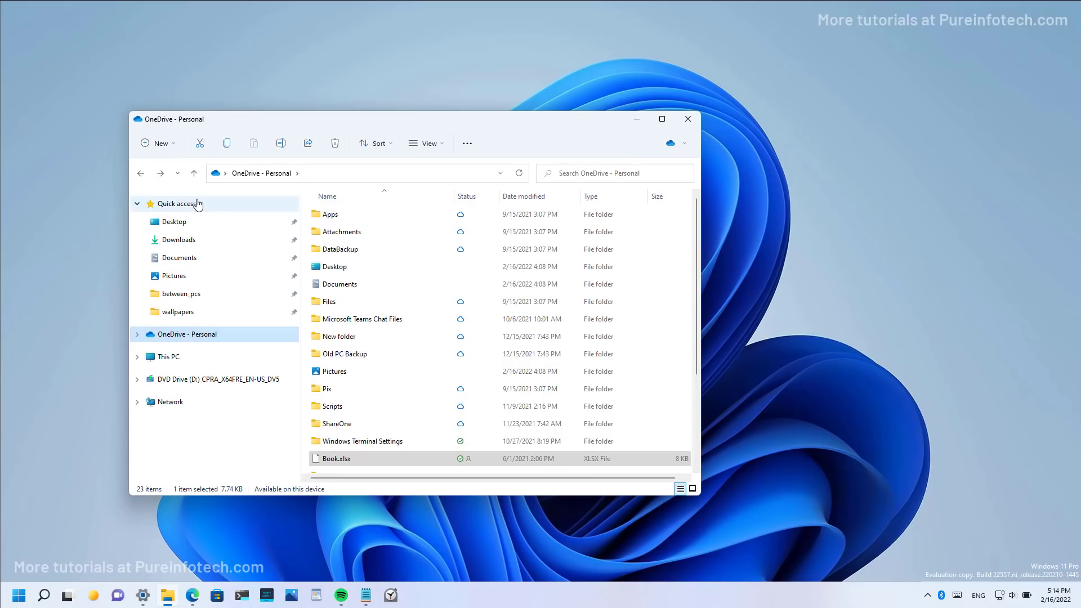
pyautogui.moveTo(178, 208)
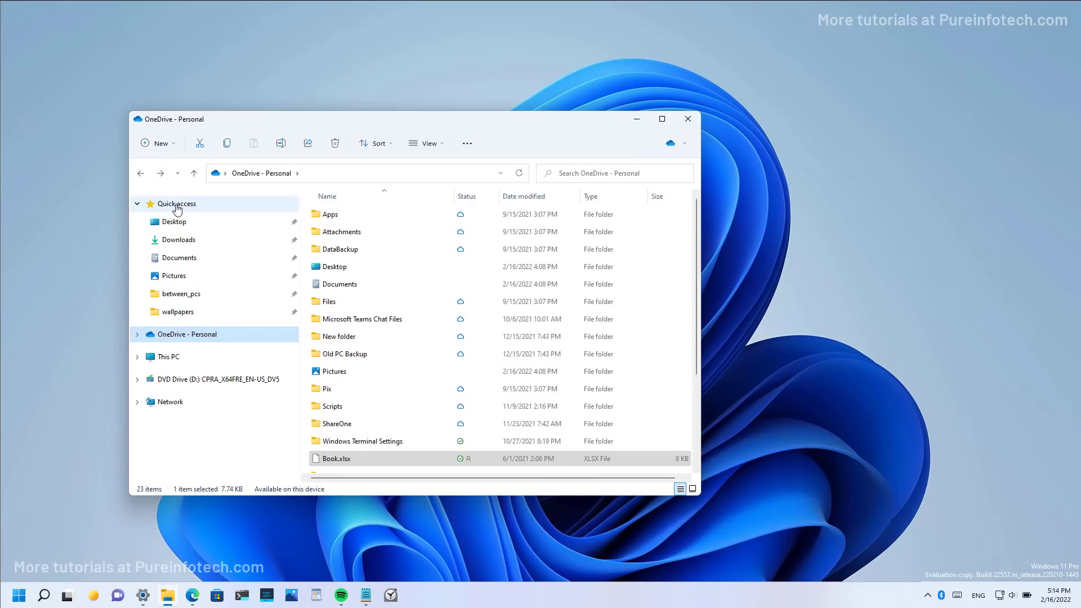
# Step: In Quick access, select the pinned Book.xlsx and show its context menu
pyautogui.click(176, 203)
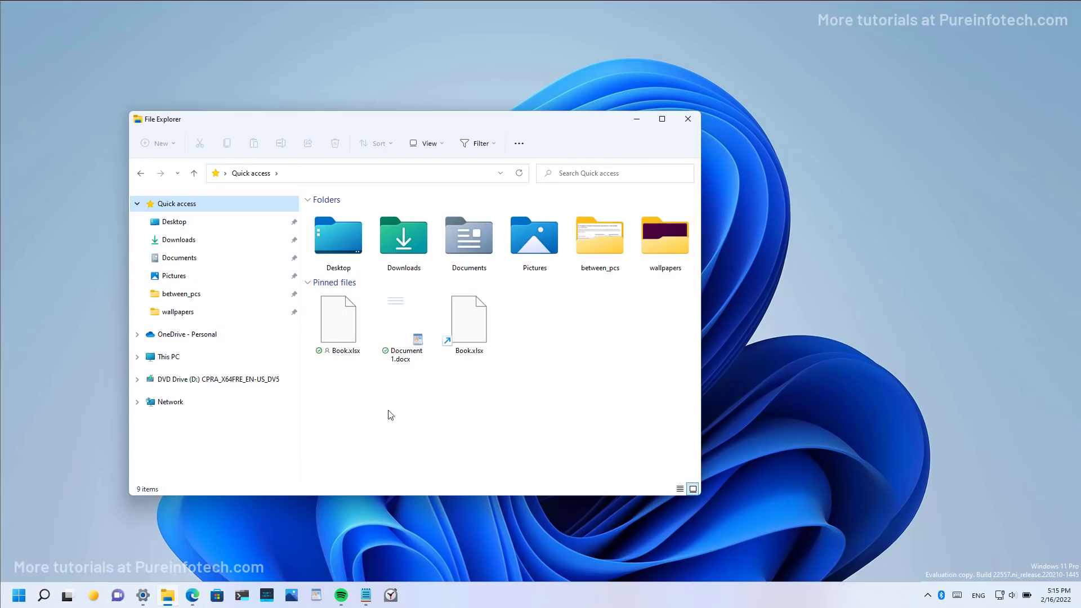
pyautogui.moveTo(394, 411)
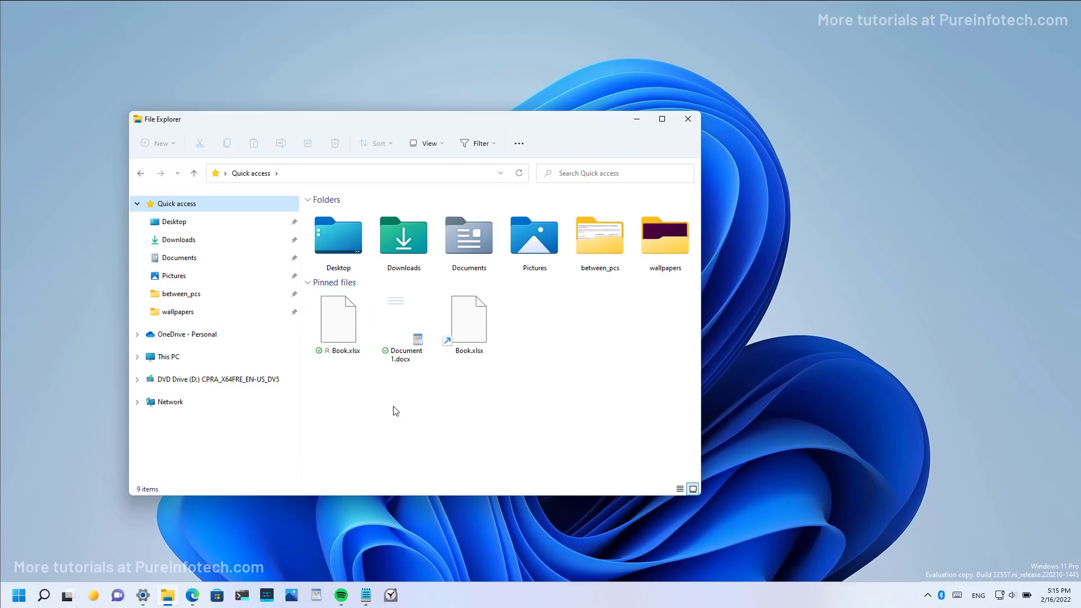
pyautogui.click(468, 322)
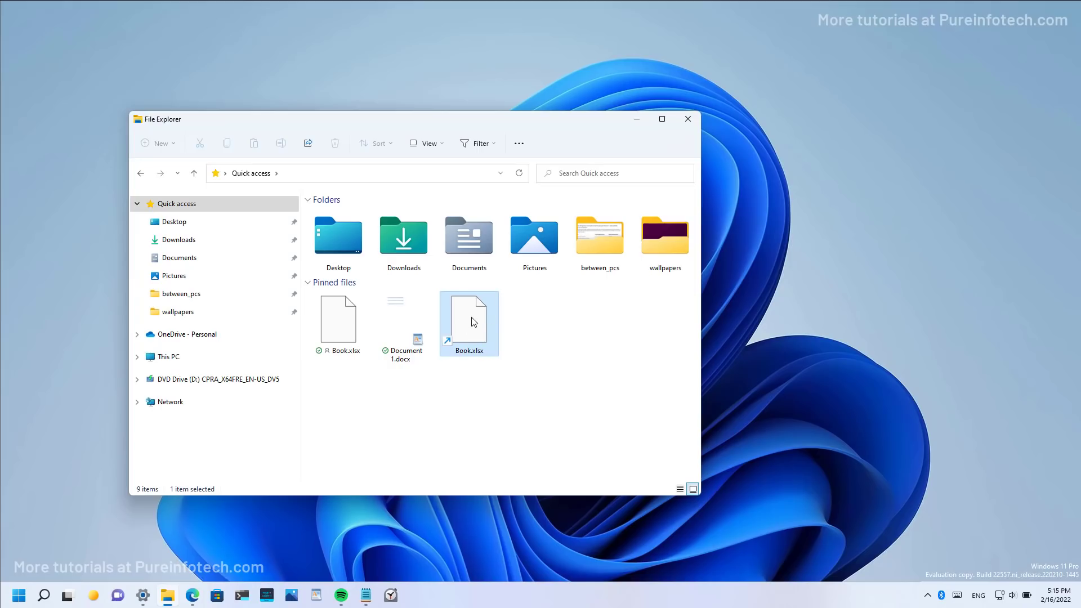
pyautogui.rightClick(467, 322)
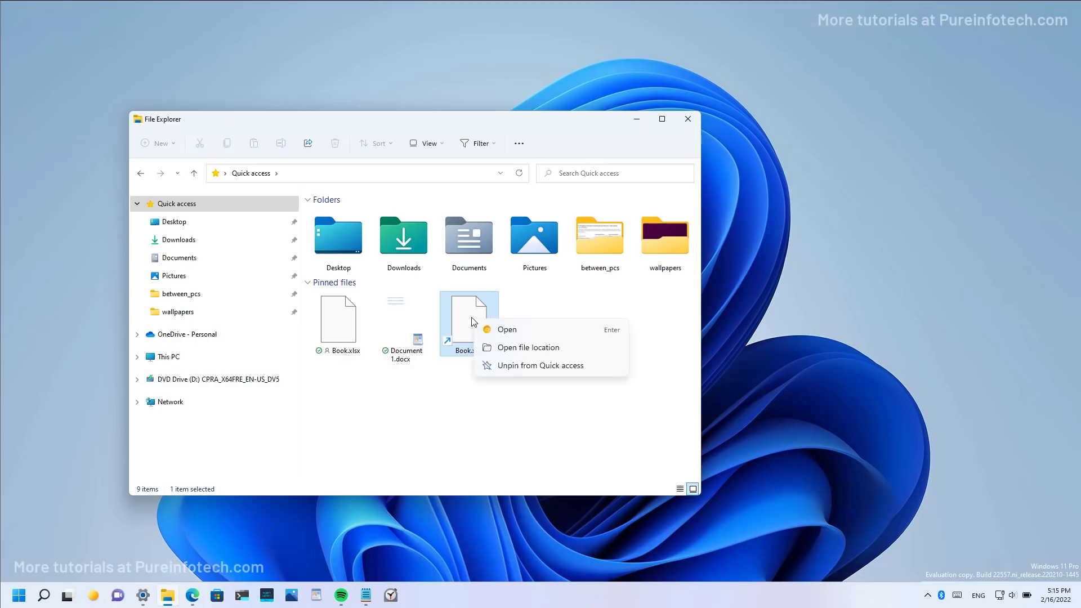
pyautogui.moveTo(522, 330)
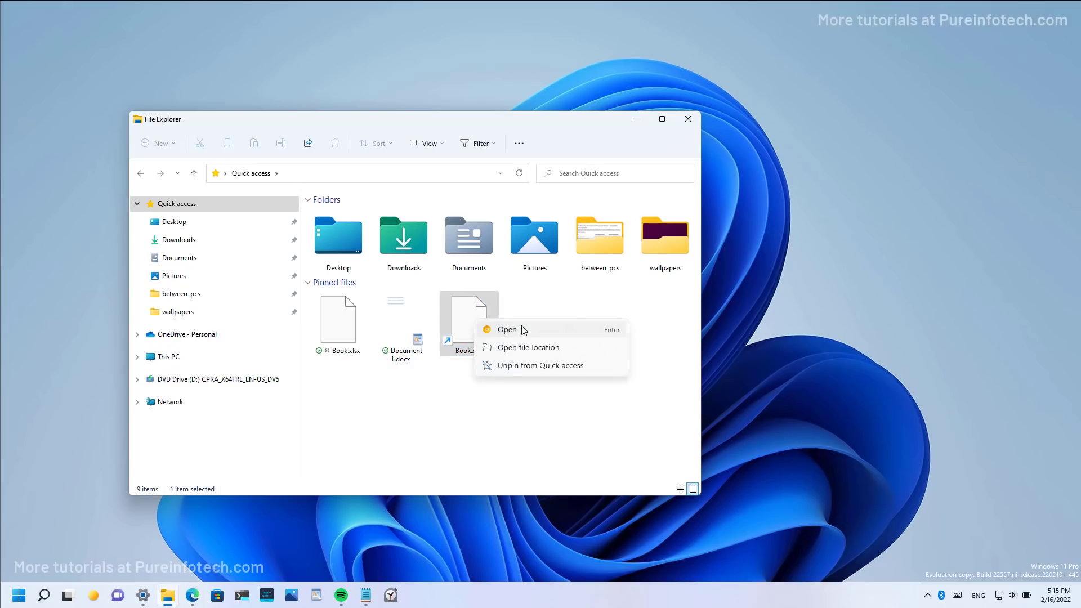
pyautogui.moveTo(527, 336)
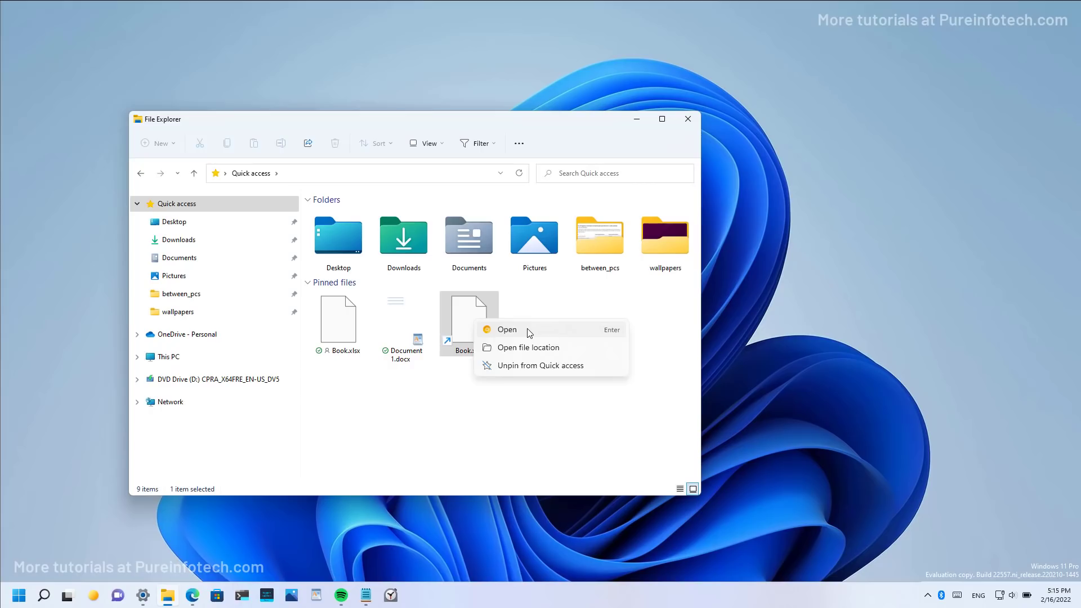
pyautogui.moveTo(391, 398)
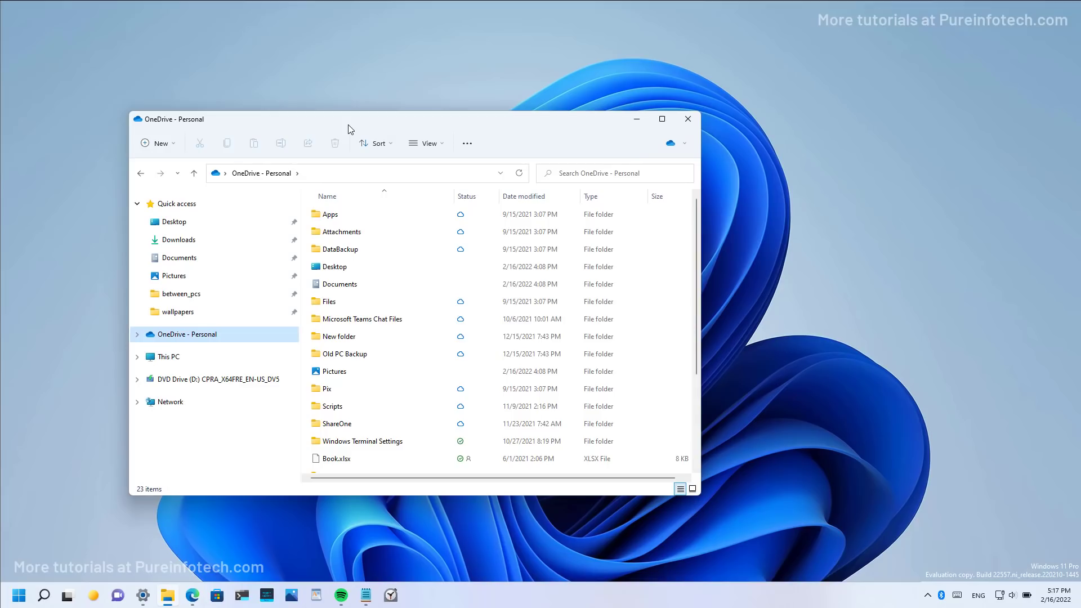
pyautogui.moveTo(449, 128)
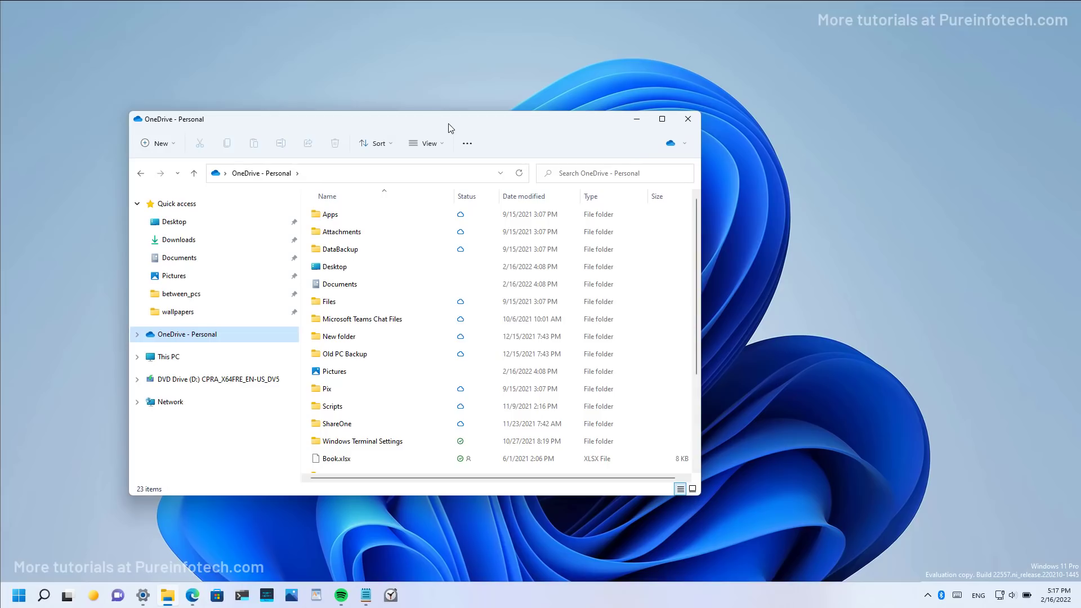
pyautogui.moveTo(679, 147)
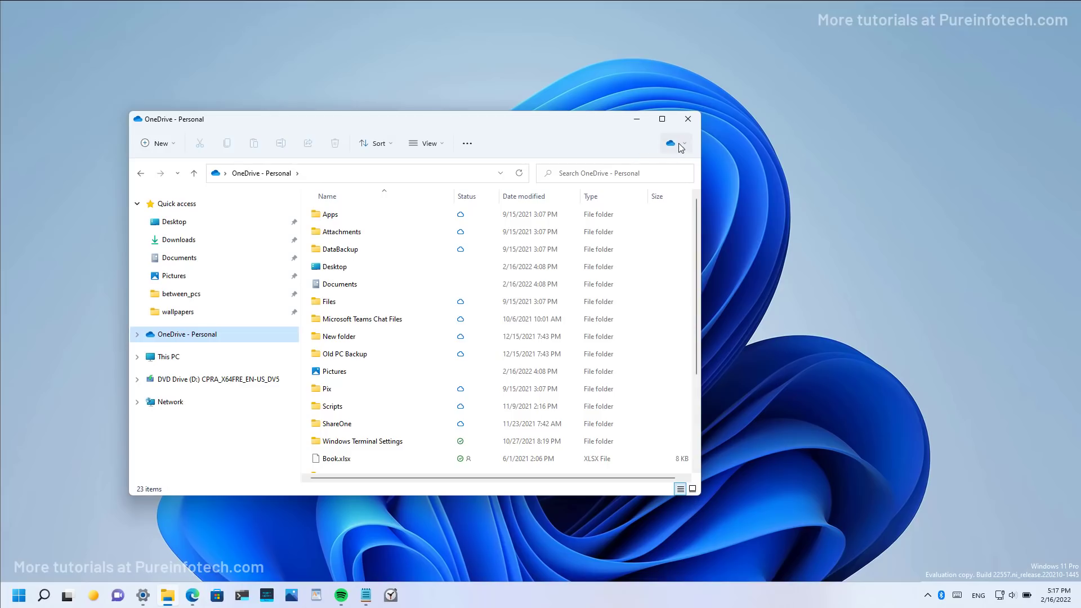
pyautogui.moveTo(684, 148)
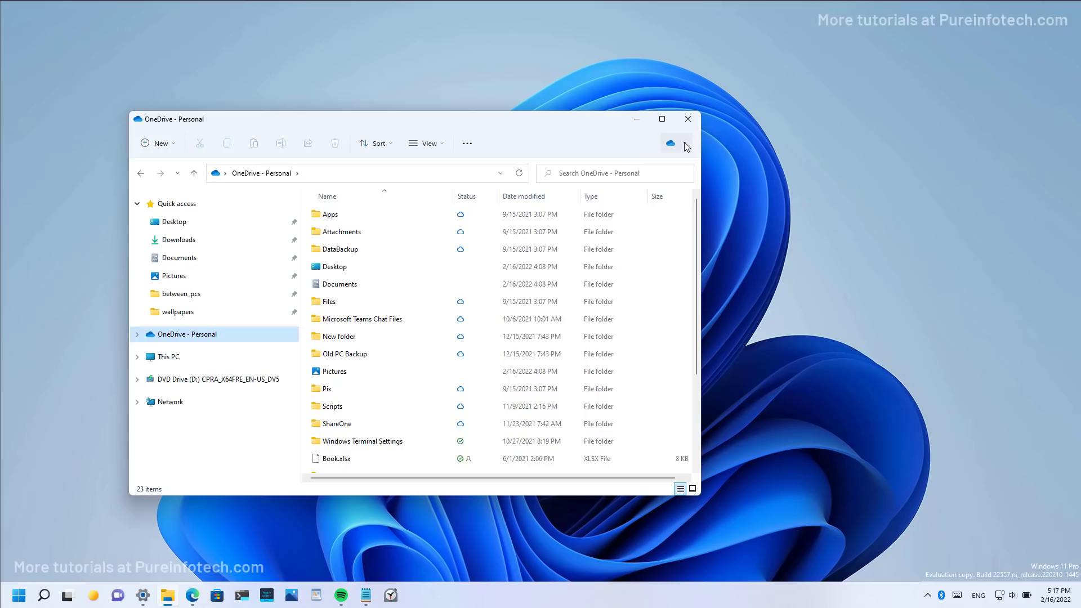
# Step: Show OneDrive's sync status and storage used, then open and close its settings window
pyautogui.click(670, 142)
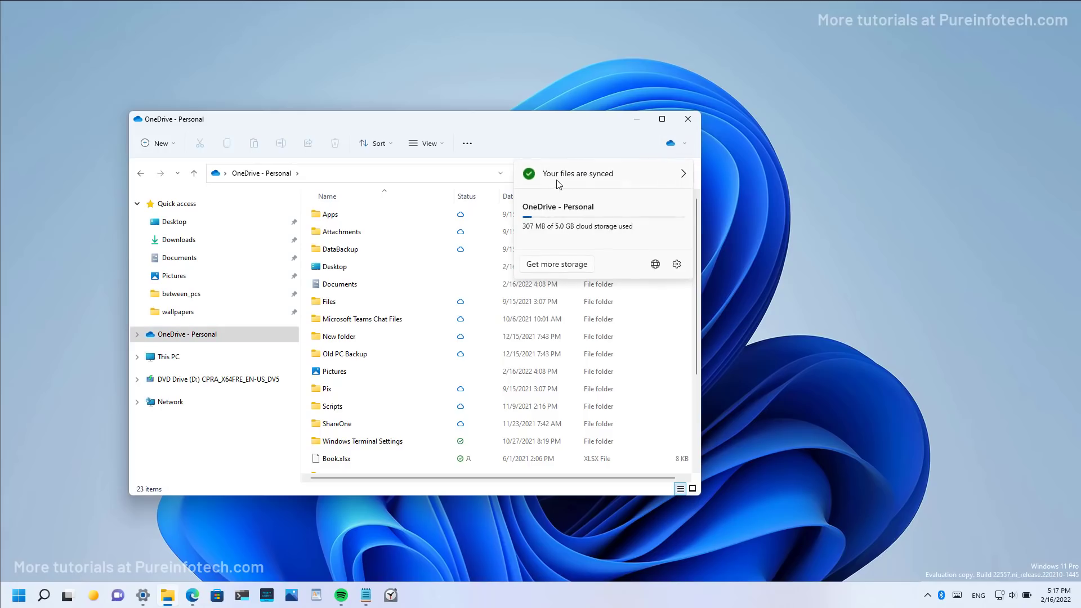
pyautogui.moveTo(586, 184)
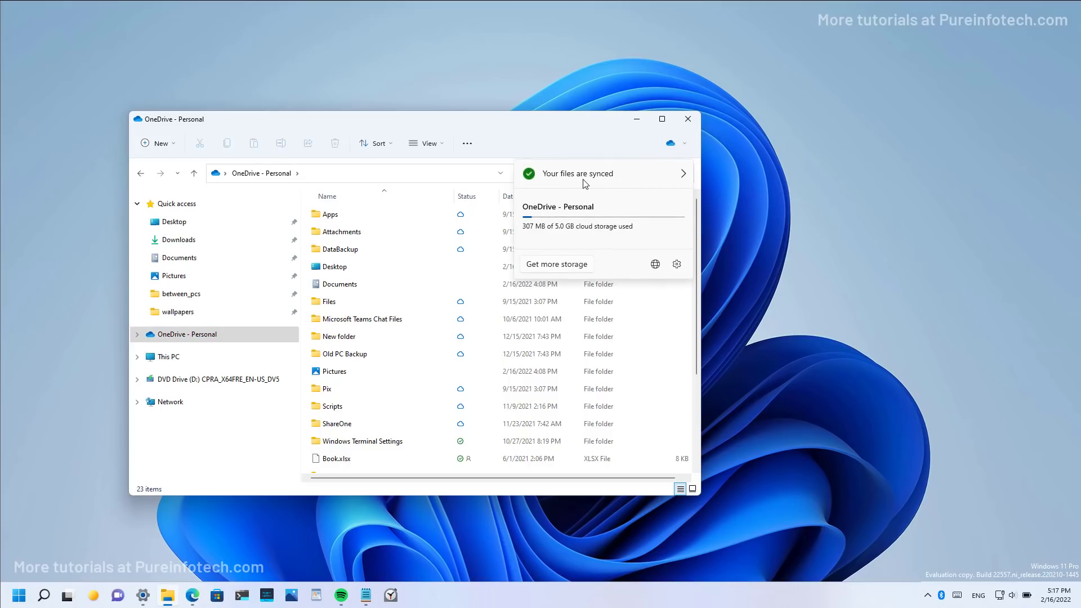
pyautogui.moveTo(538, 231)
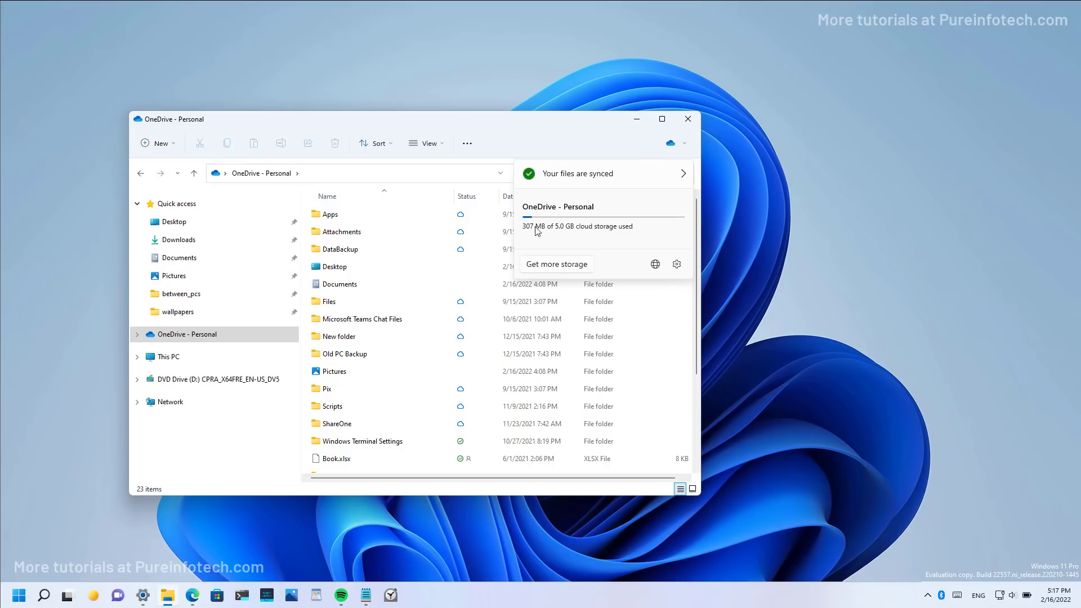
pyautogui.moveTo(584, 239)
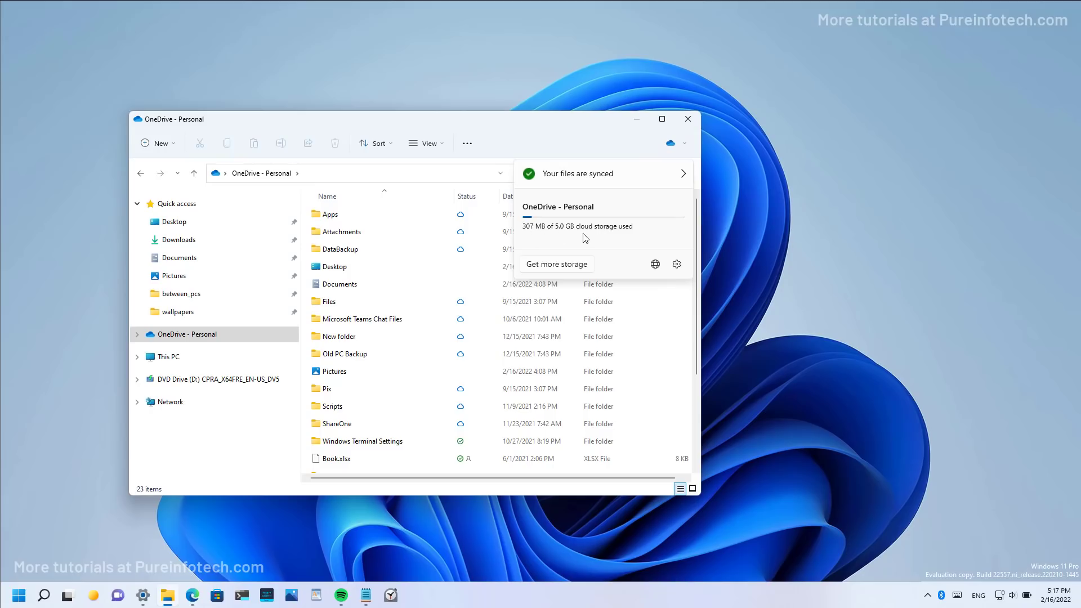
pyautogui.moveTo(544, 267)
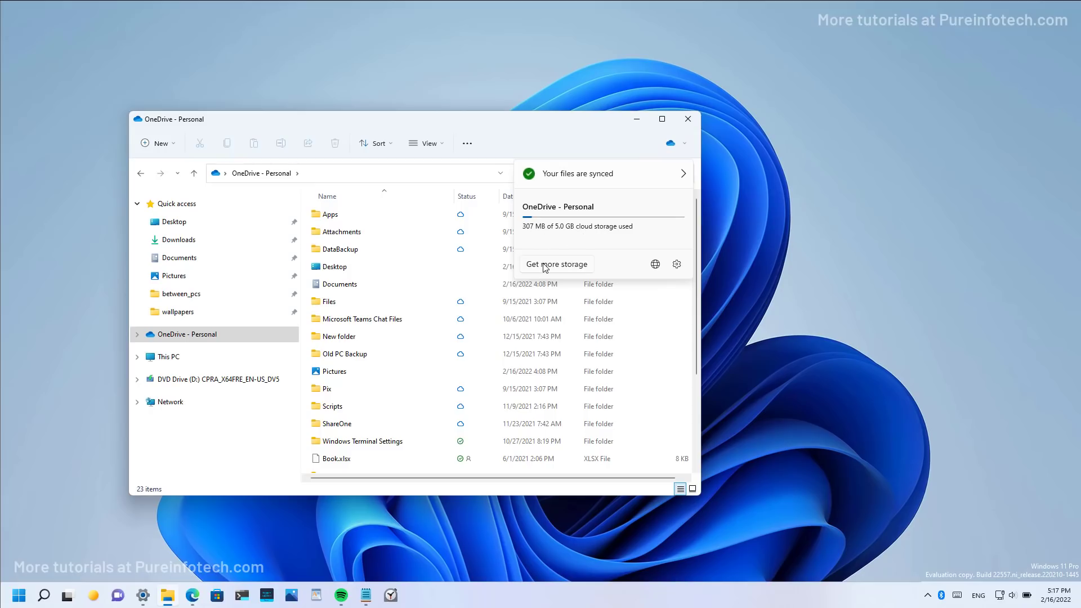
pyautogui.moveTo(654, 264)
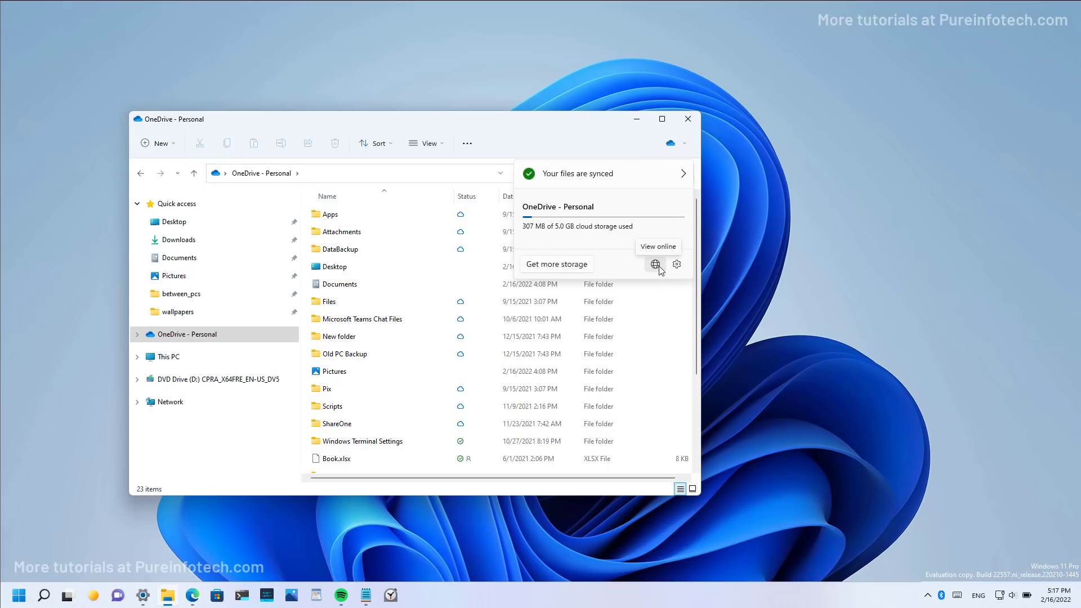
pyautogui.moveTo(676, 265)
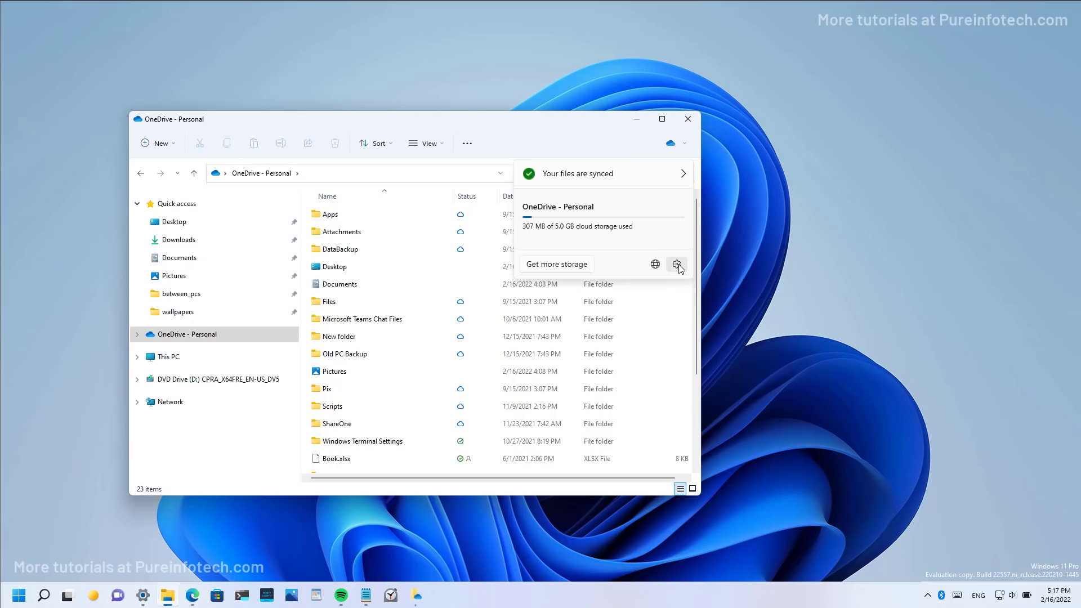
pyautogui.click(677, 266)
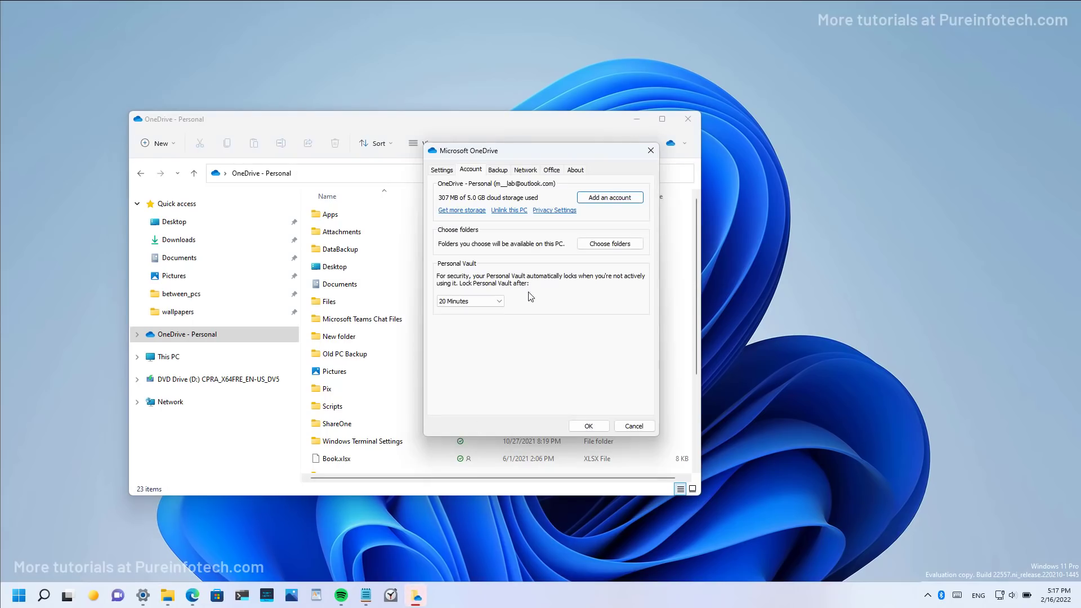
pyautogui.click(525, 170)
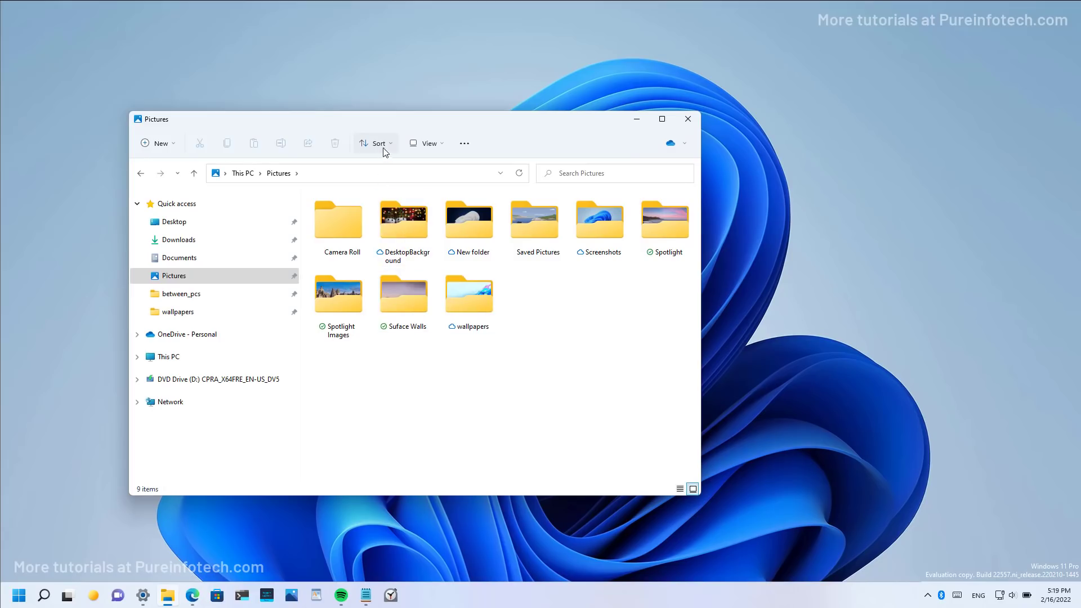
# Step: Switch the Pictures folder to Large icons and scroll through the previews
pyautogui.click(427, 142)
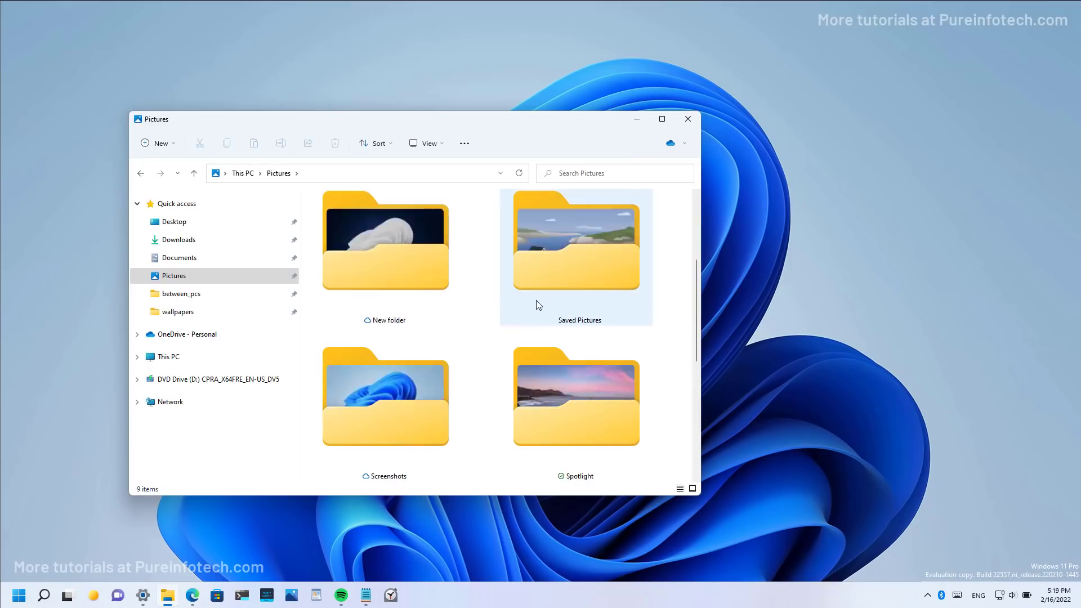
pyautogui.scroll(-3)
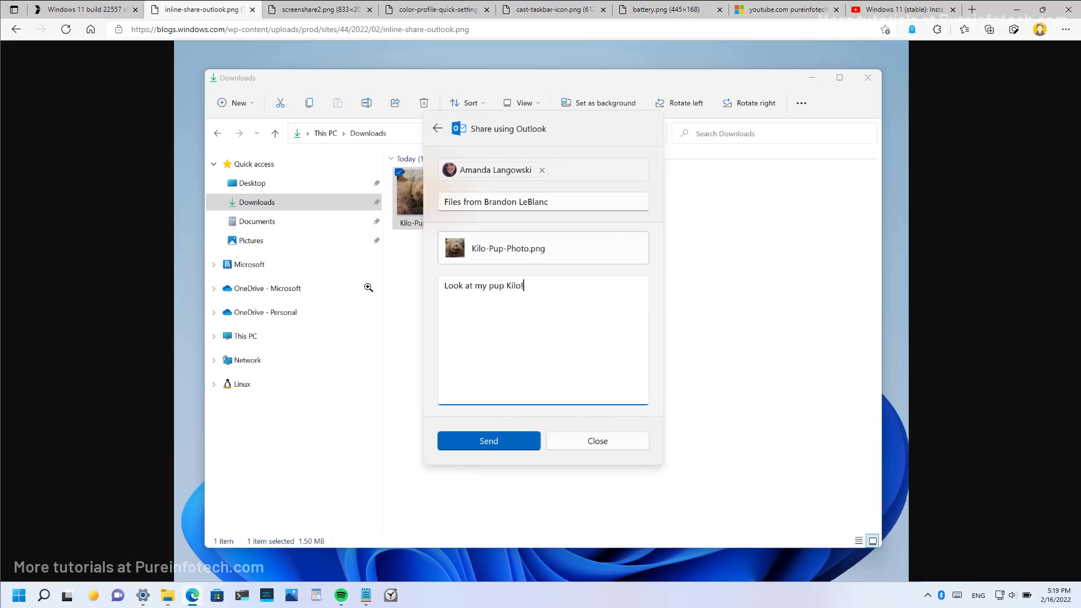
pyautogui.moveTo(487, 244)
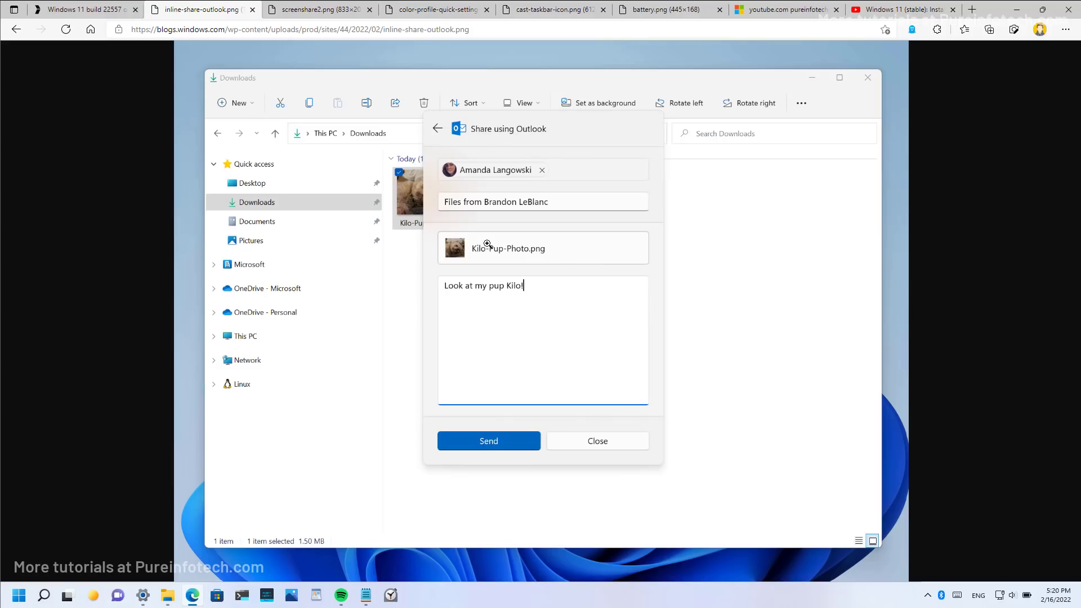
pyautogui.moveTo(524, 243)
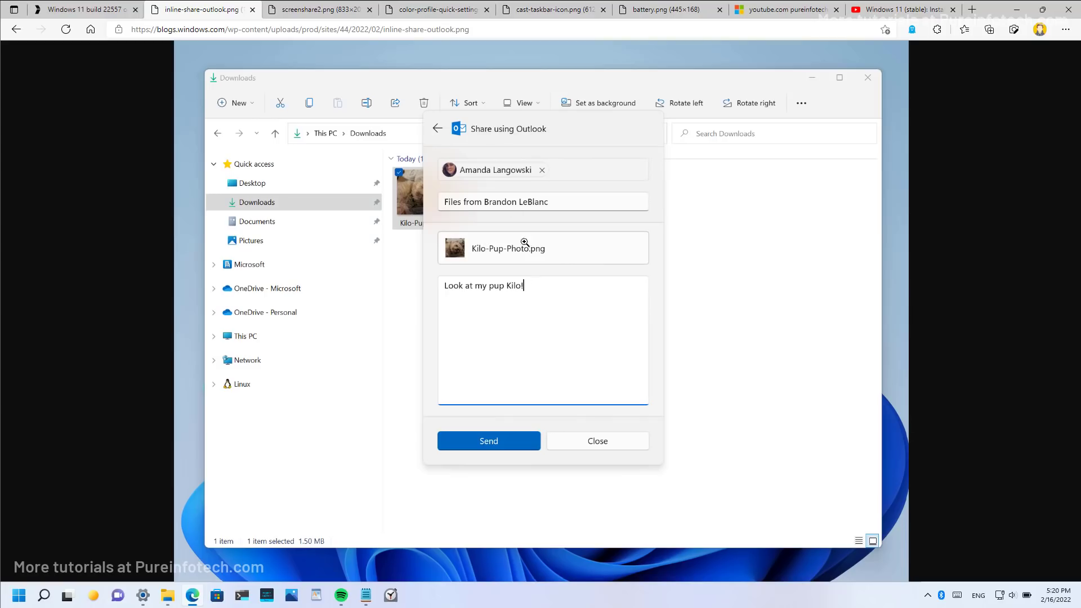
pyautogui.moveTo(429, 209)
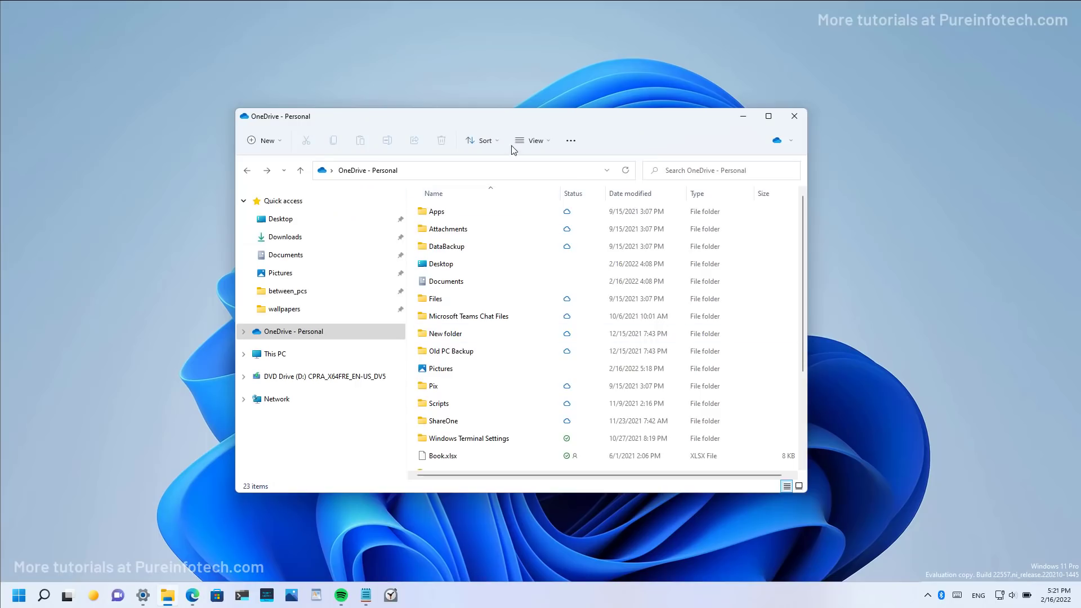
pyautogui.moveTo(518, 123)
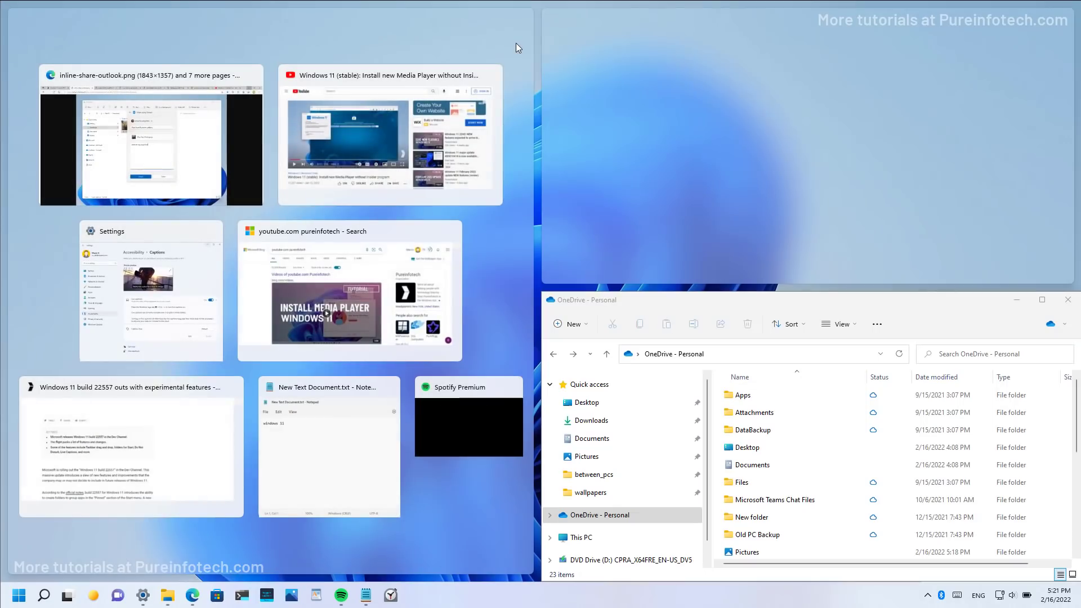
pyautogui.moveTo(426, 128)
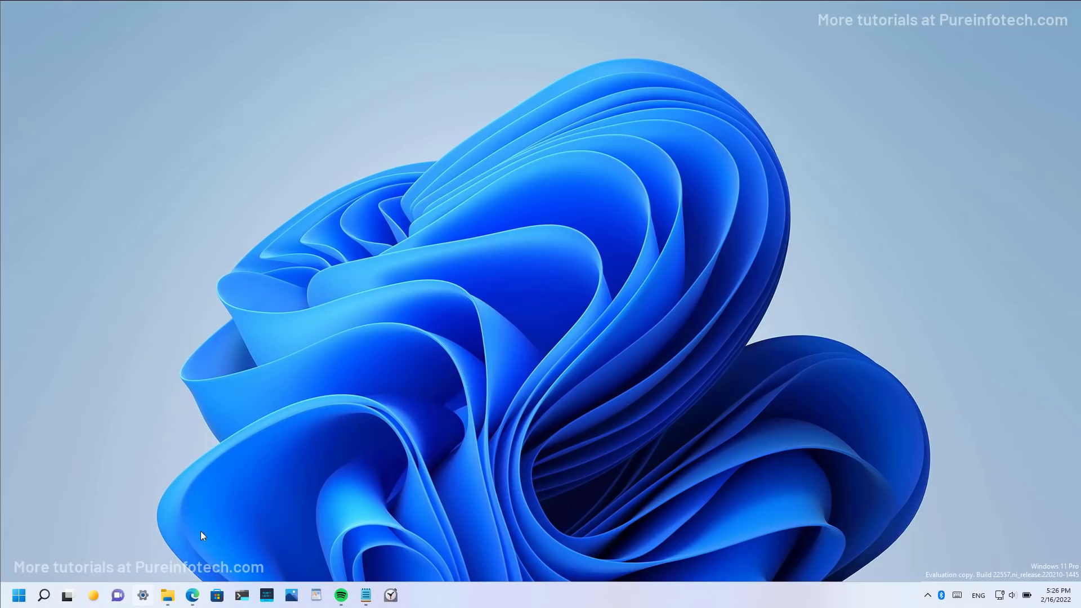
# Step: Open Settings' Power & battery page and expand the Screen and sleep options
pyautogui.click(142, 595)
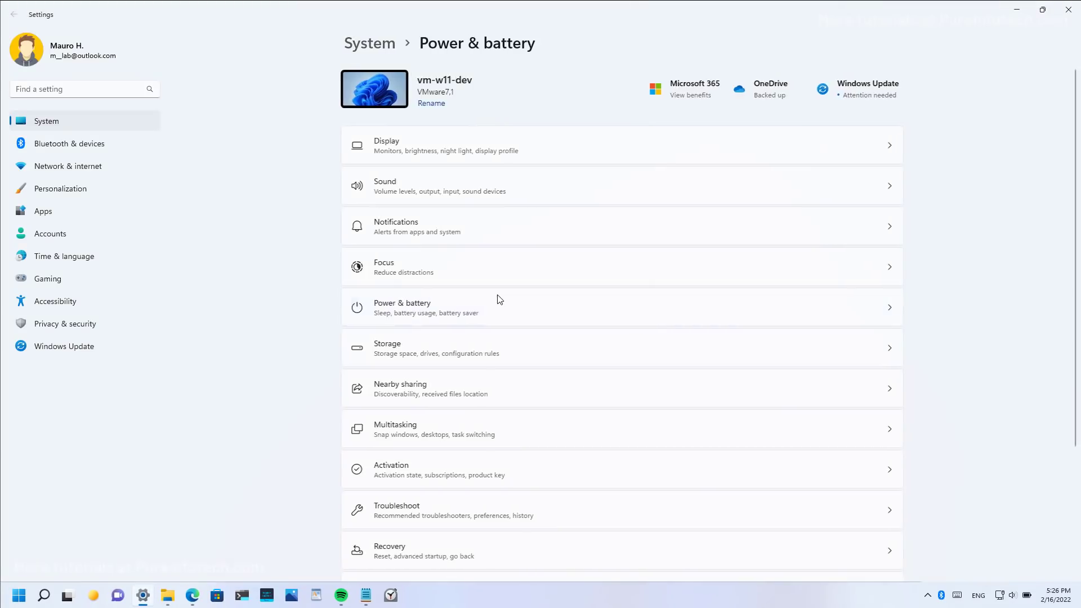
pyautogui.click(402, 307)
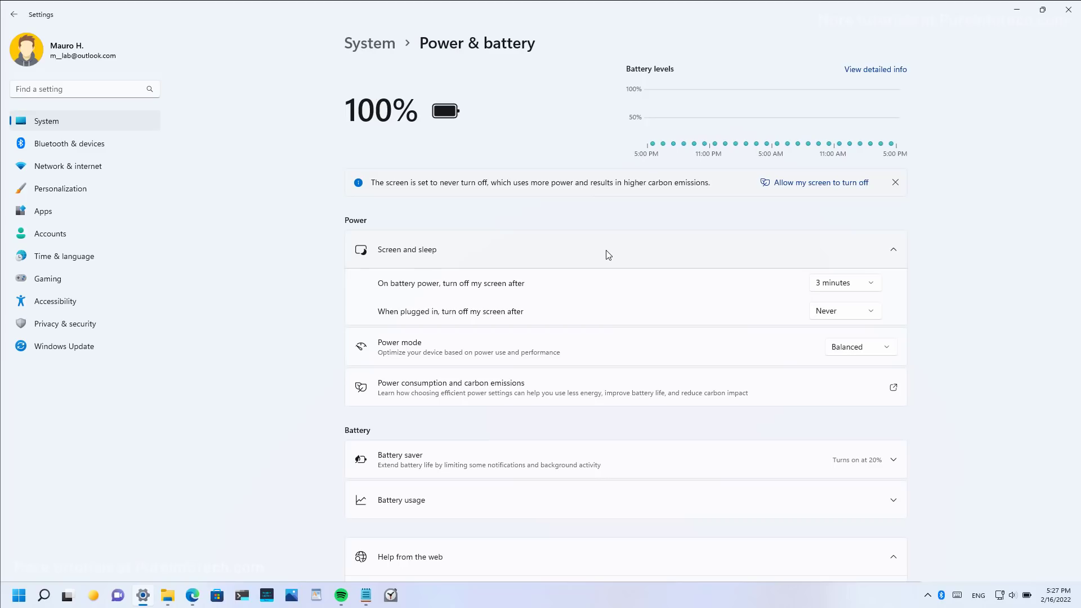
pyautogui.click(844, 282)
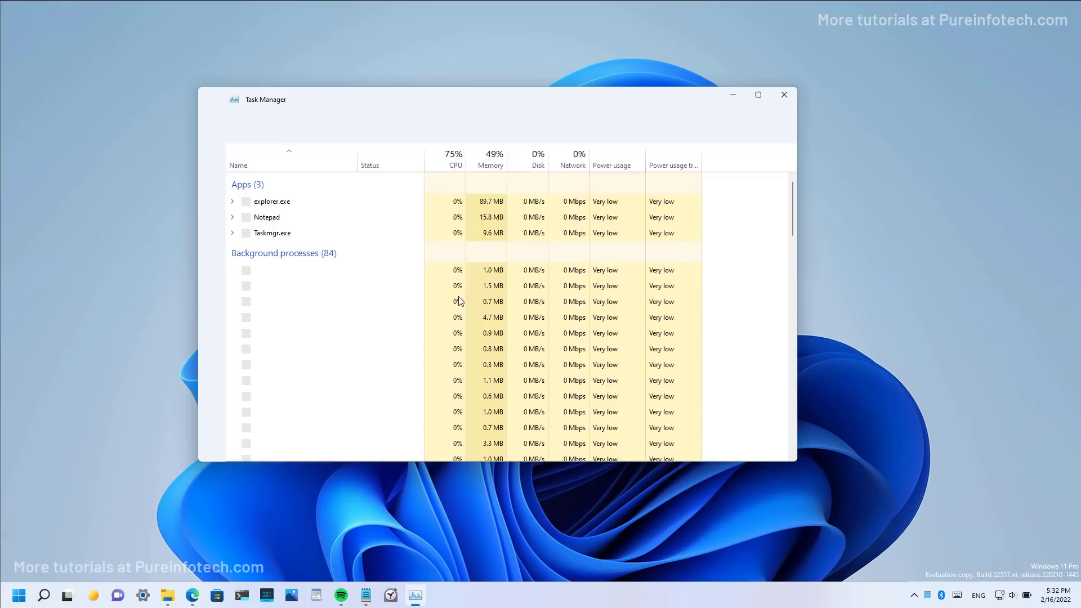
# Step: Cycle through Performance, App history, Startup apps, Details and Services, then open Settings
pyautogui.click(211, 99)
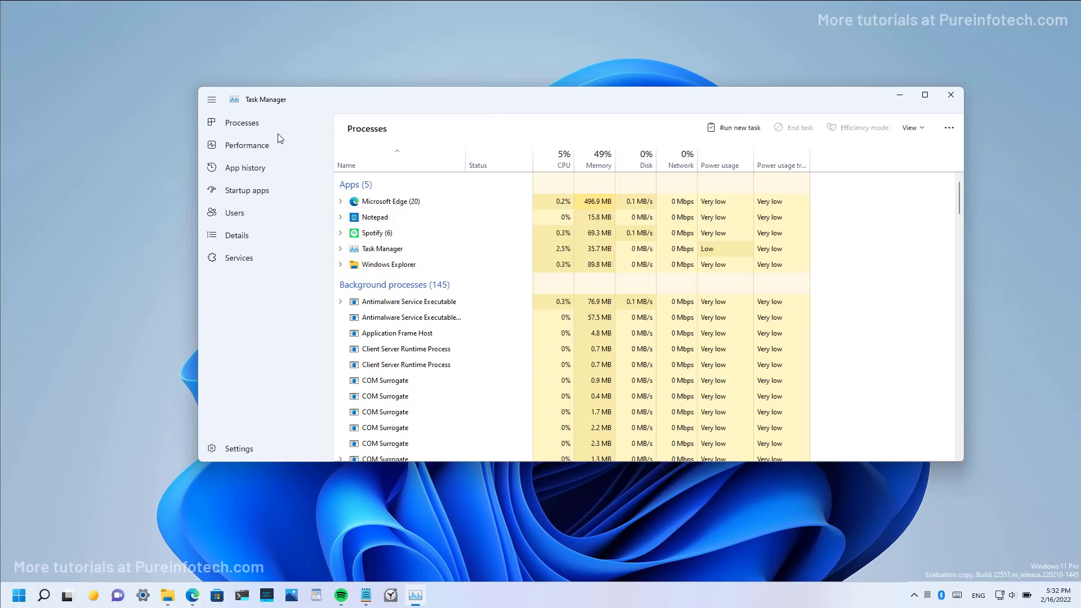
pyautogui.click(247, 145)
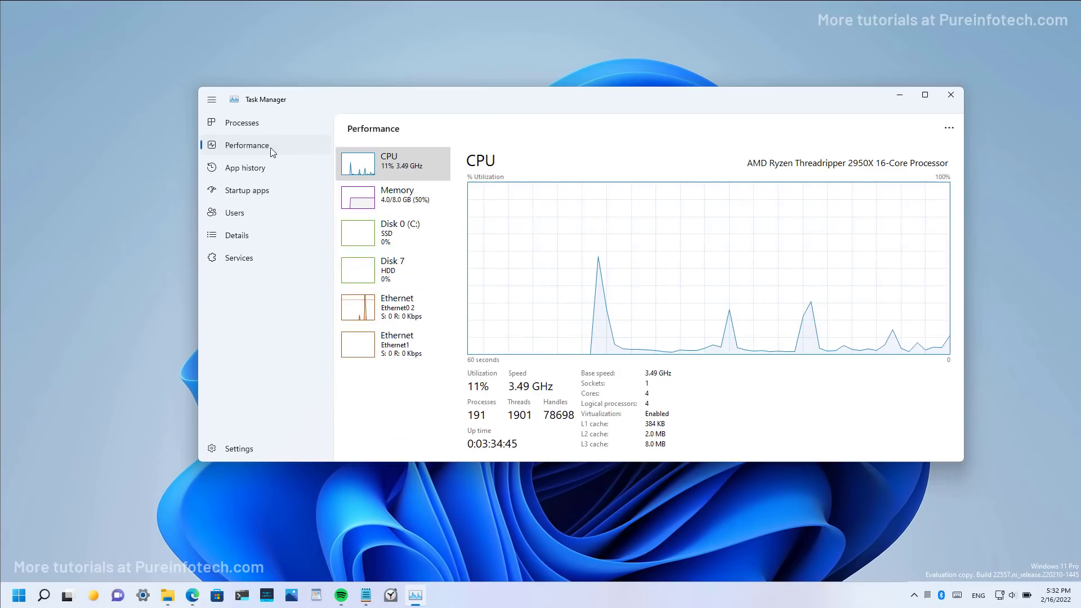
pyautogui.click(245, 168)
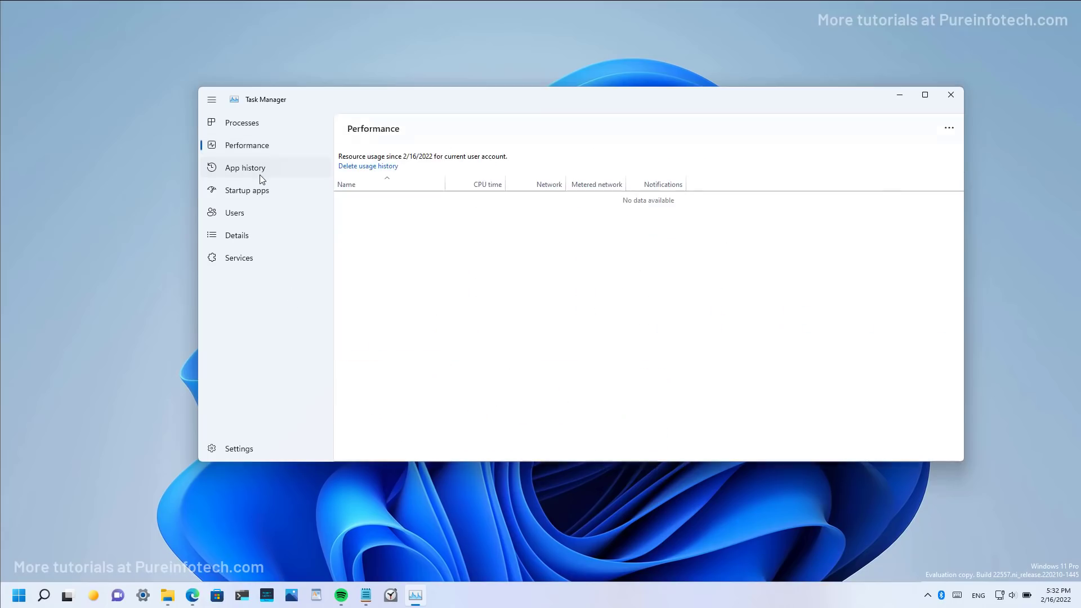
pyautogui.click(245, 189)
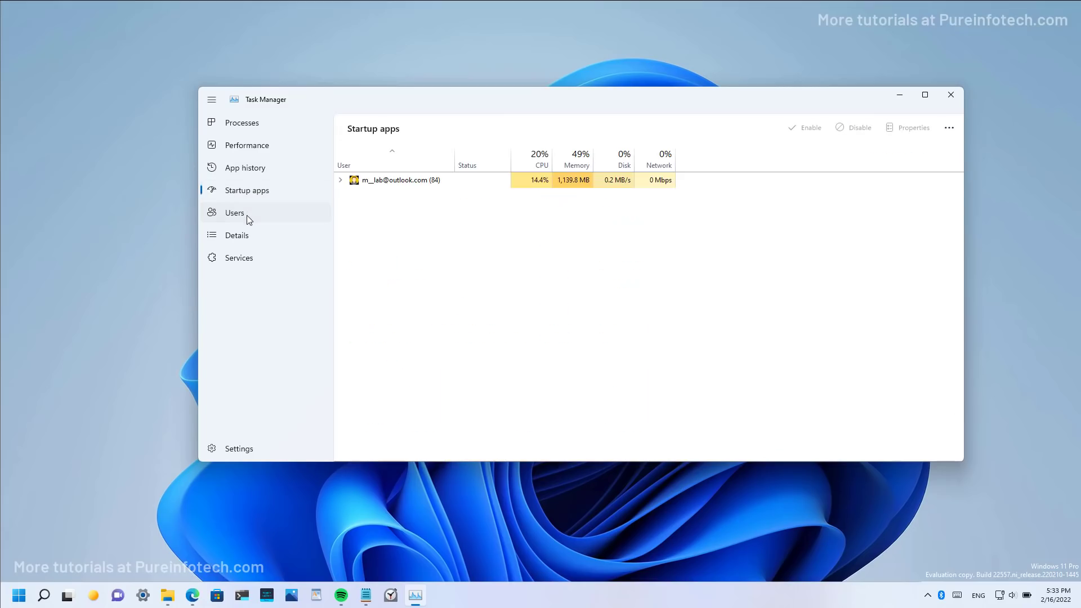
pyautogui.click(237, 236)
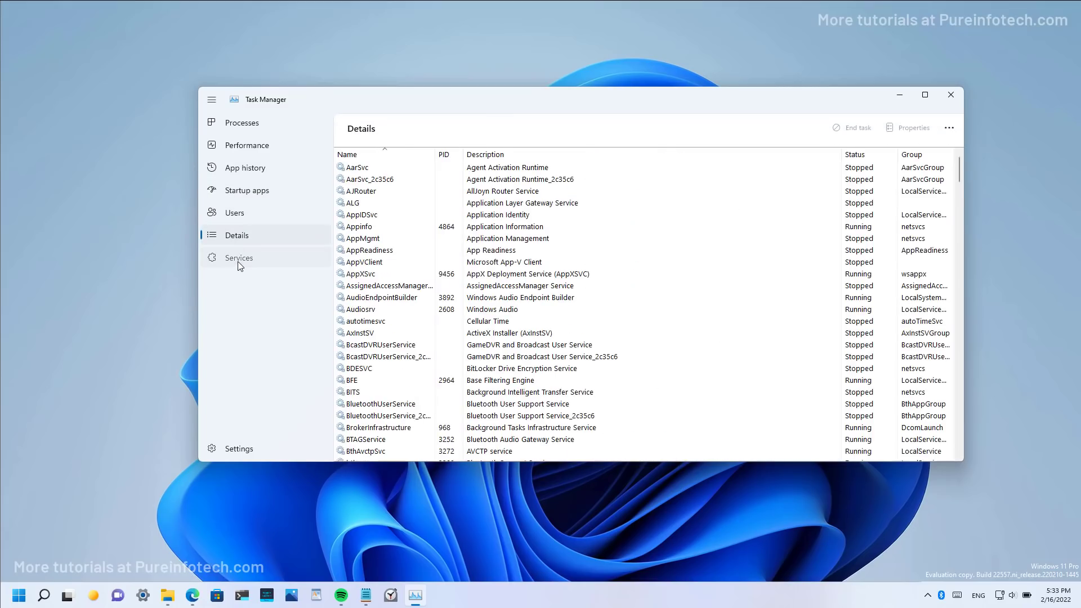
pyautogui.click(239, 257)
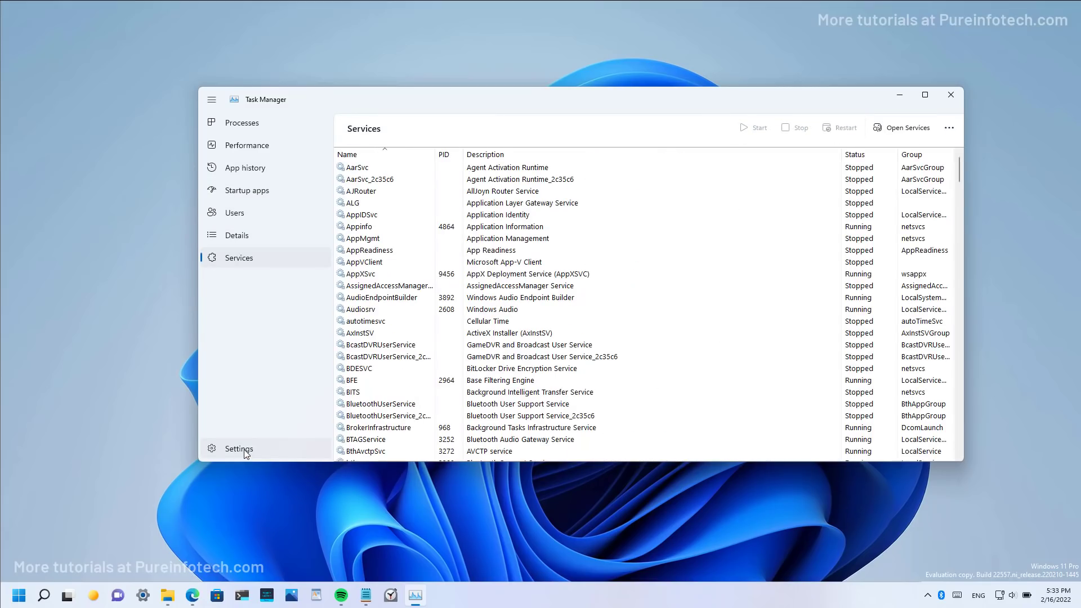
pyautogui.click(239, 448)
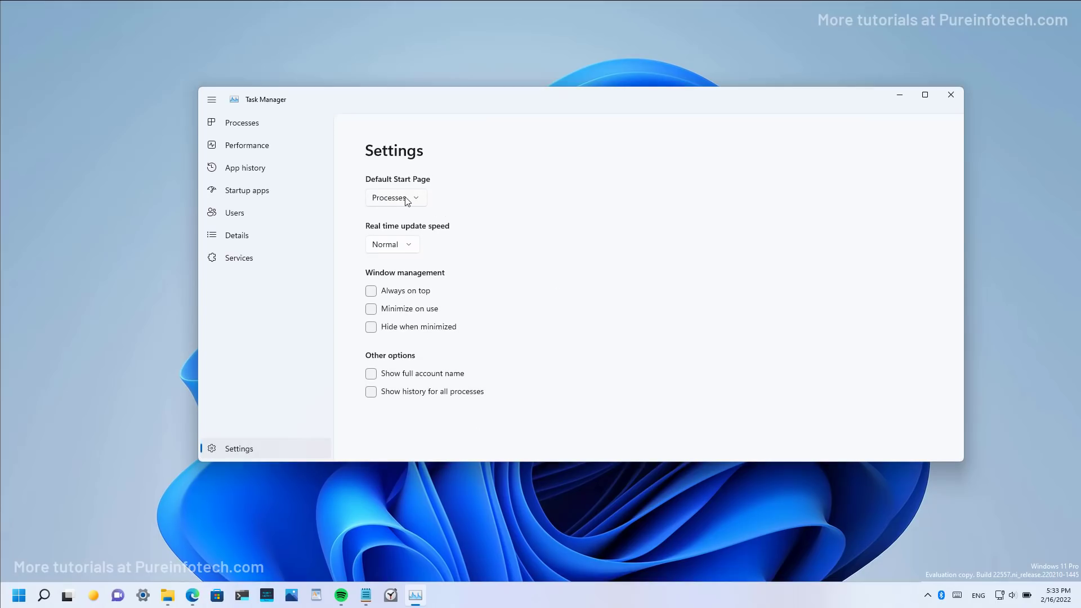
pyautogui.click(396, 197)
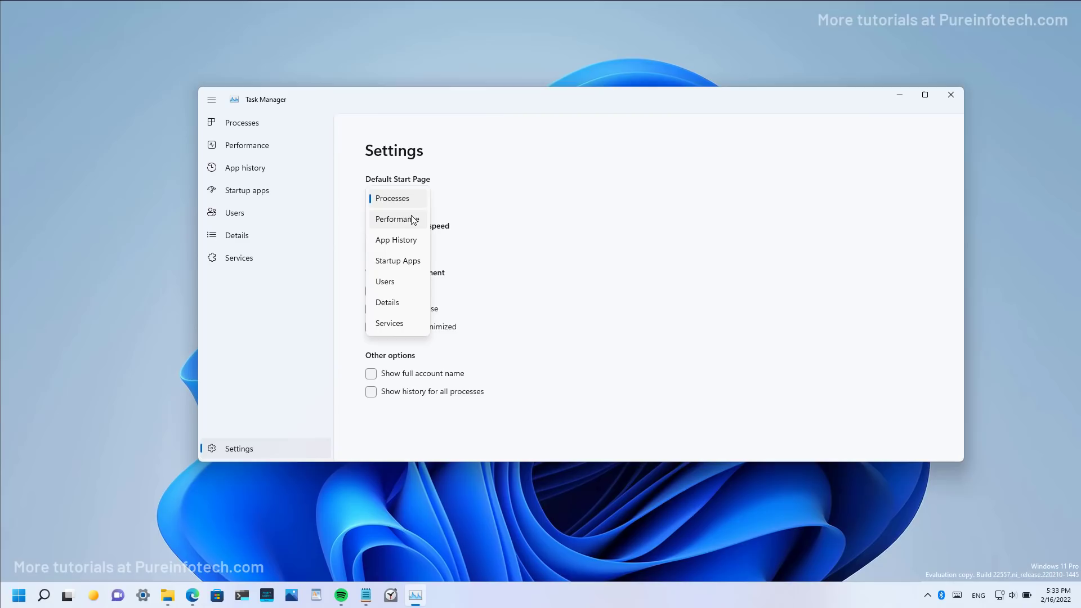
pyautogui.moveTo(486, 204)
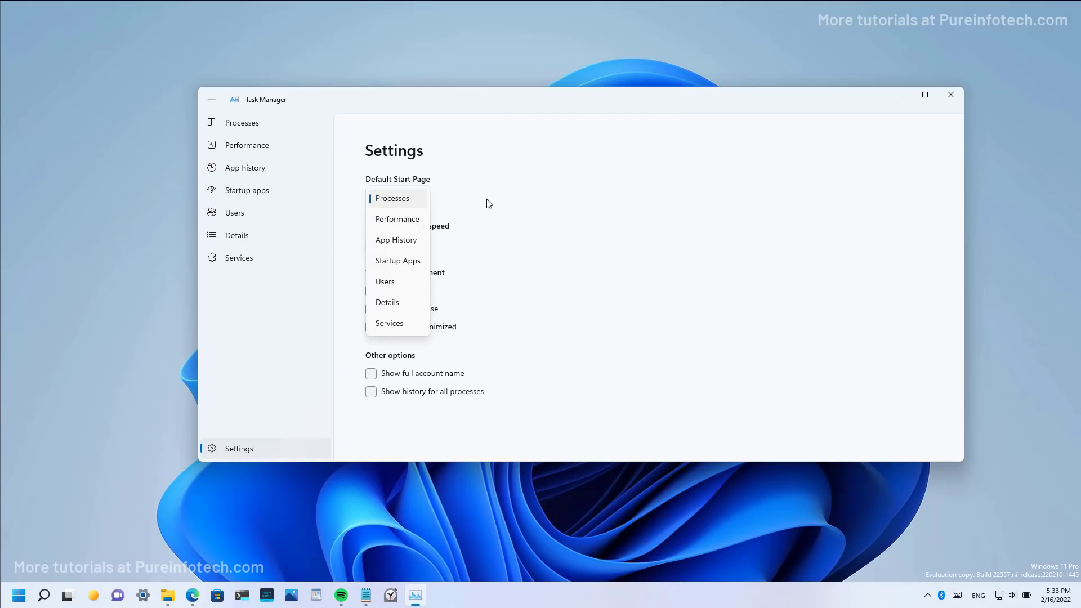
pyautogui.click(391, 197)
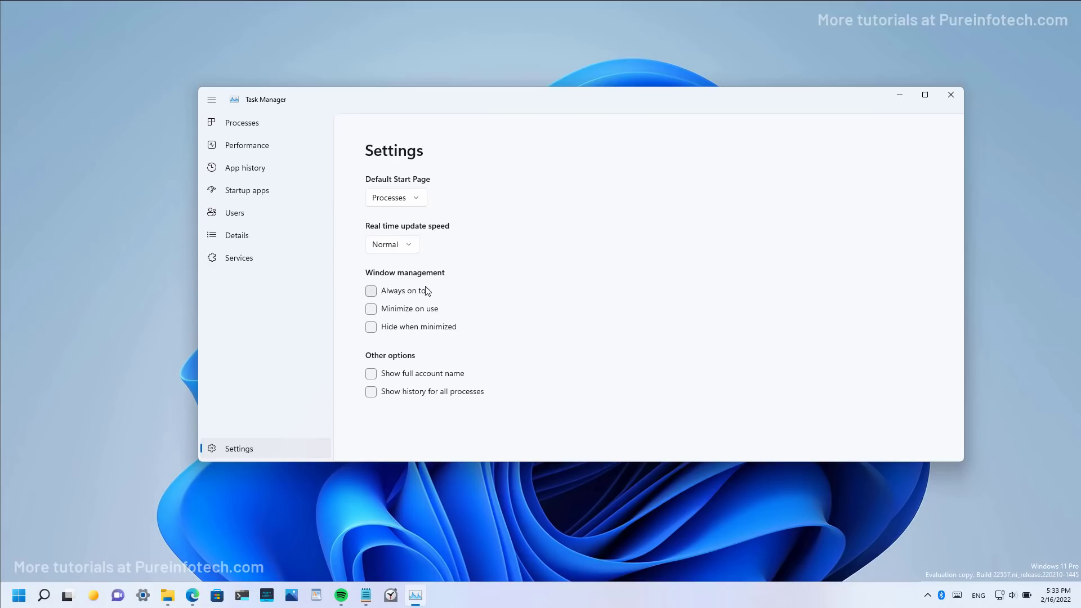
pyautogui.moveTo(392, 304)
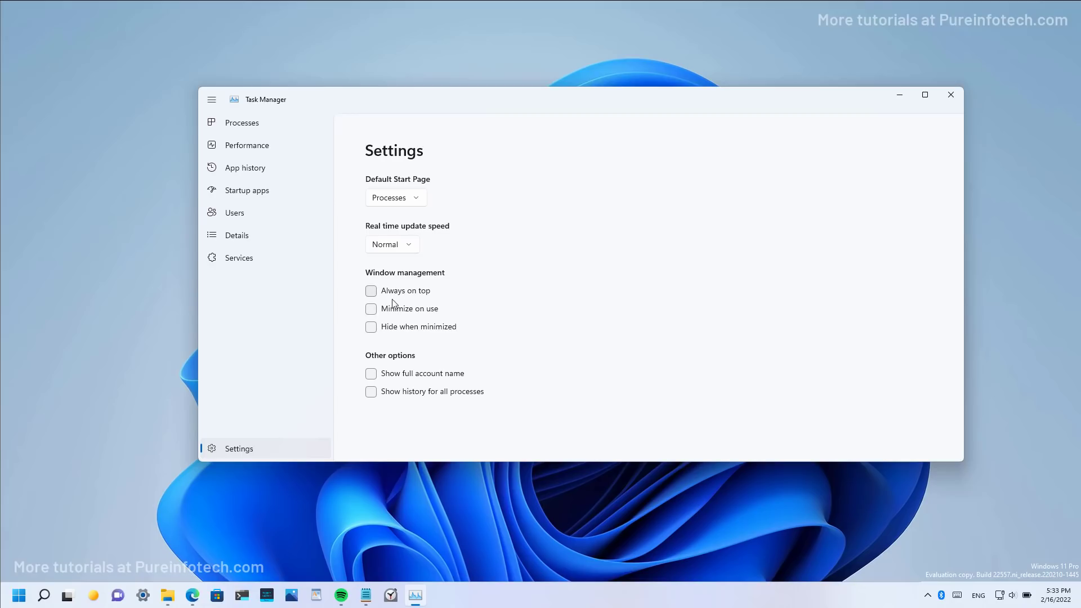
pyautogui.moveTo(427, 330)
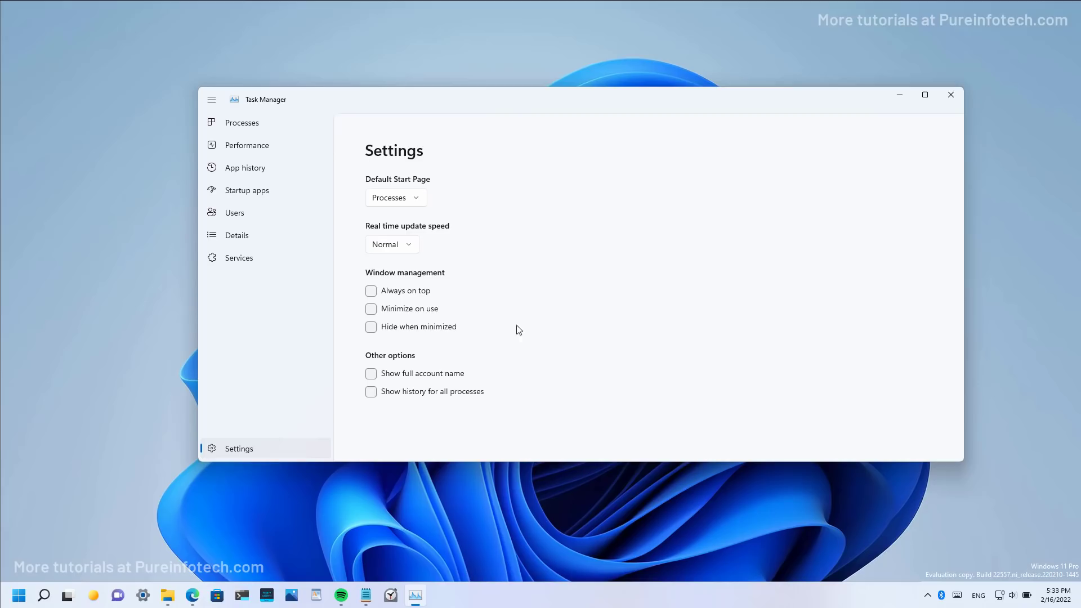
pyautogui.moveTo(560, 335)
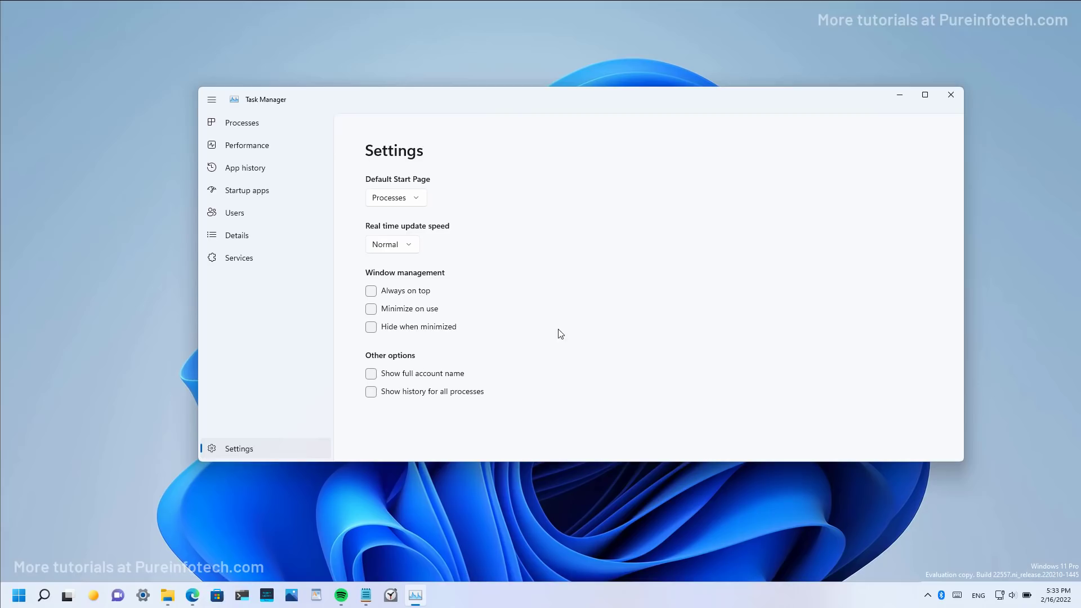
pyautogui.moveTo(506, 229)
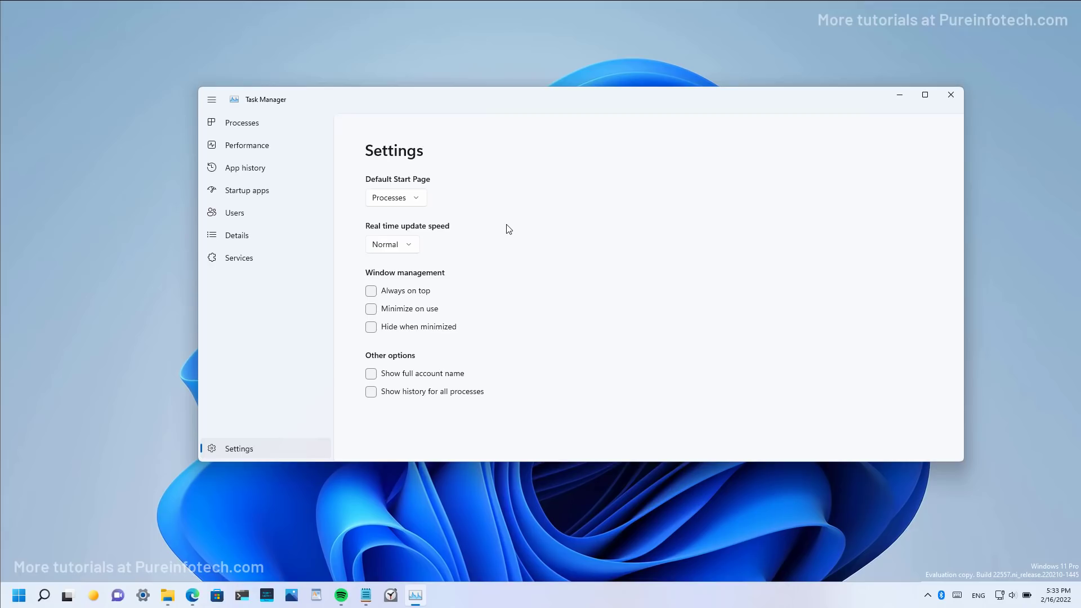
pyautogui.moveTo(141, 597)
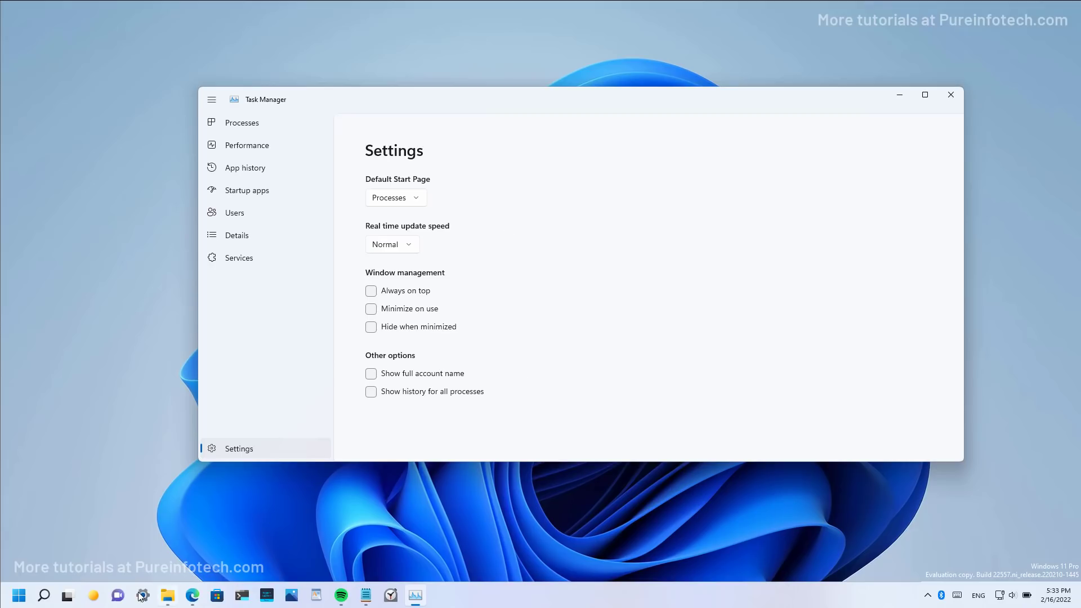
pyautogui.click(142, 595)
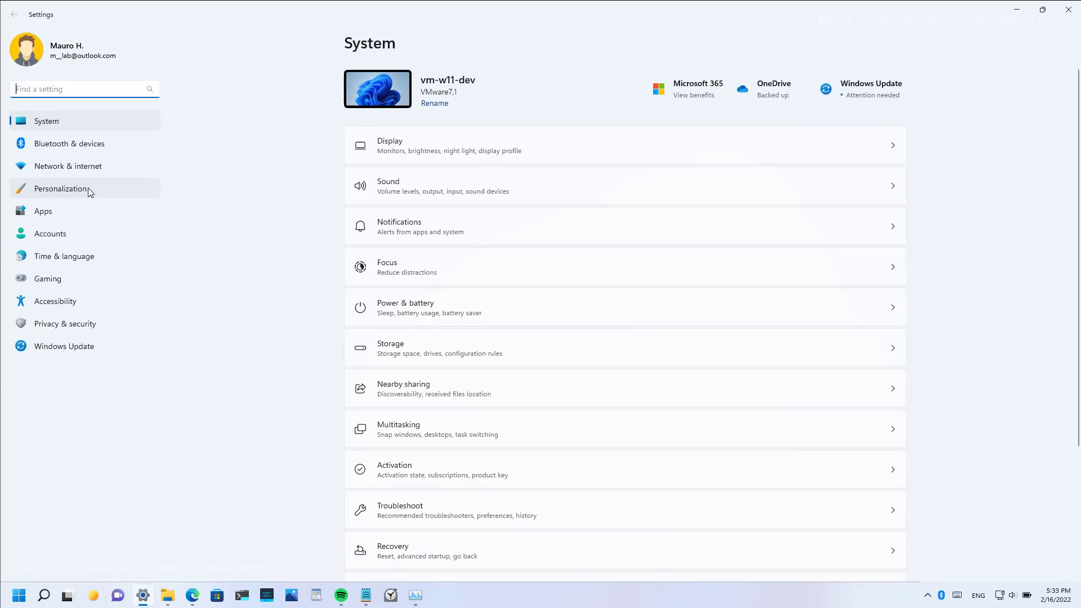
# Step: Open Personalization, view the CPU, Memory and Disk 7 graphs, then return to Processes
pyautogui.click(60, 188)
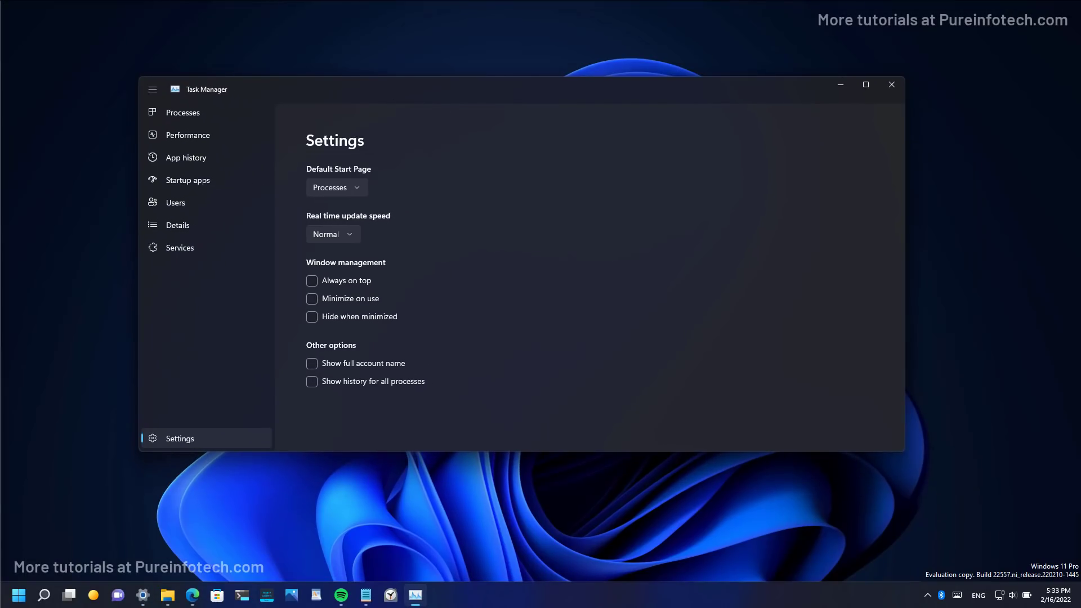
pyautogui.moveTo(206, 116)
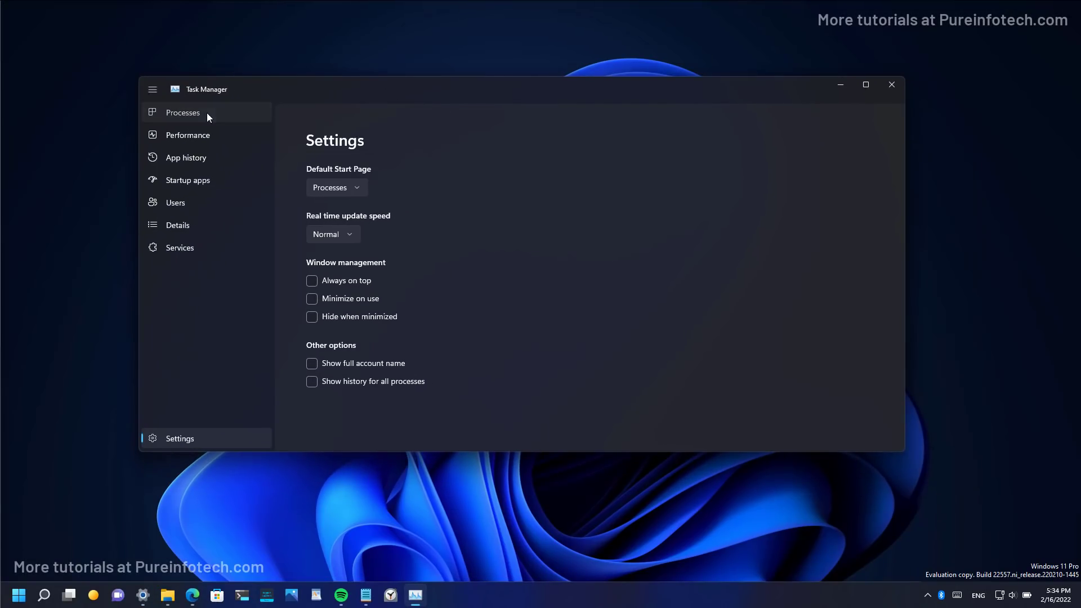
pyautogui.click(187, 134)
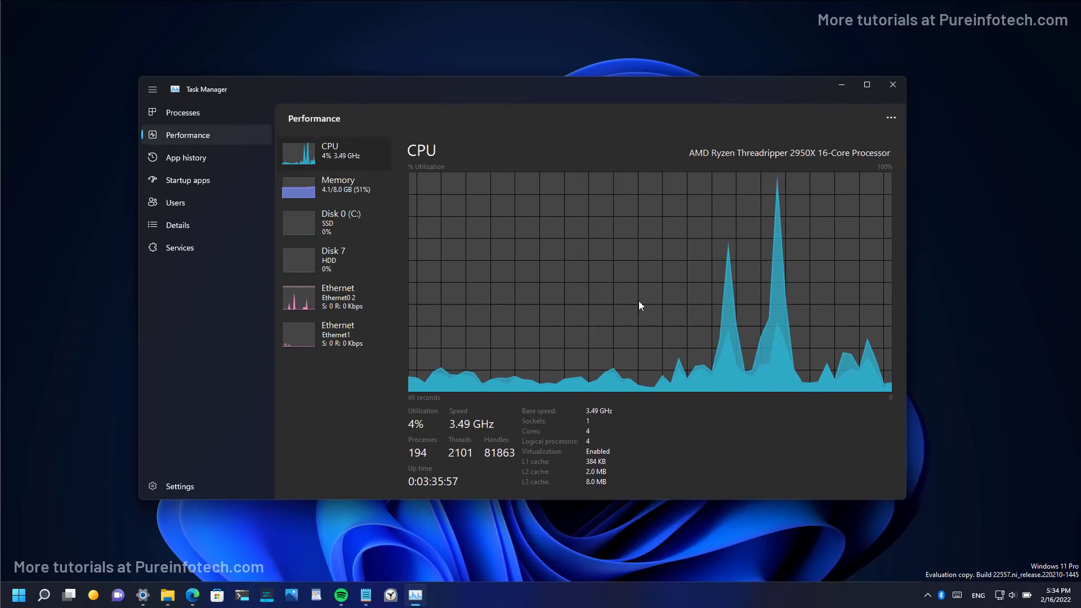
pyautogui.click(334, 184)
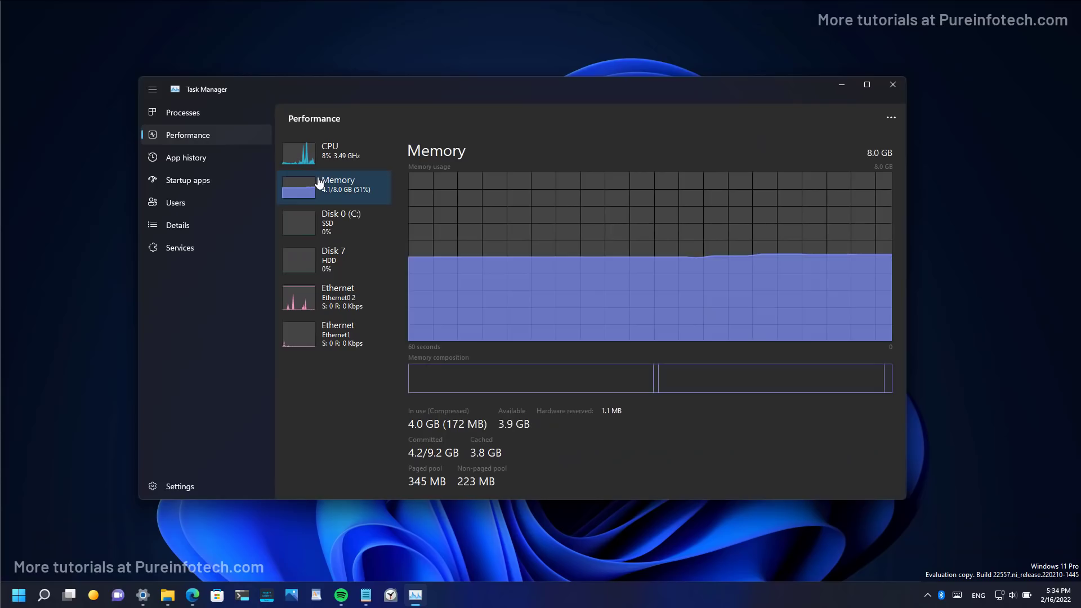
pyautogui.click(334, 260)
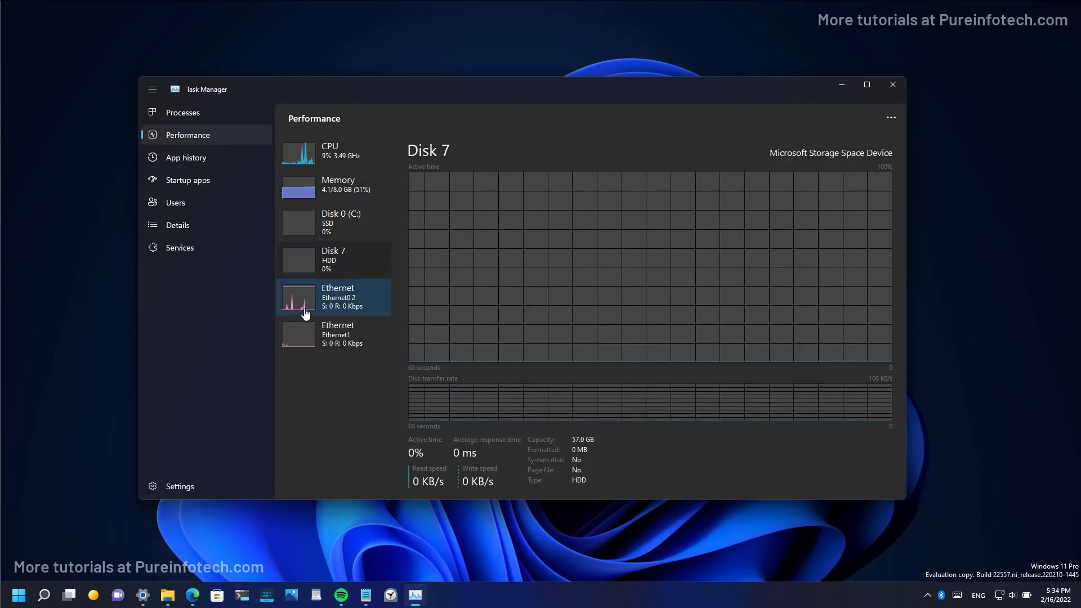
pyautogui.click(182, 113)
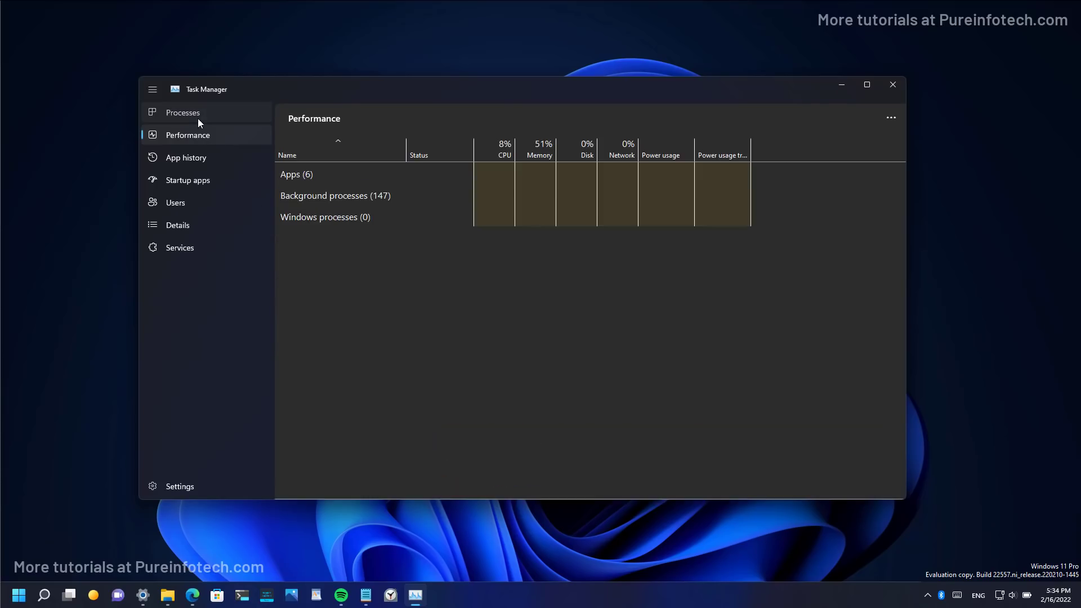
pyautogui.click(182, 111)
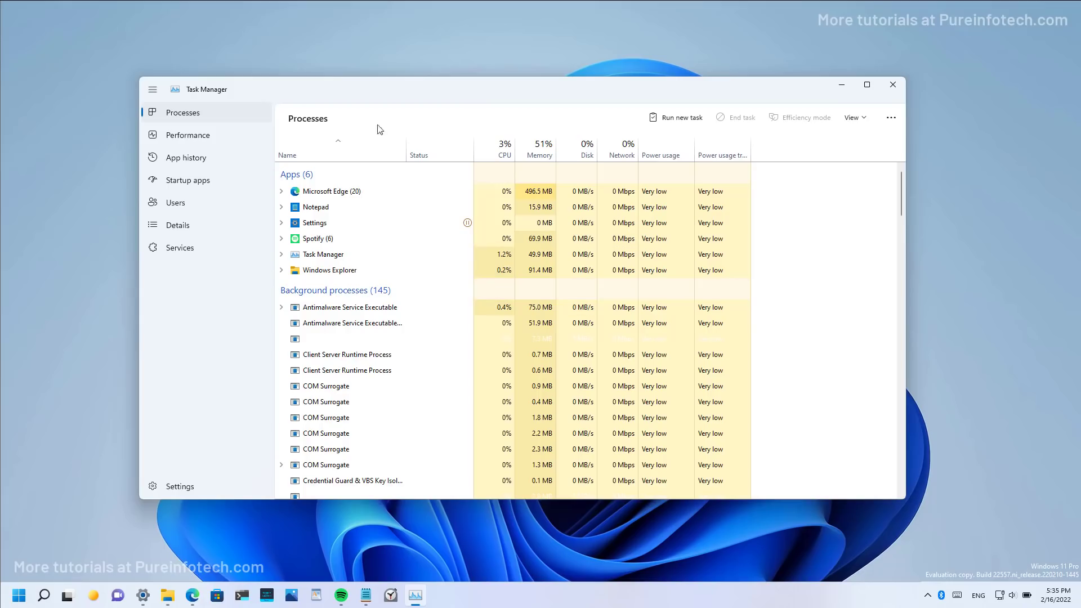
pyautogui.click(281, 191)
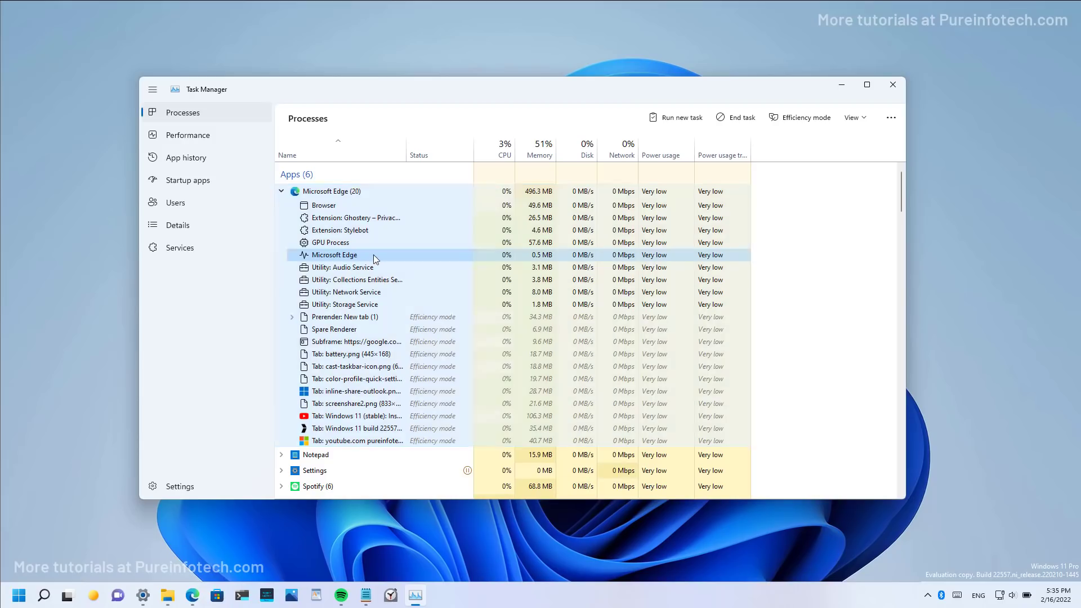
pyautogui.rightClick(335, 254)
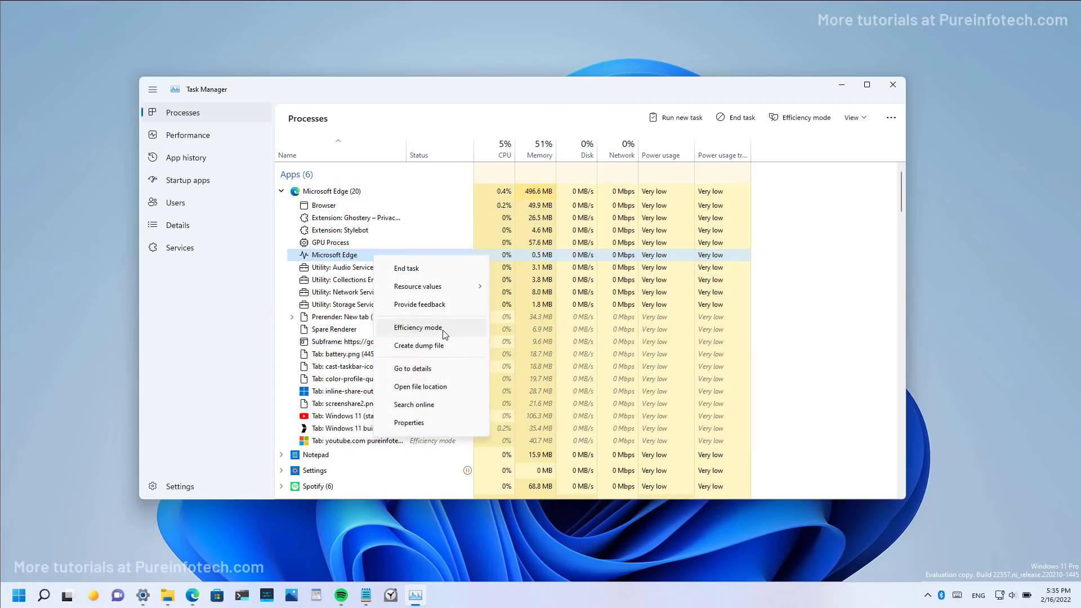
pyautogui.moveTo(415, 337)
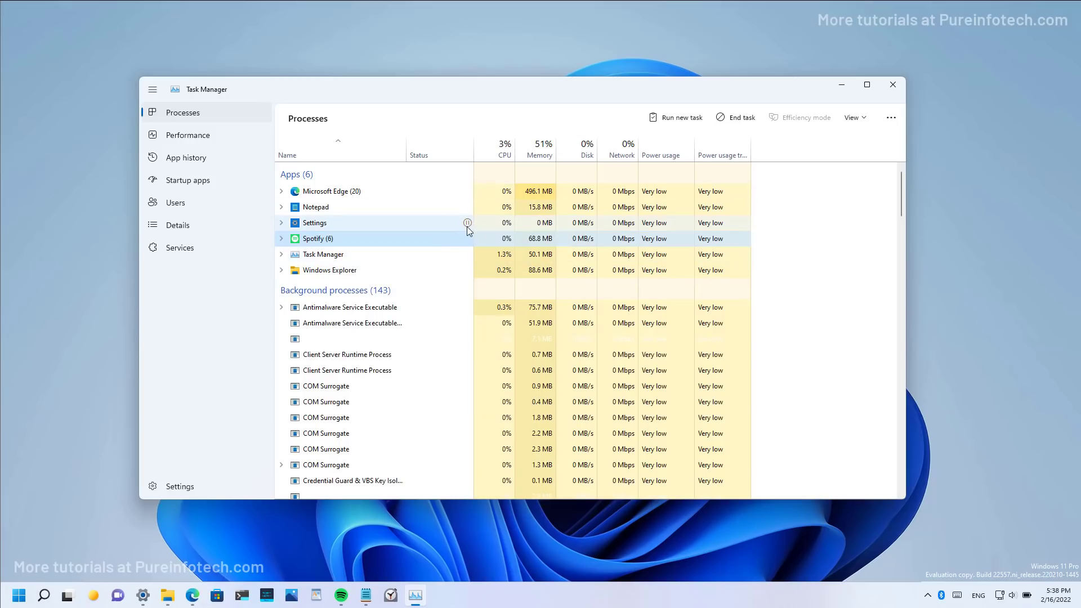
pyautogui.moveTo(467, 223)
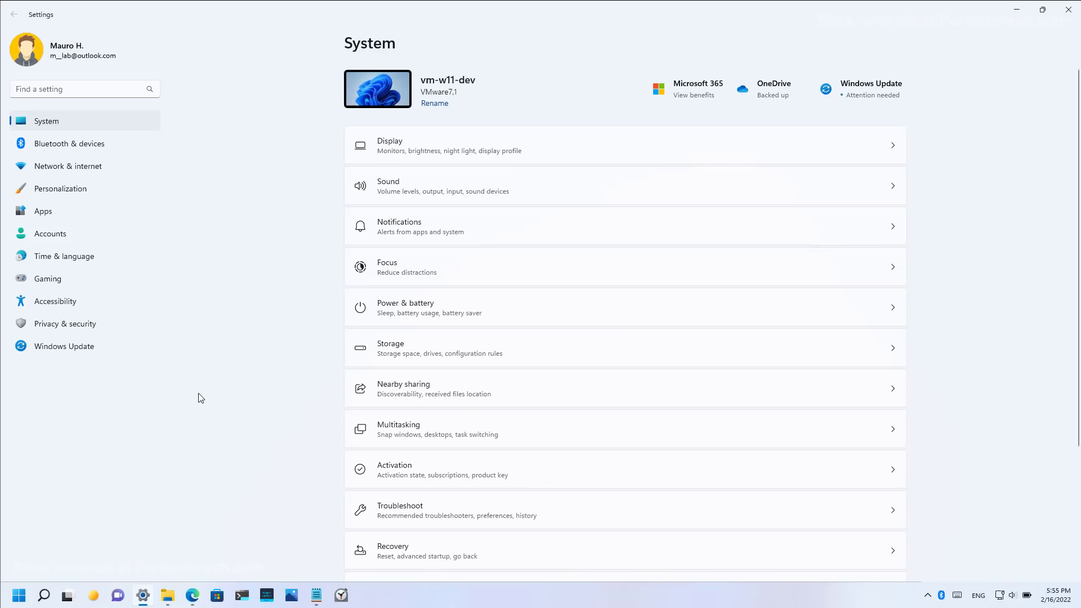
pyautogui.moveTo(231, 341)
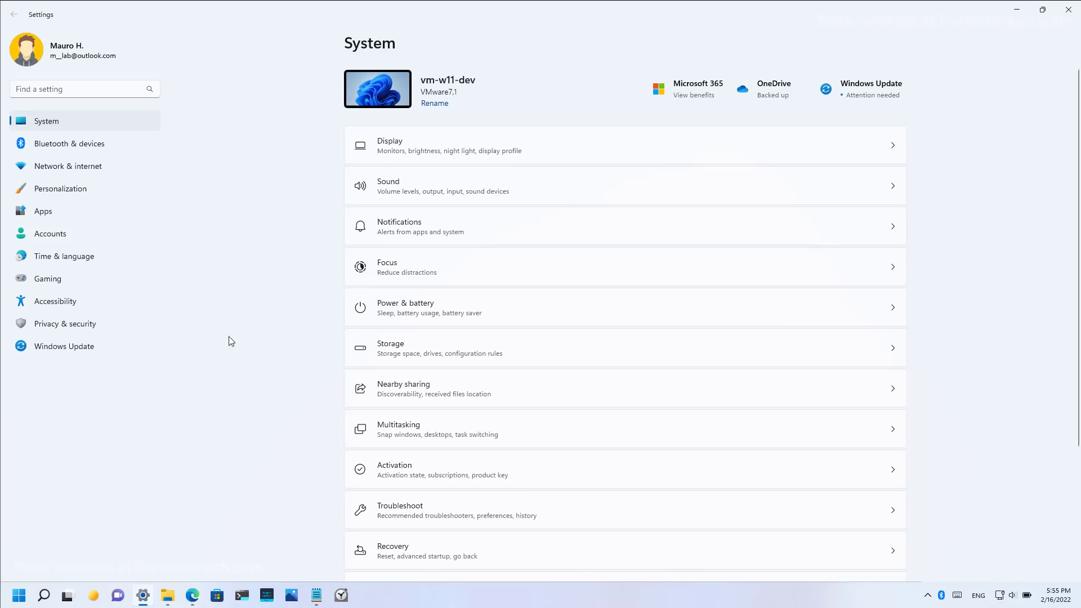
pyautogui.moveTo(68, 144)
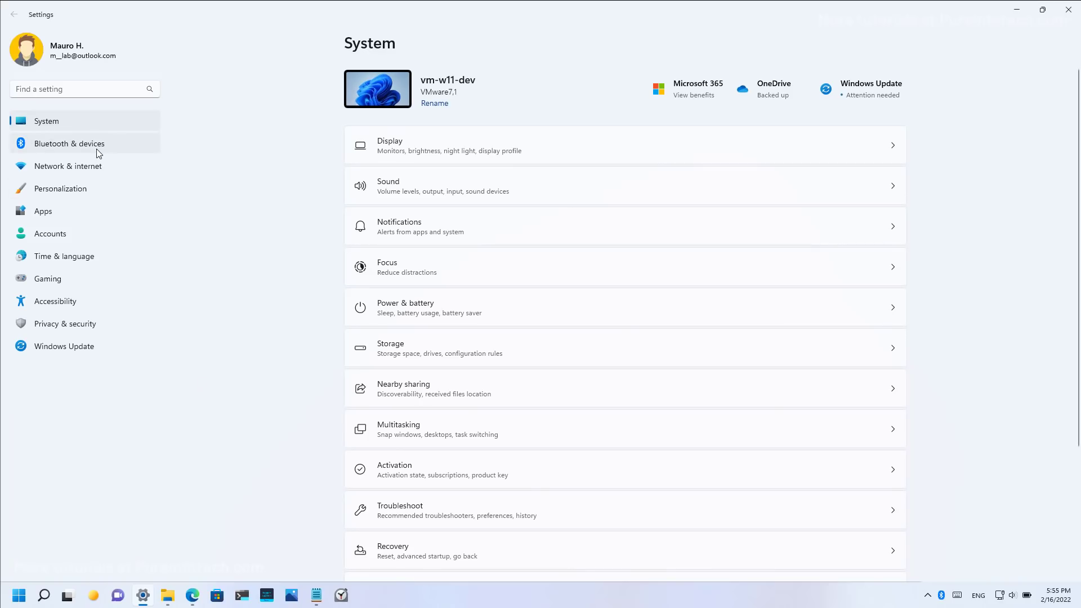
pyautogui.moveTo(72, 151)
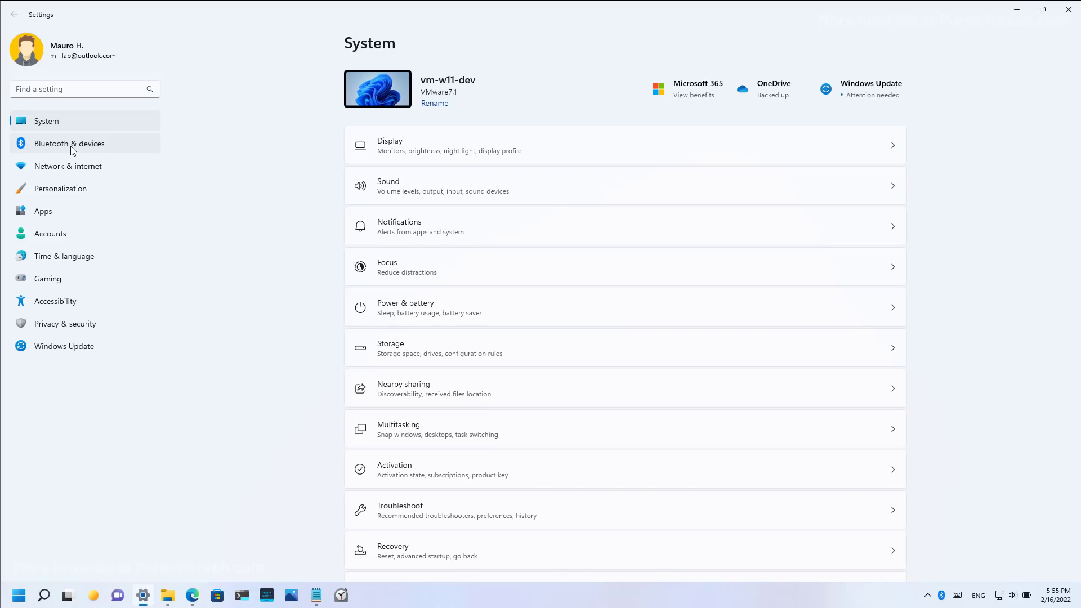
pyautogui.moveTo(203, 435)
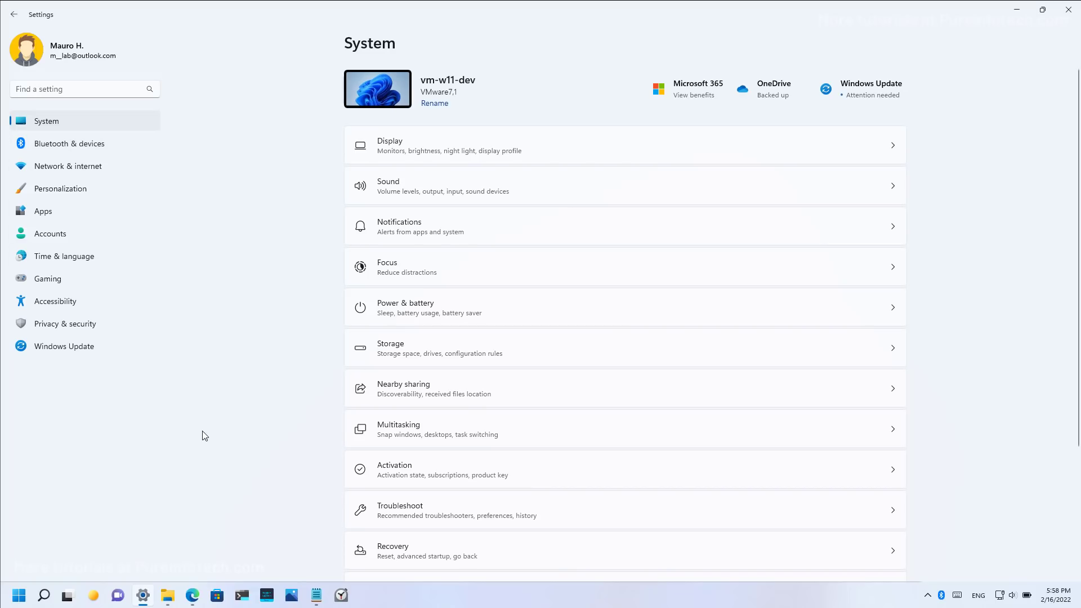
pyautogui.moveTo(367, 259)
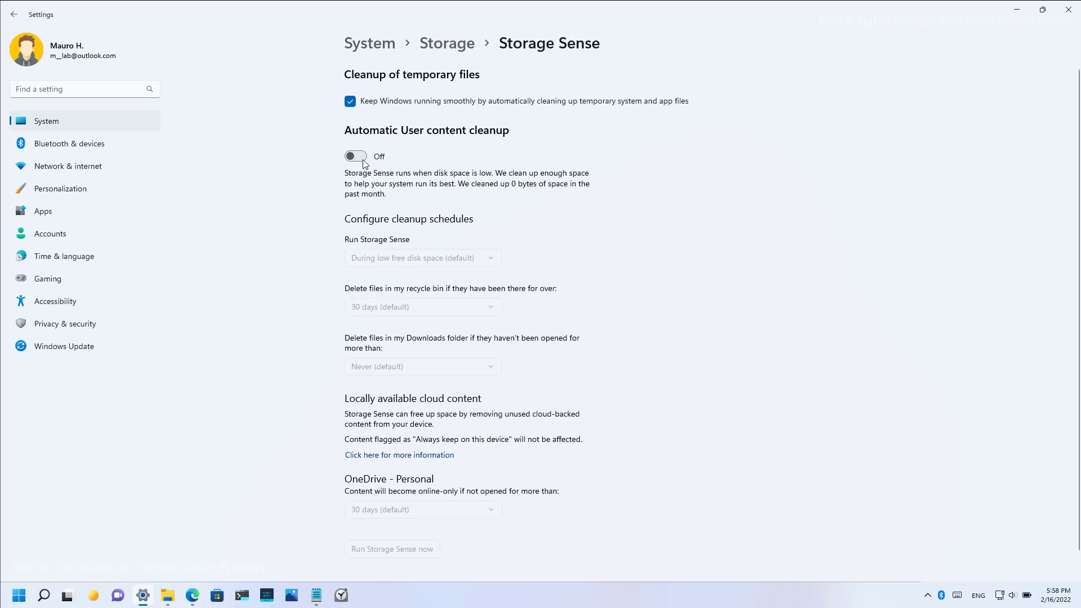
# Step: Go back from Storage Sense to the Local Disk (C:) storage overview
pyautogui.click(446, 42)
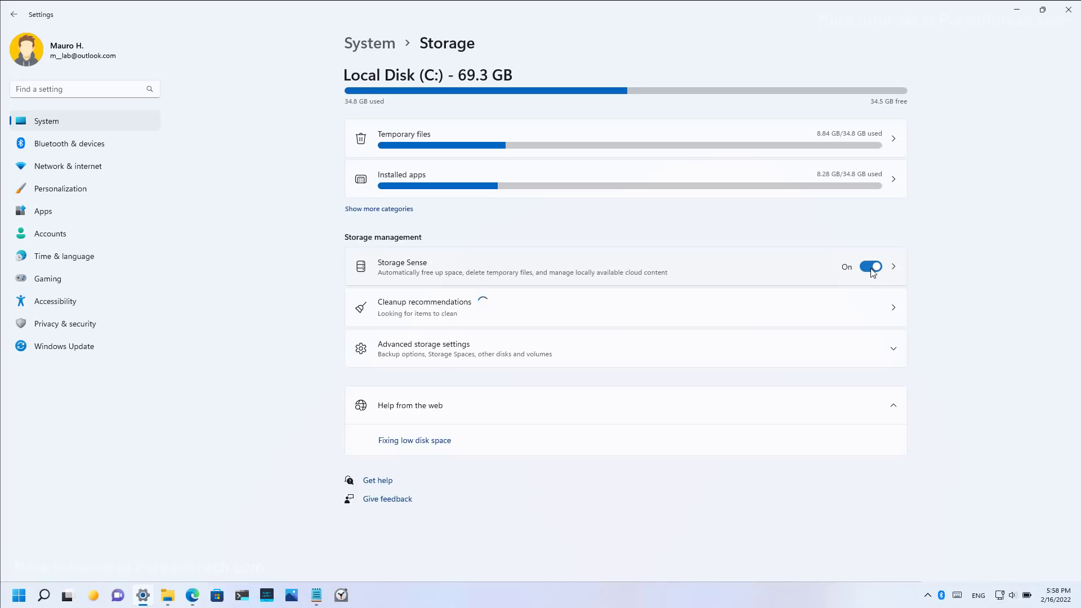
pyautogui.moveTo(74, 260)
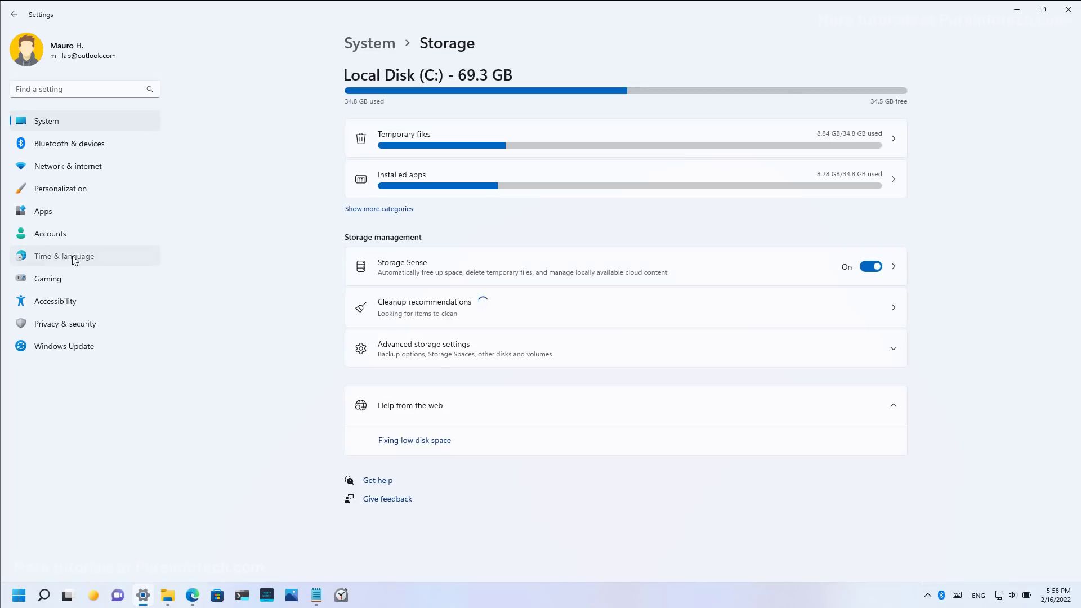
# Step: Go to Time & language in the sidebar and open its Date & time page
pyautogui.click(62, 255)
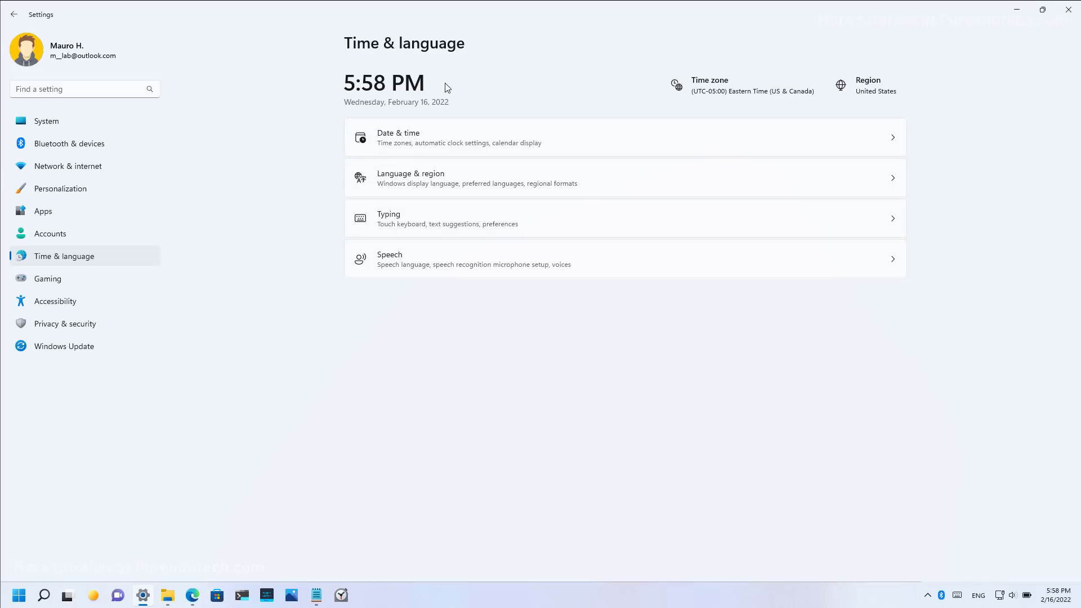
pyautogui.moveTo(390, 115)
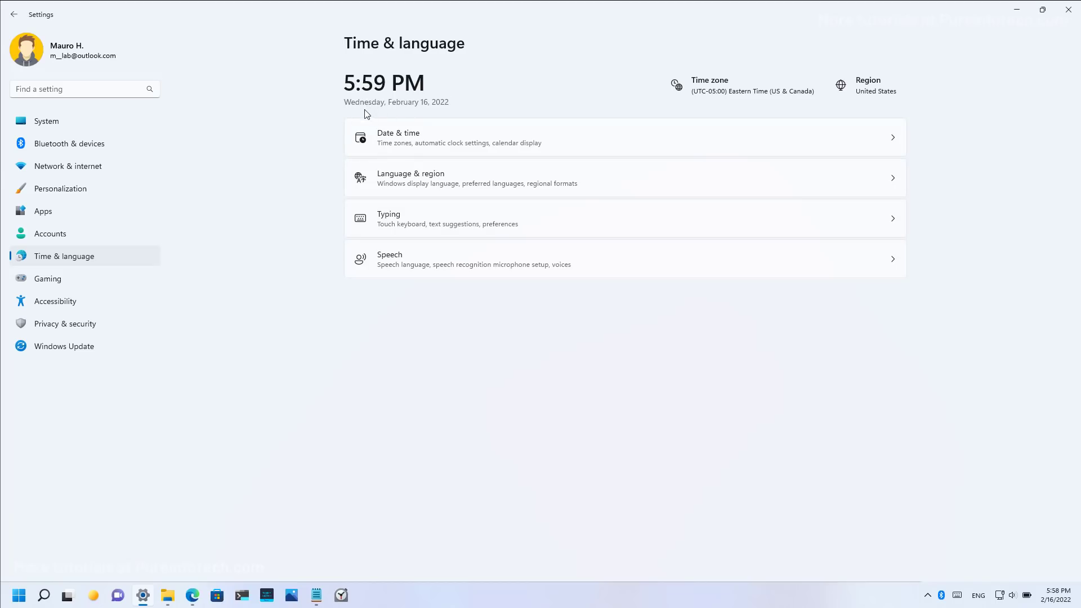
pyautogui.moveTo(639, 123)
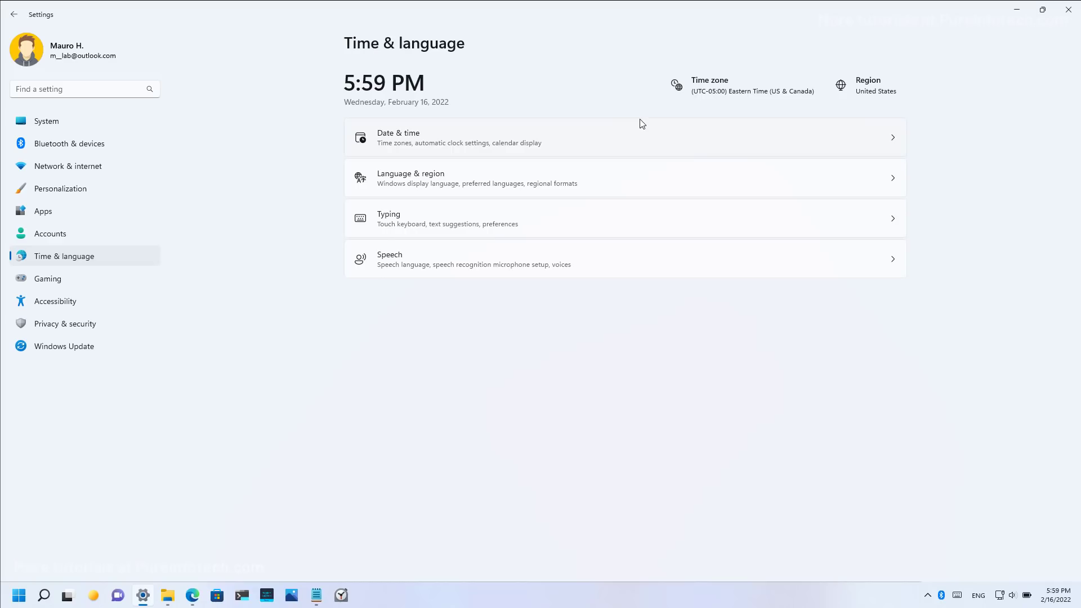
pyautogui.moveTo(721, 90)
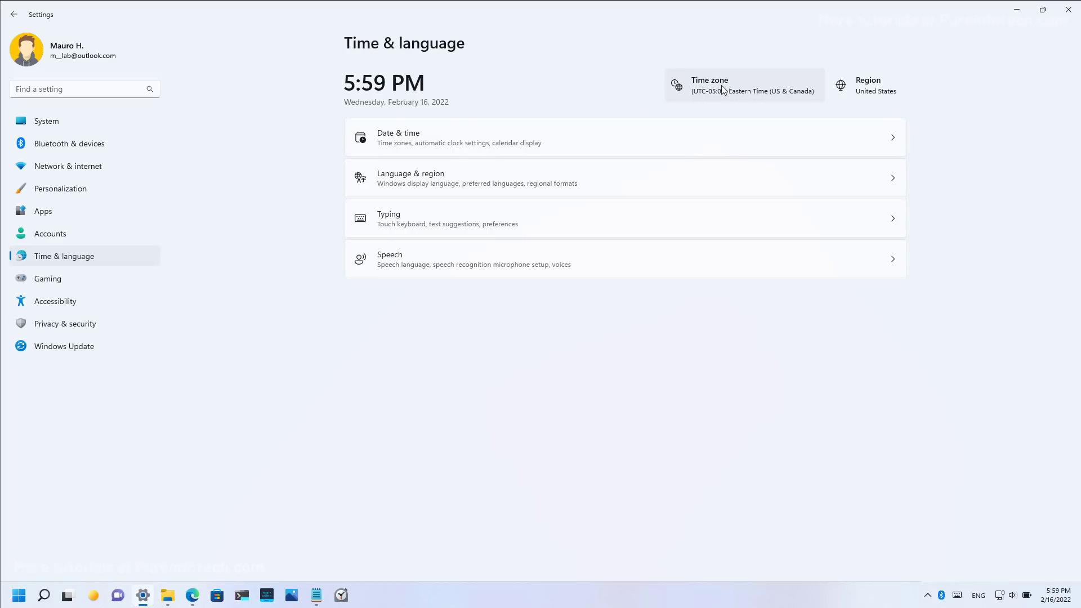
pyautogui.moveTo(867, 85)
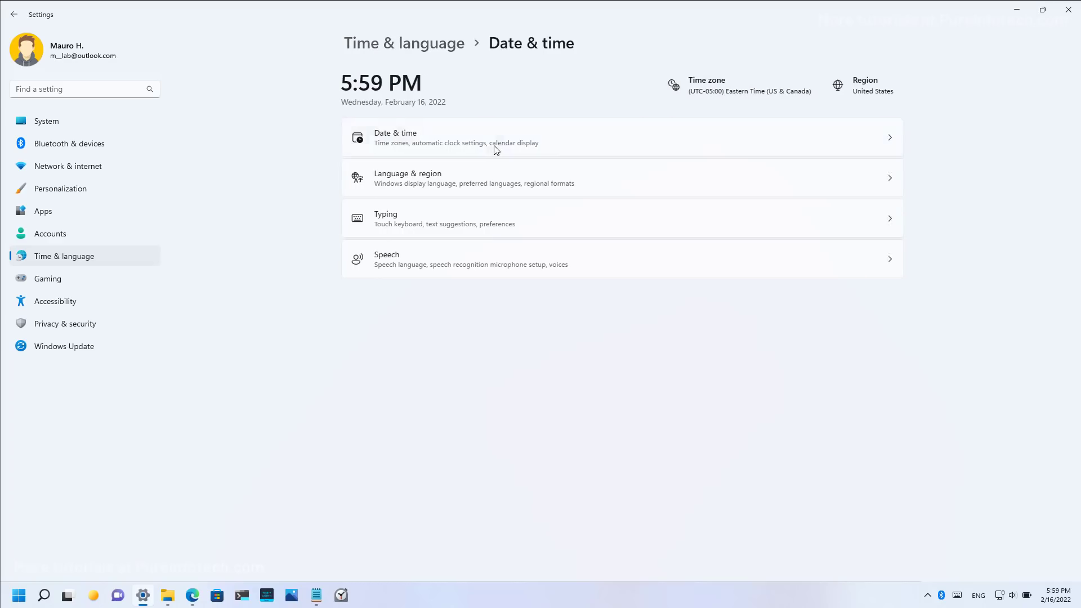
pyautogui.click(482, 137)
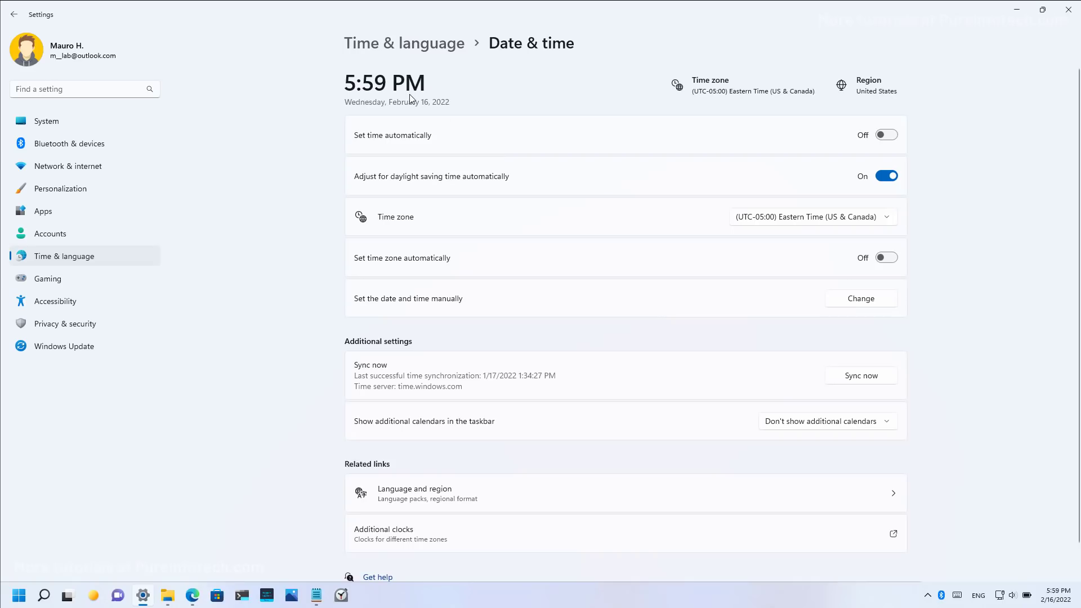
pyautogui.moveTo(496, 103)
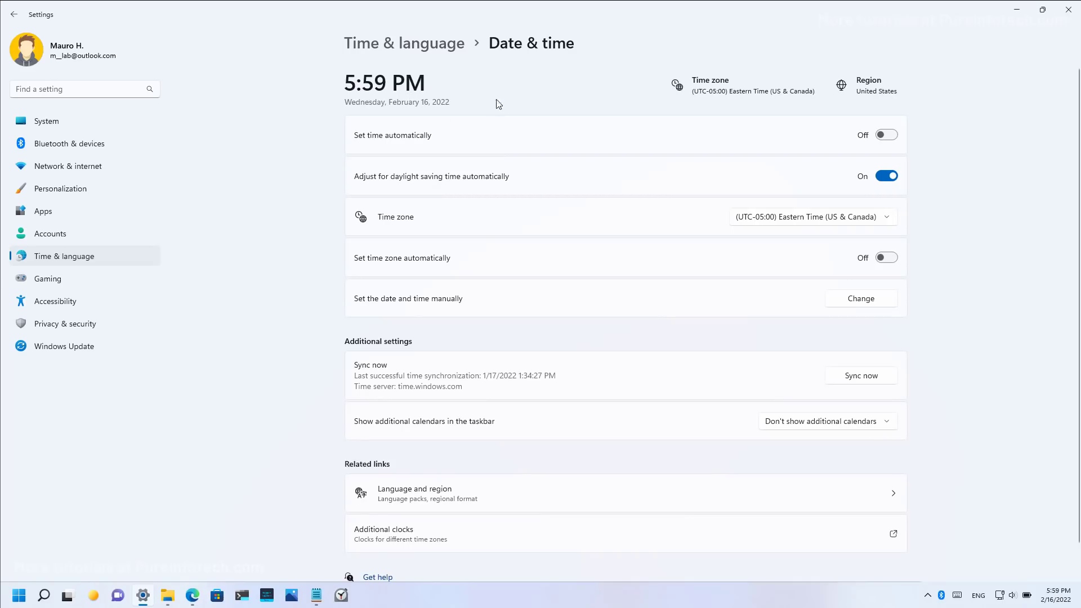
pyautogui.moveTo(527, 102)
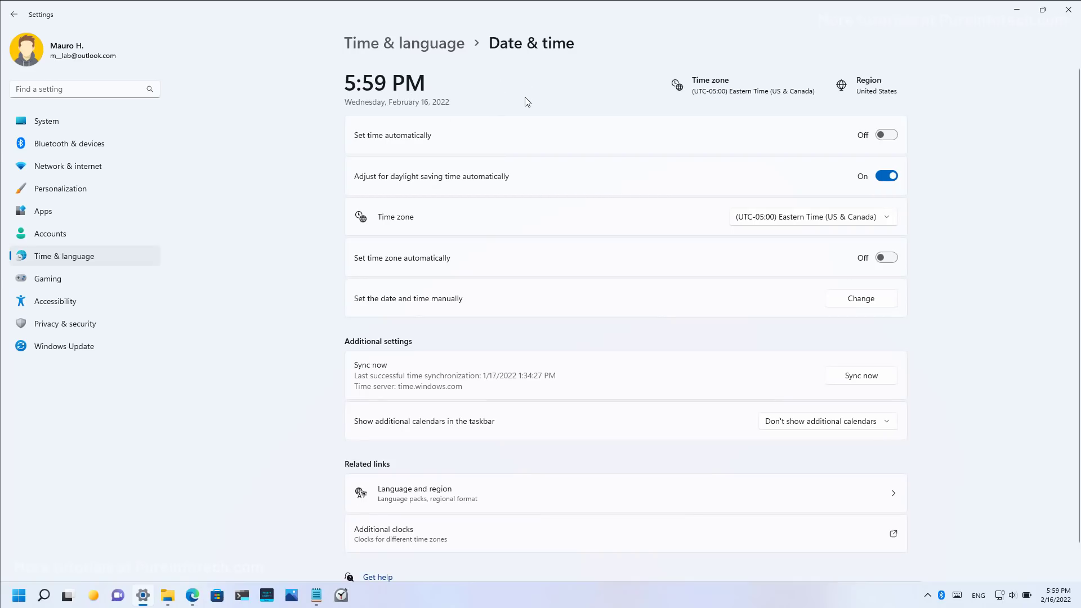
pyautogui.moveTo(73, 193)
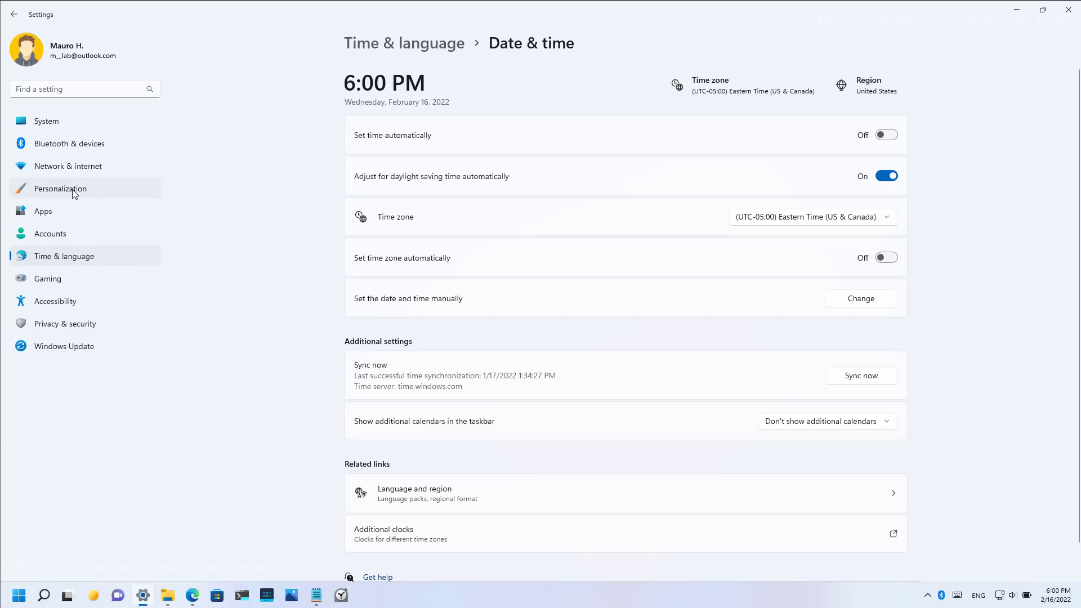
# Step: Go to Personalization and open the Fonts page listing available fonts
pyautogui.click(60, 188)
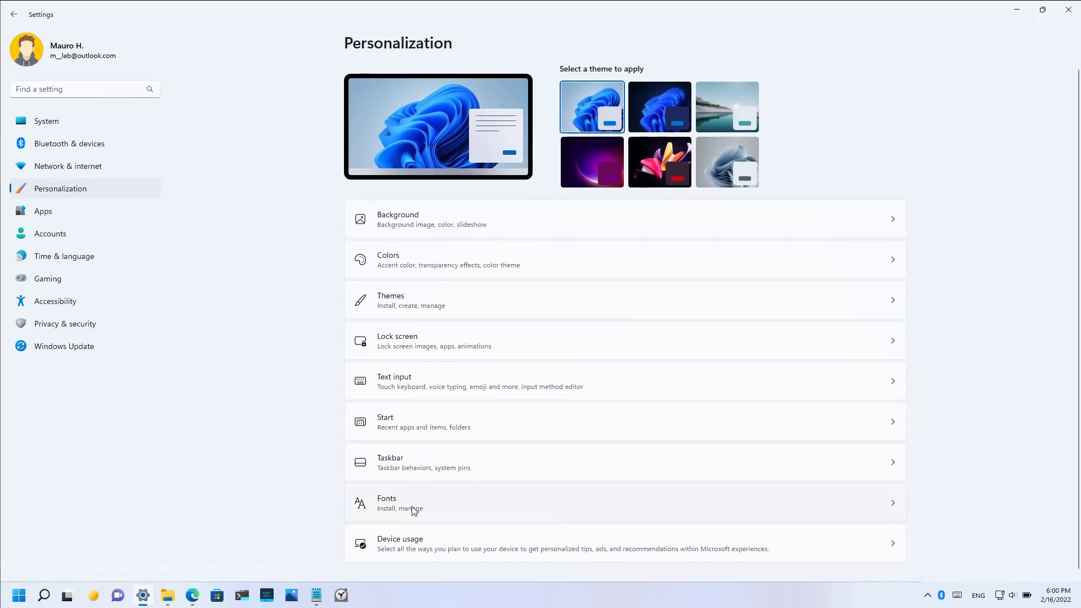
pyautogui.click(414, 504)
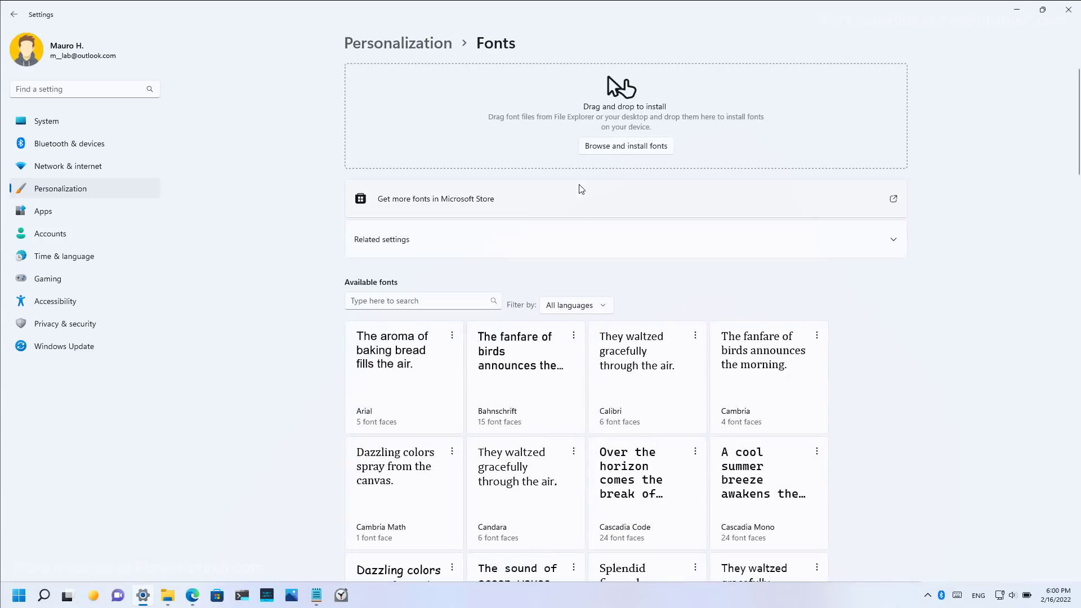
pyautogui.moveTo(728, 135)
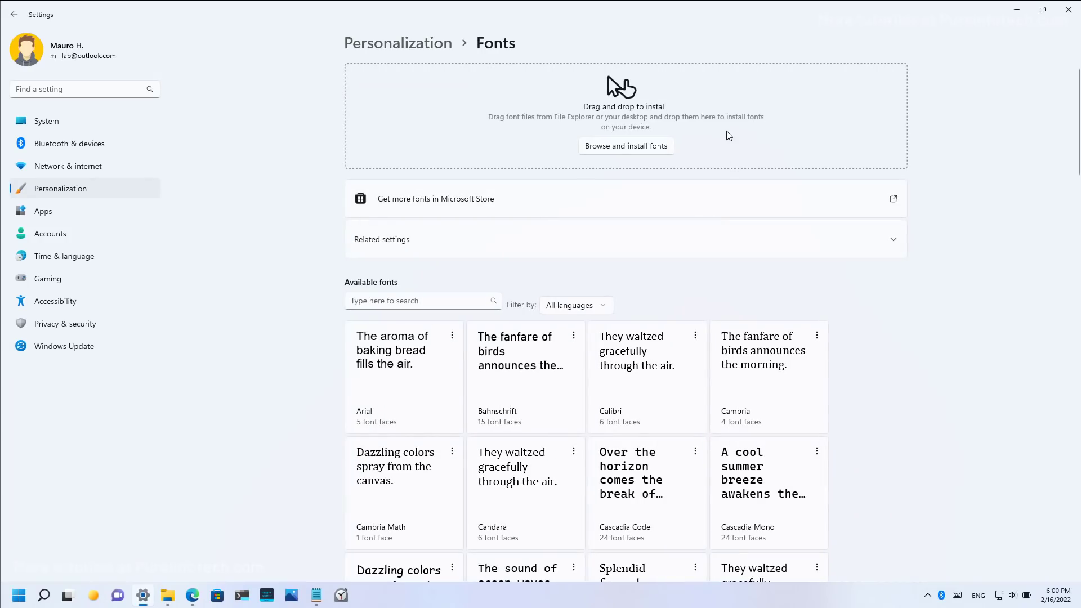
pyautogui.moveTo(559, 132)
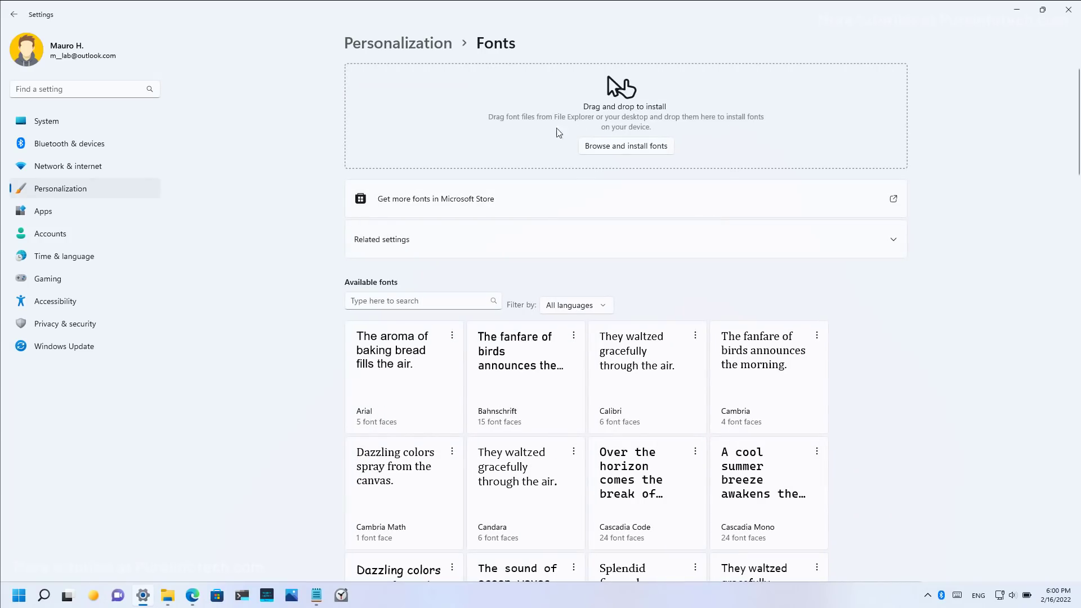
pyautogui.moveTo(534, 138)
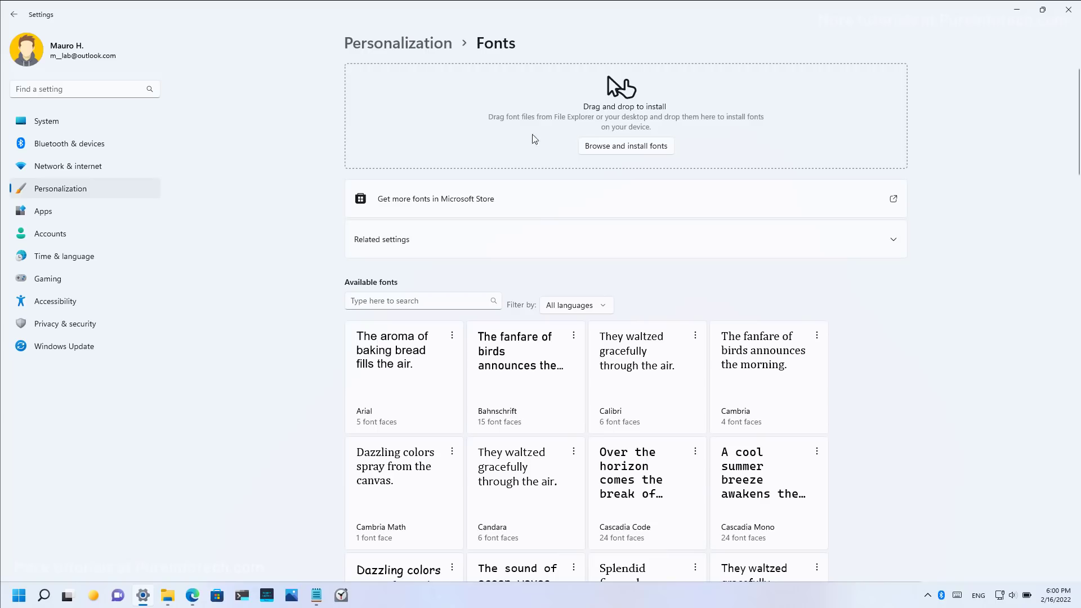
# Step: Sign out from the Start account picture and open Accessibility options on the sign-in screen
pyautogui.click(17, 595)
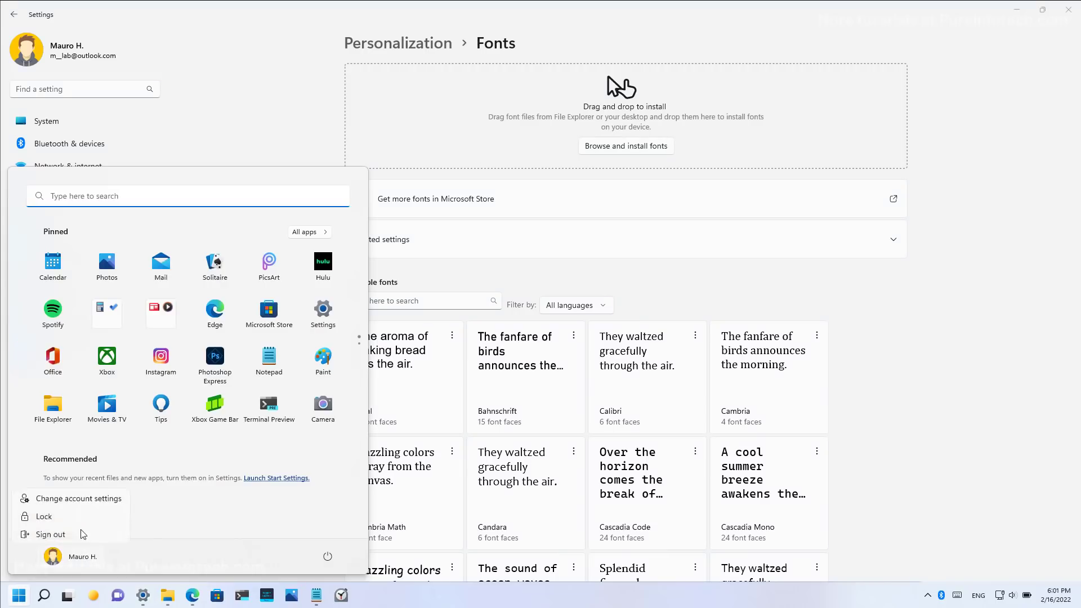
pyautogui.click(50, 534)
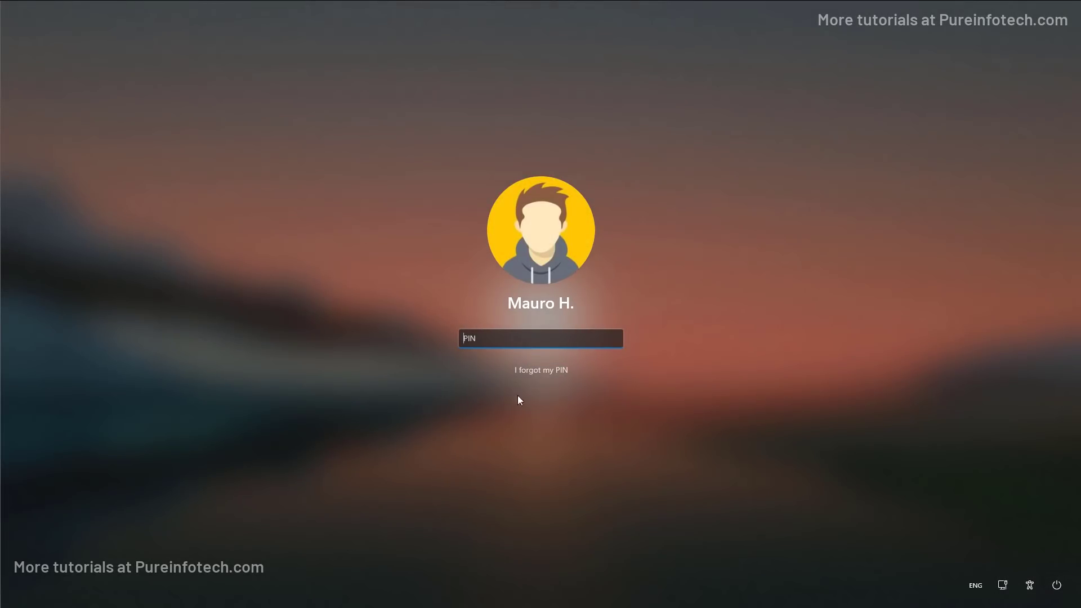
pyautogui.moveTo(1029, 586)
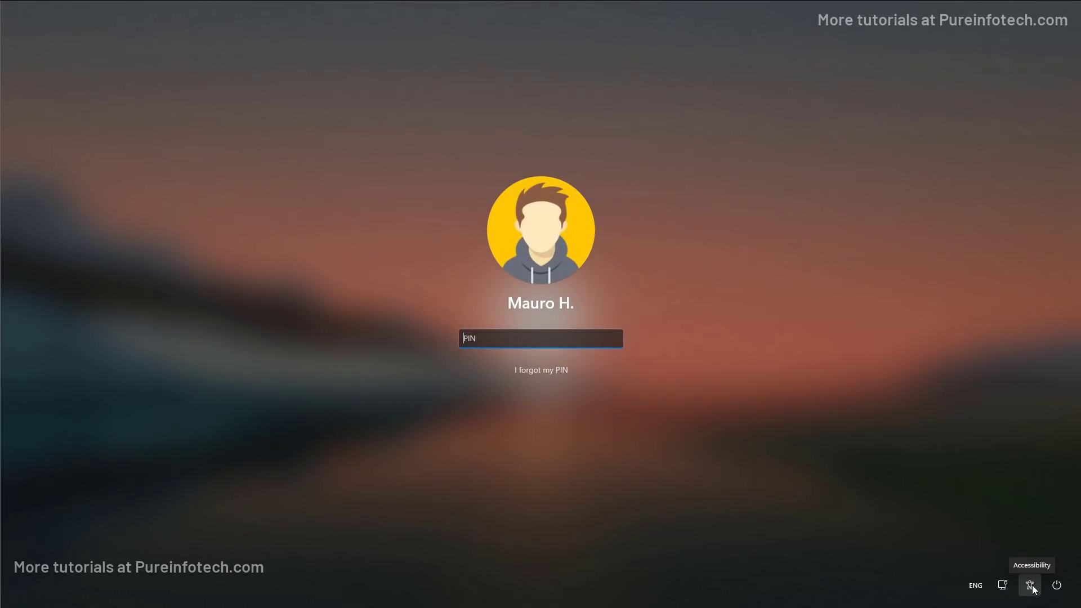
pyautogui.click(1030, 586)
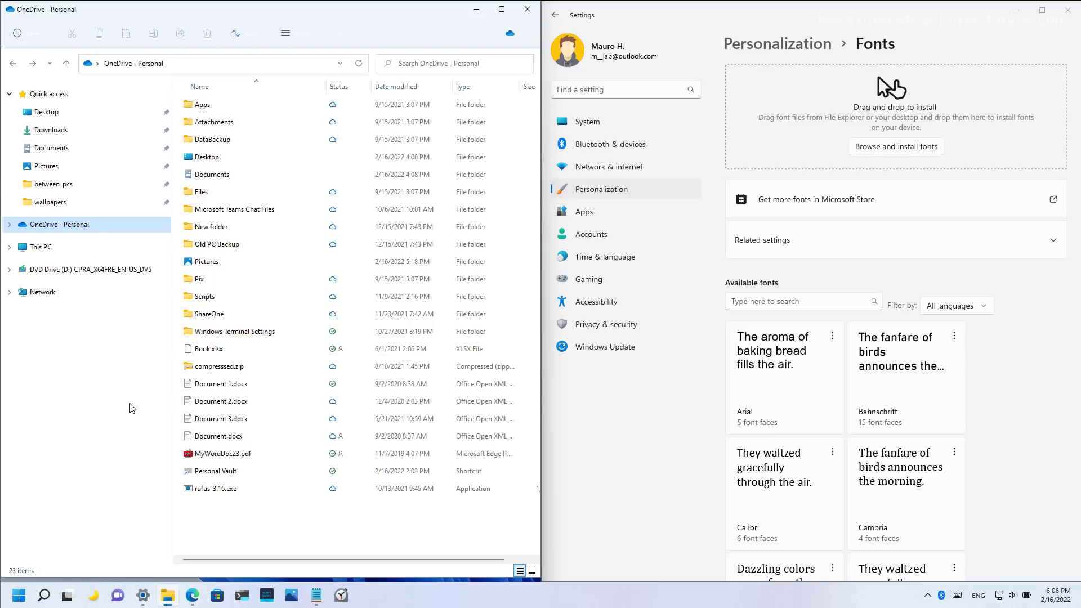
pyautogui.moveTo(62, 411)
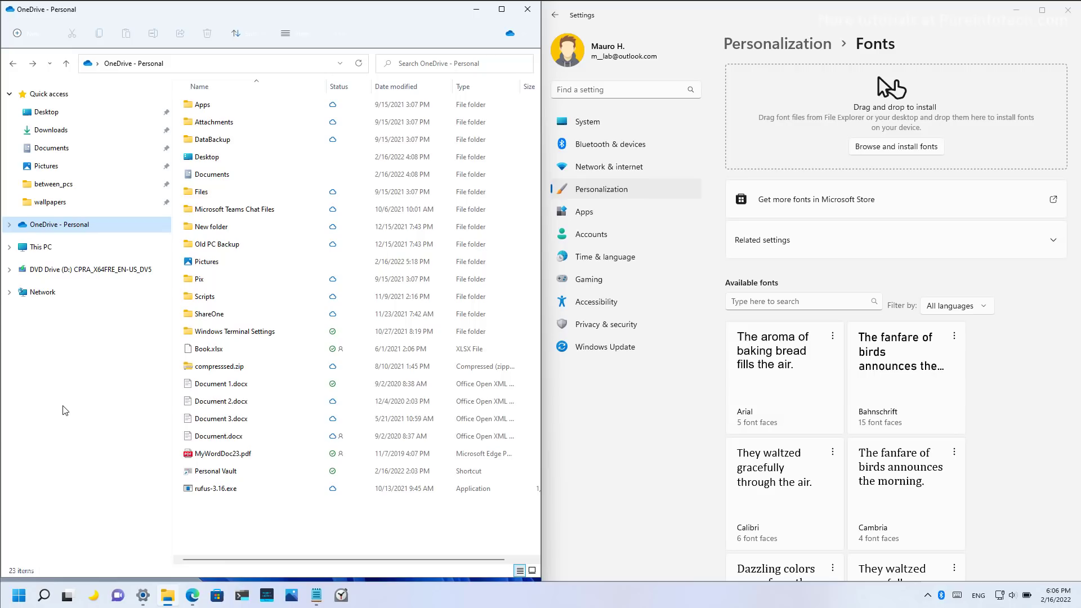
pyautogui.moveTo(170, 592)
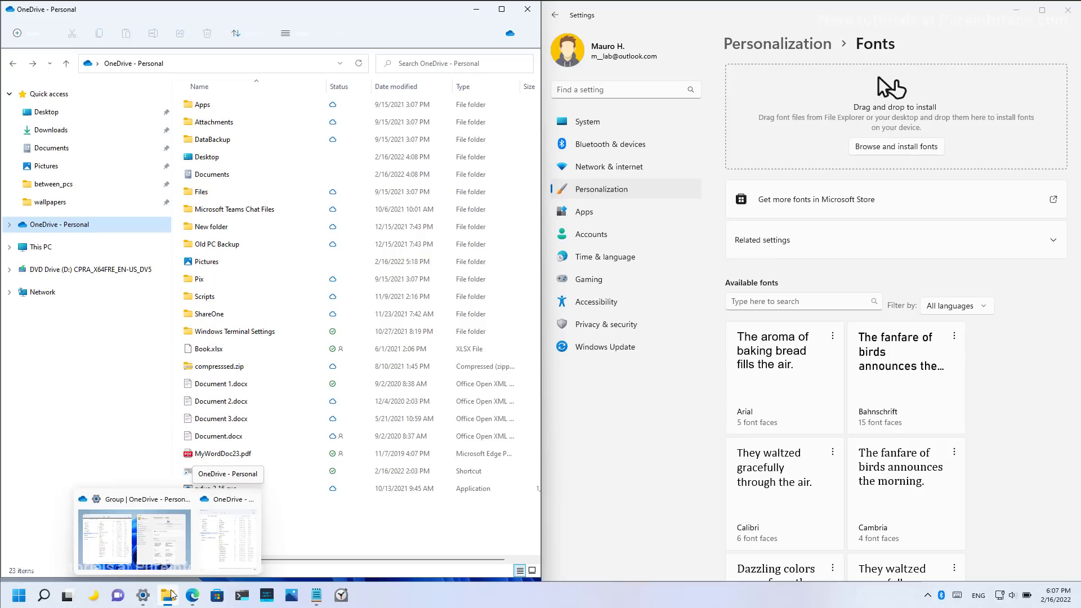
pyautogui.moveTo(127, 544)
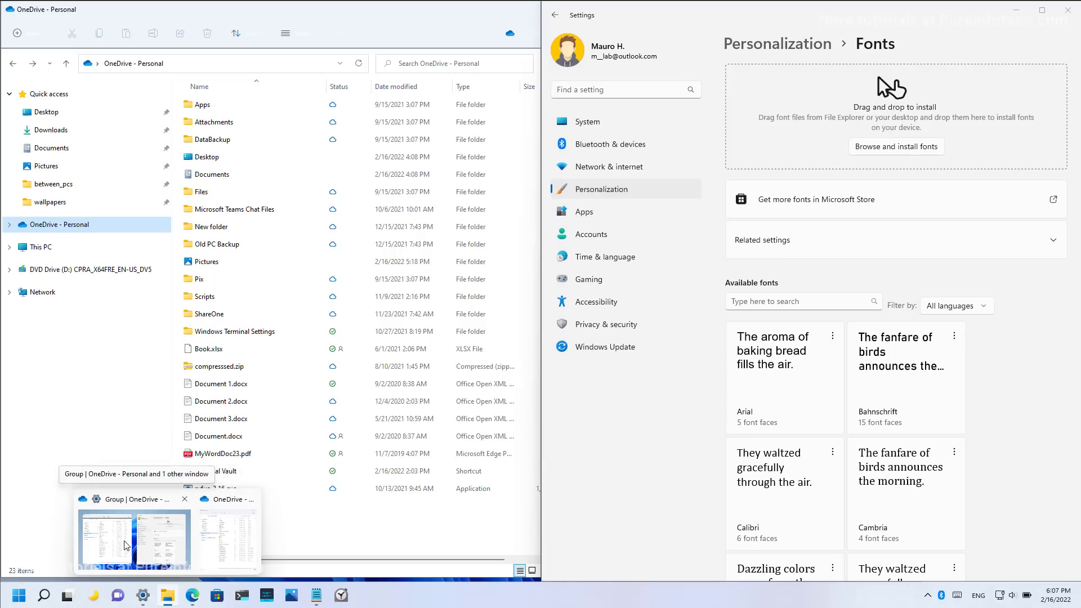
pyautogui.moveTo(94, 518)
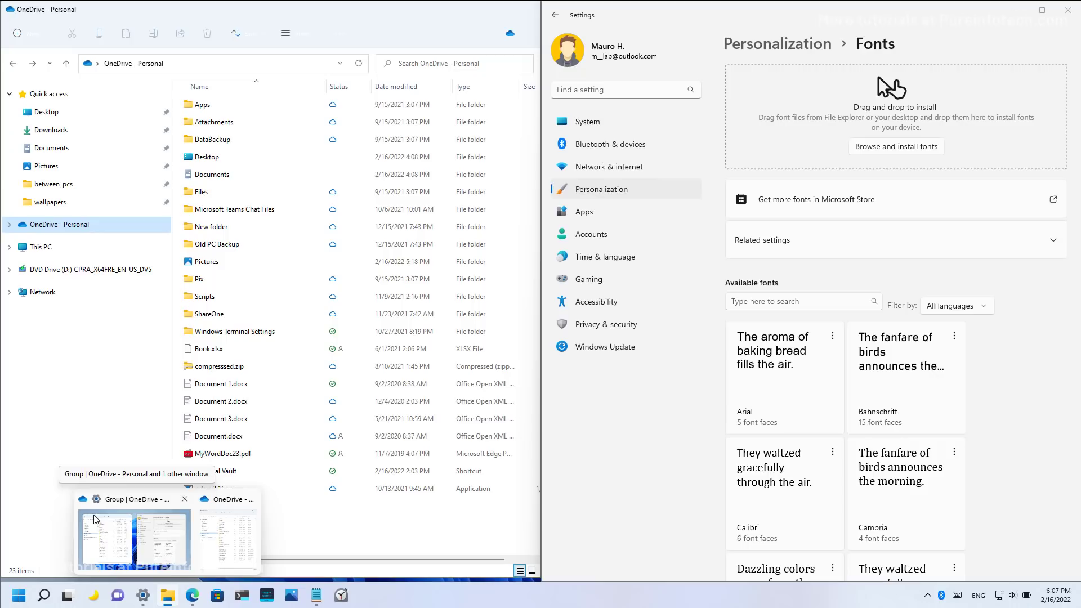
pyautogui.moveTo(121, 547)
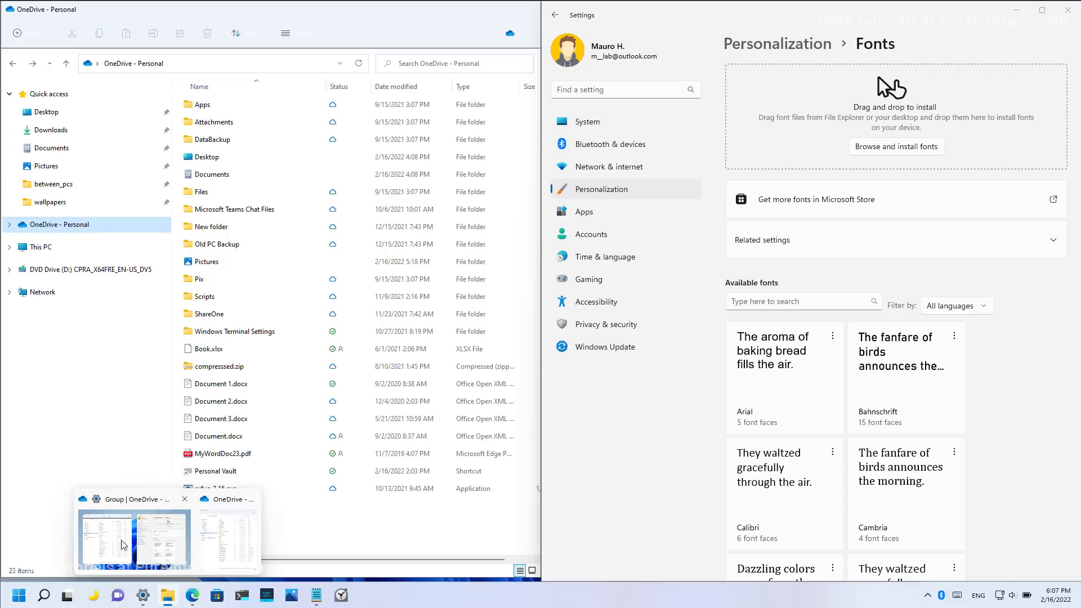
pyautogui.moveTo(132, 547)
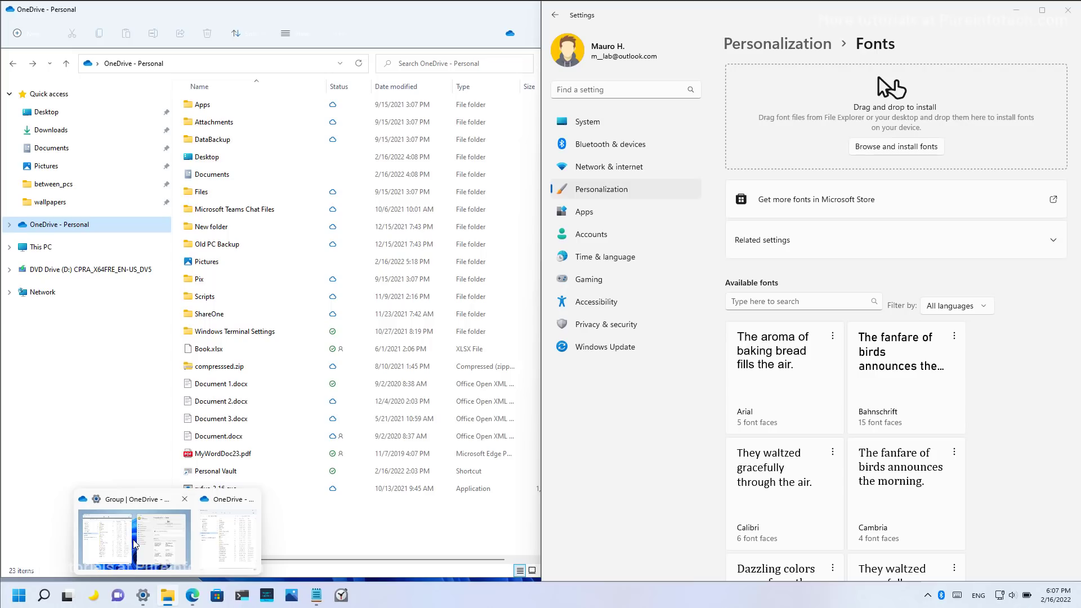
# Step: Show Task View listing the OneDrive–Fonts snap group, Edge and Notepad
pyautogui.click(68, 595)
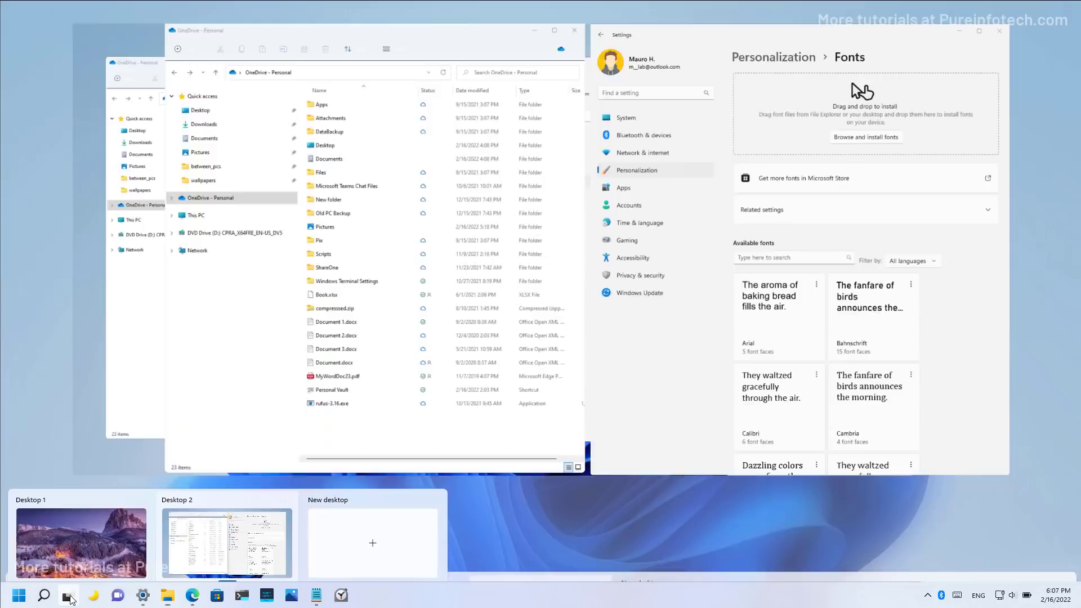
pyautogui.click(67, 595)
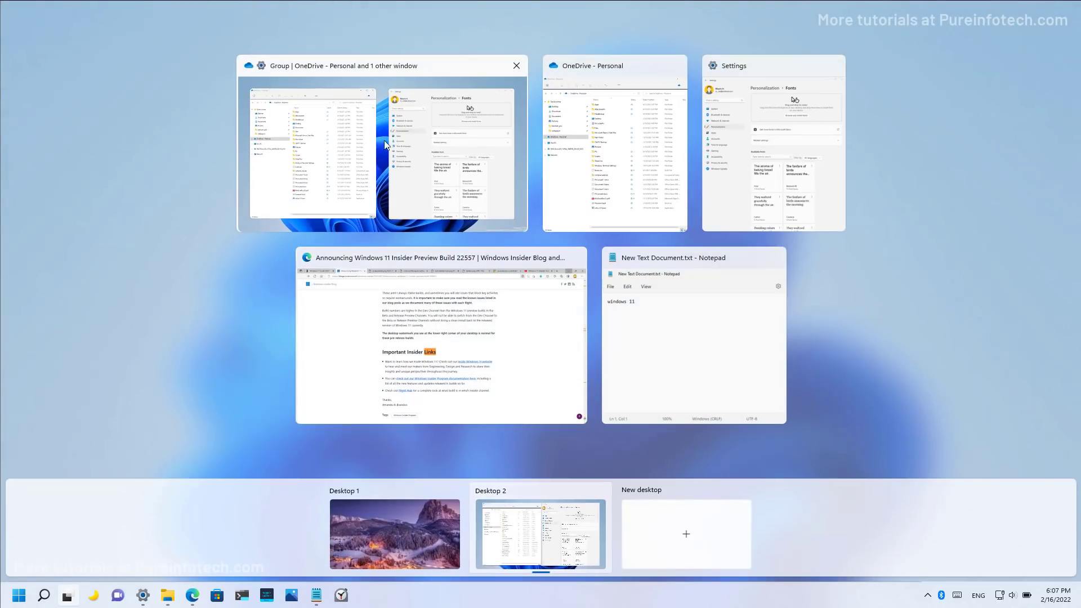
pyautogui.moveTo(387, 190)
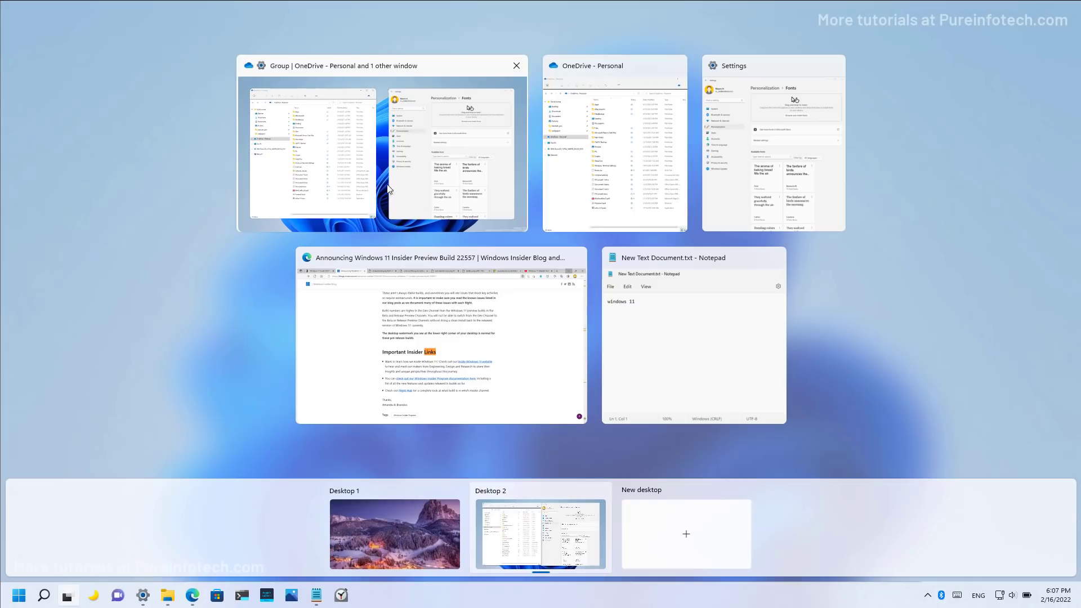
pyautogui.moveTo(213, 302)
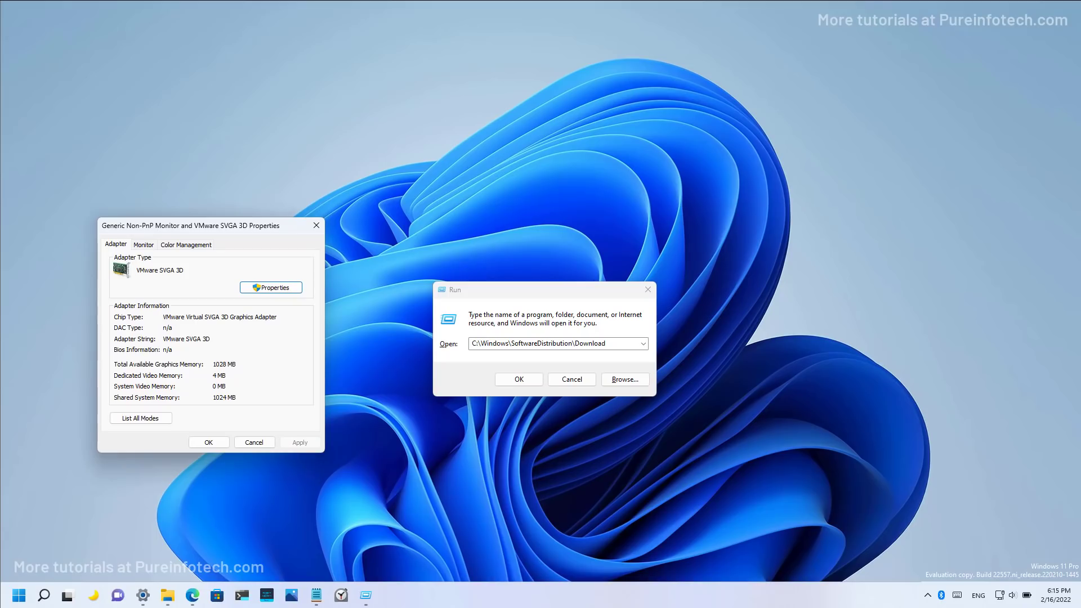
# Step: Open Personalization settings and switch to a dark theme on a black background
pyautogui.click(518, 378)
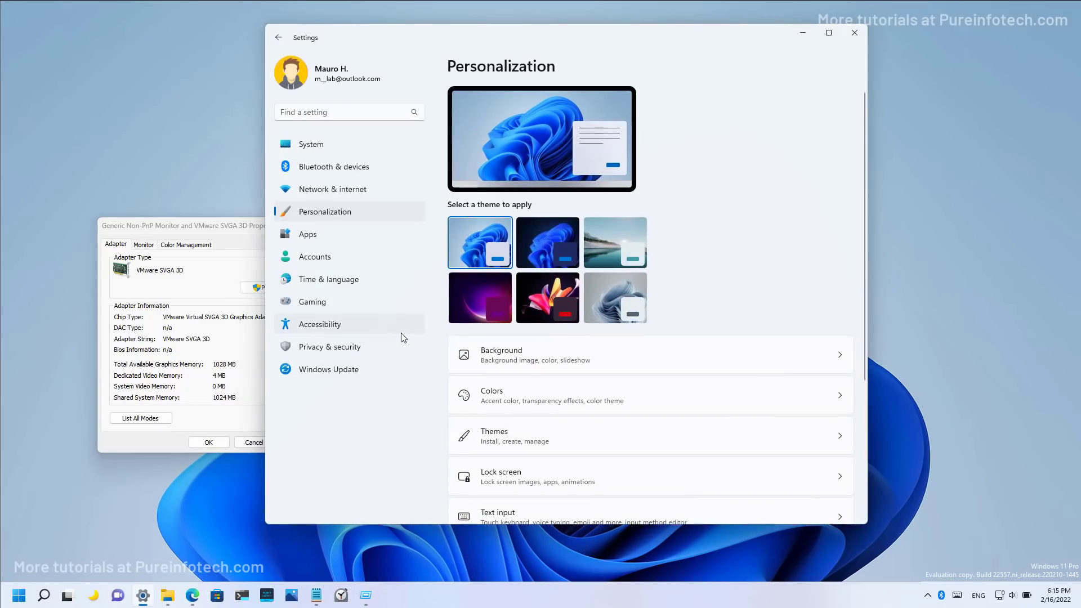
pyautogui.moveTo(810, 39)
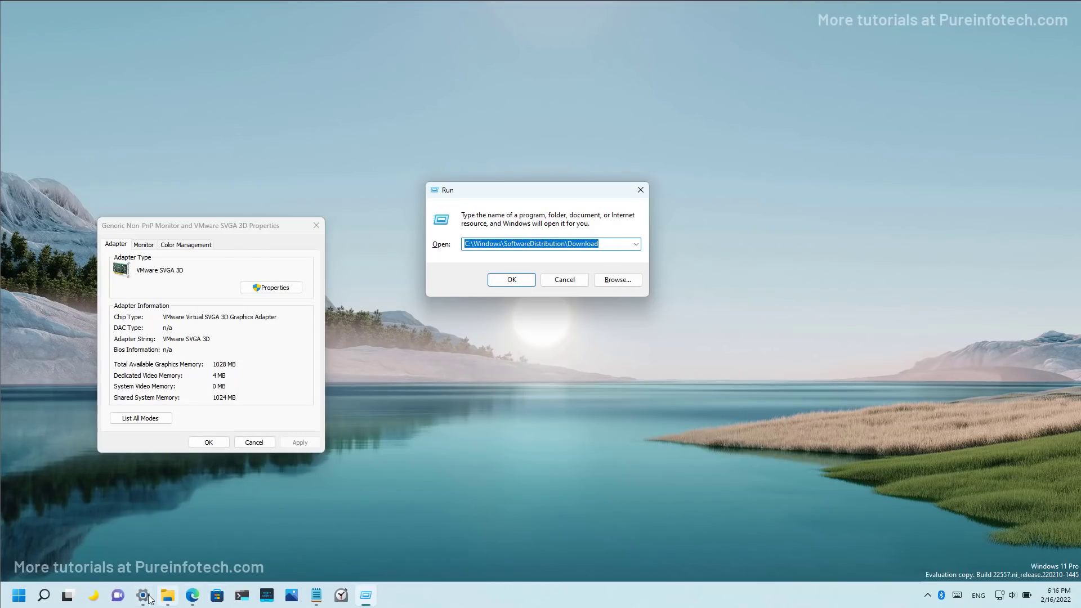
pyautogui.click(510, 280)
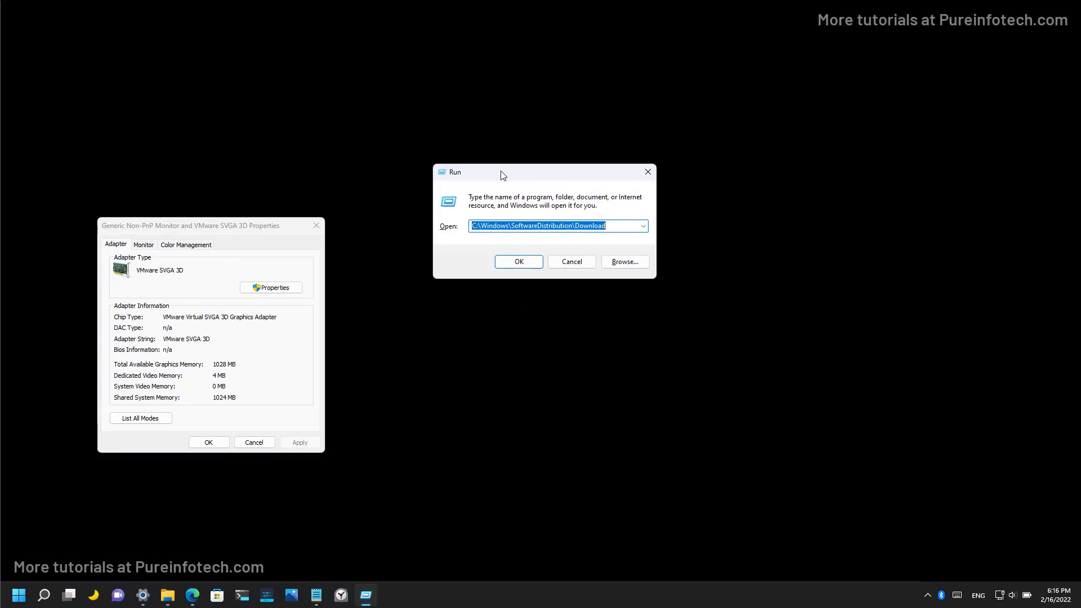
pyautogui.moveTo(531, 177)
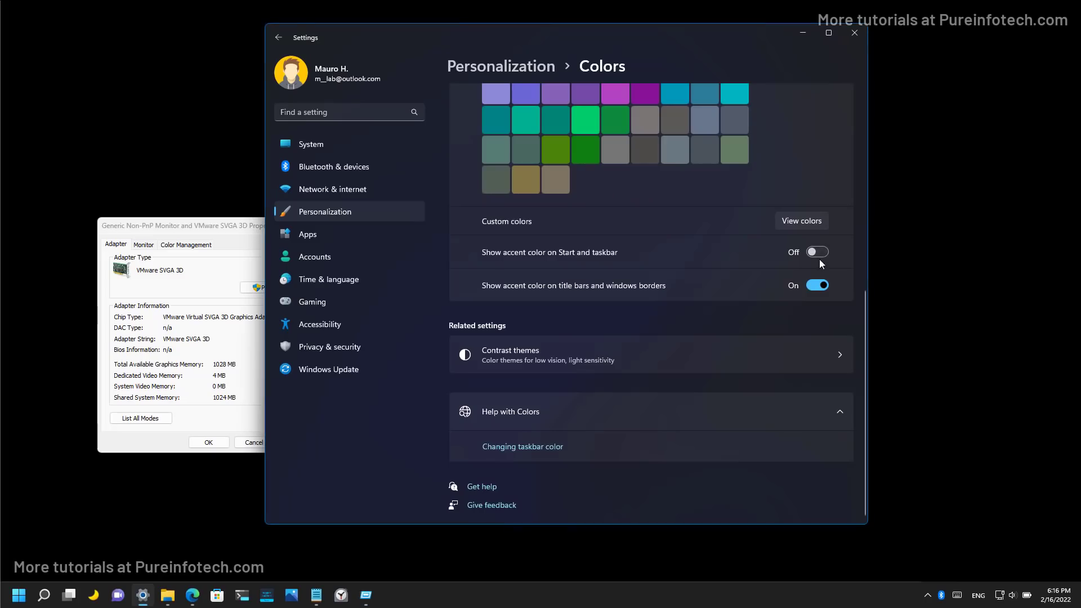
pyautogui.click(816, 252)
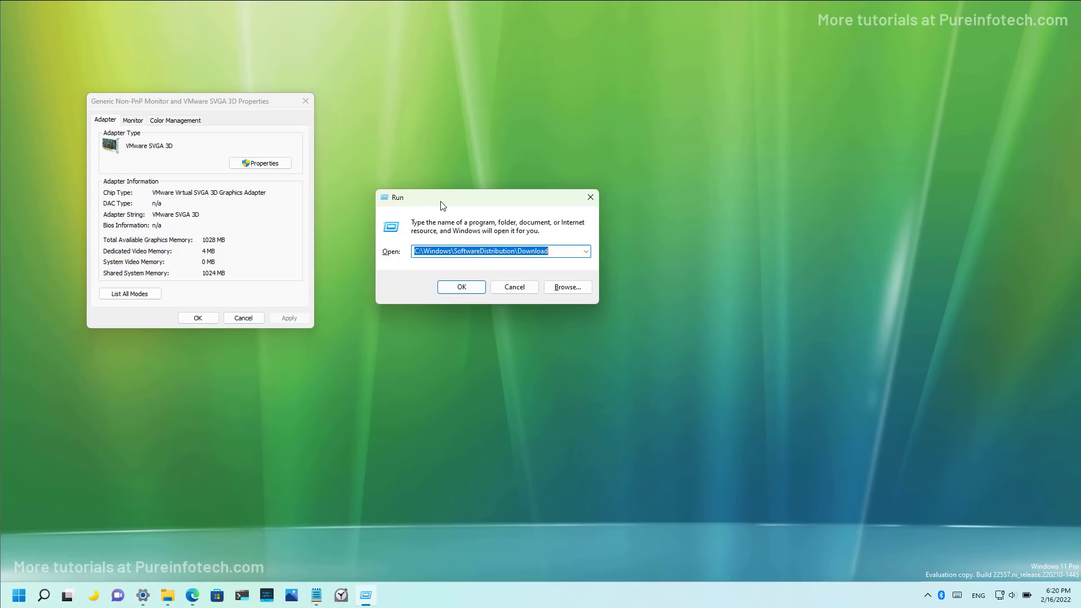
pyautogui.moveTo(457, 203)
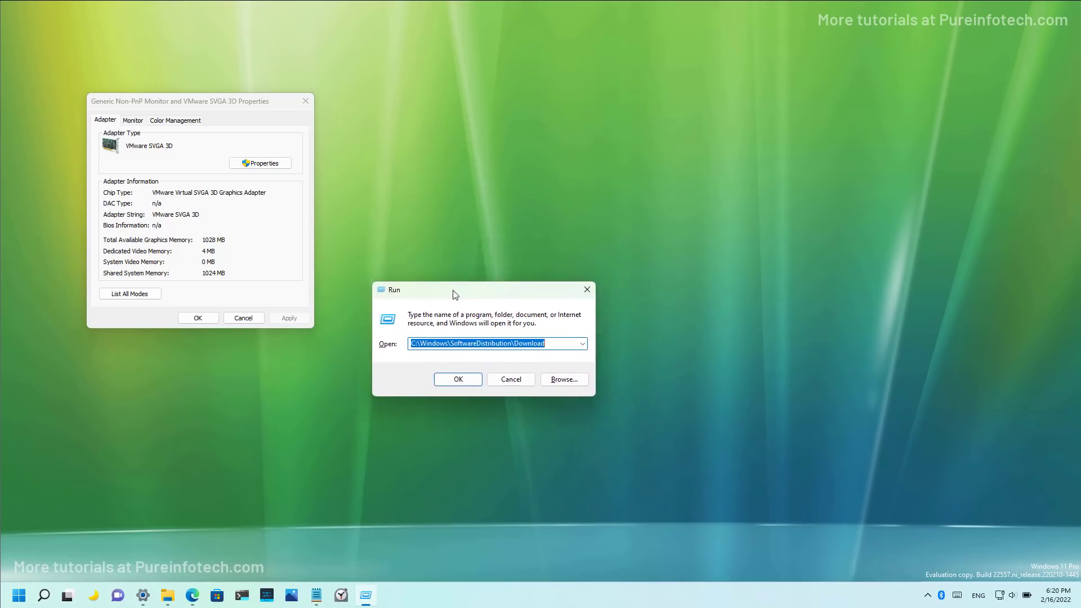
# Step: Move the Run dialog lower on the green wallpaper
pyautogui.click(457, 379)
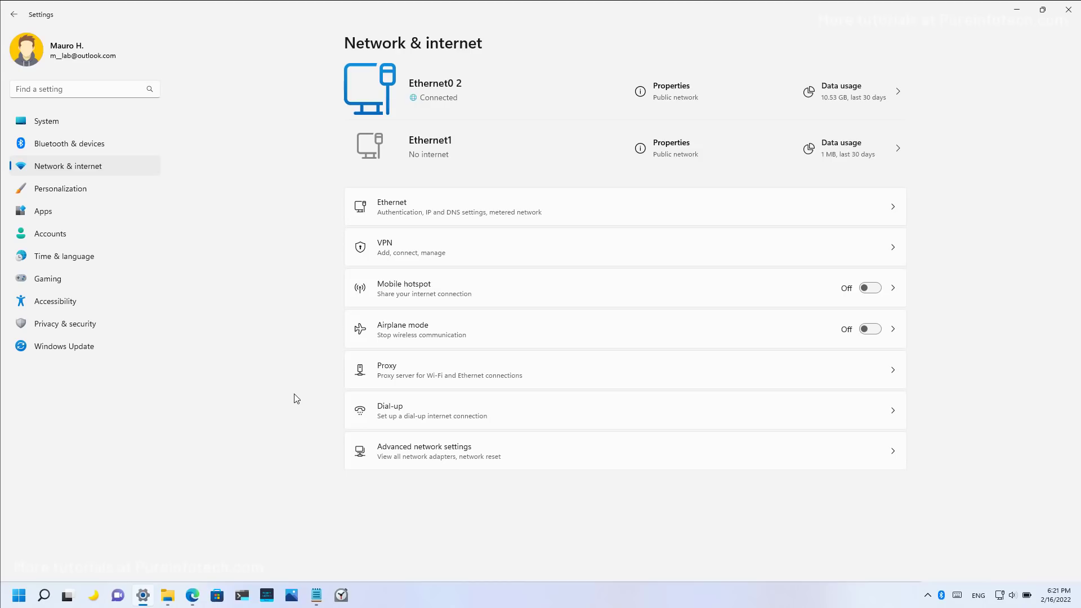
pyautogui.moveTo(220, 478)
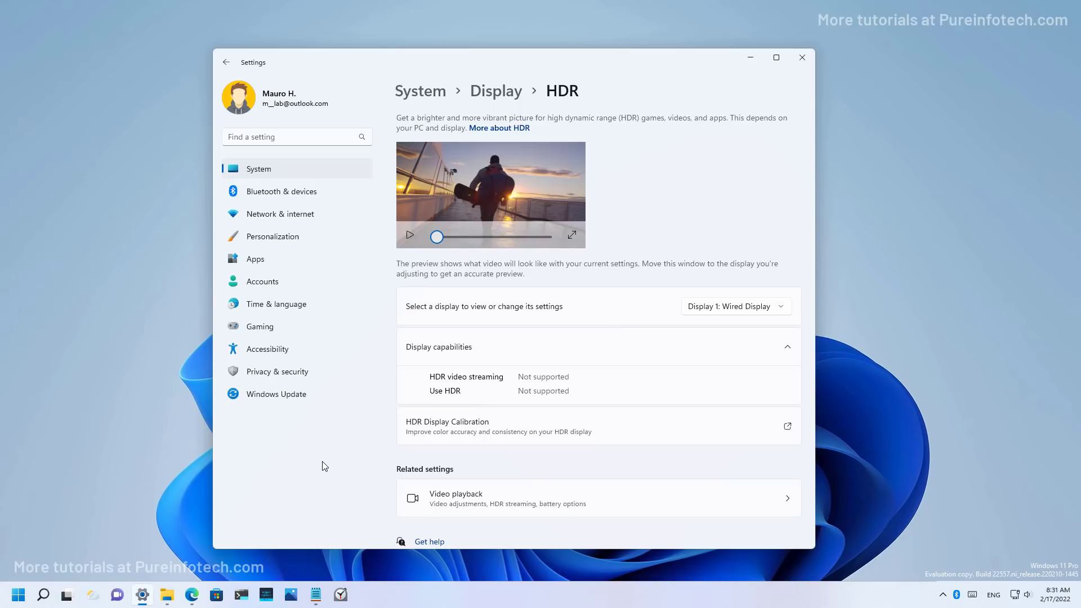
pyautogui.moveTo(438, 74)
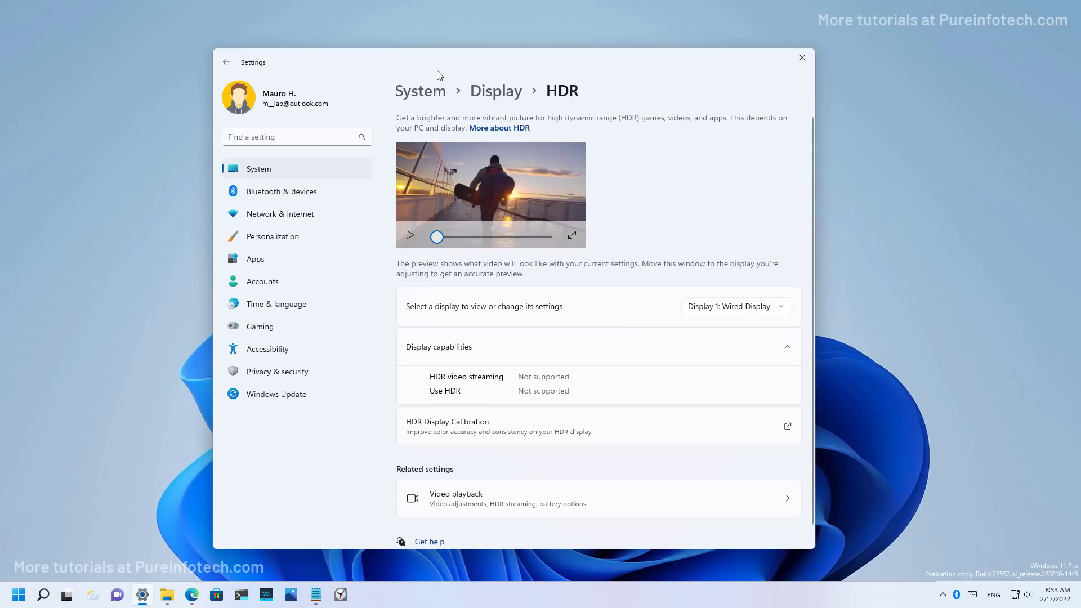
pyautogui.moveTo(495, 91)
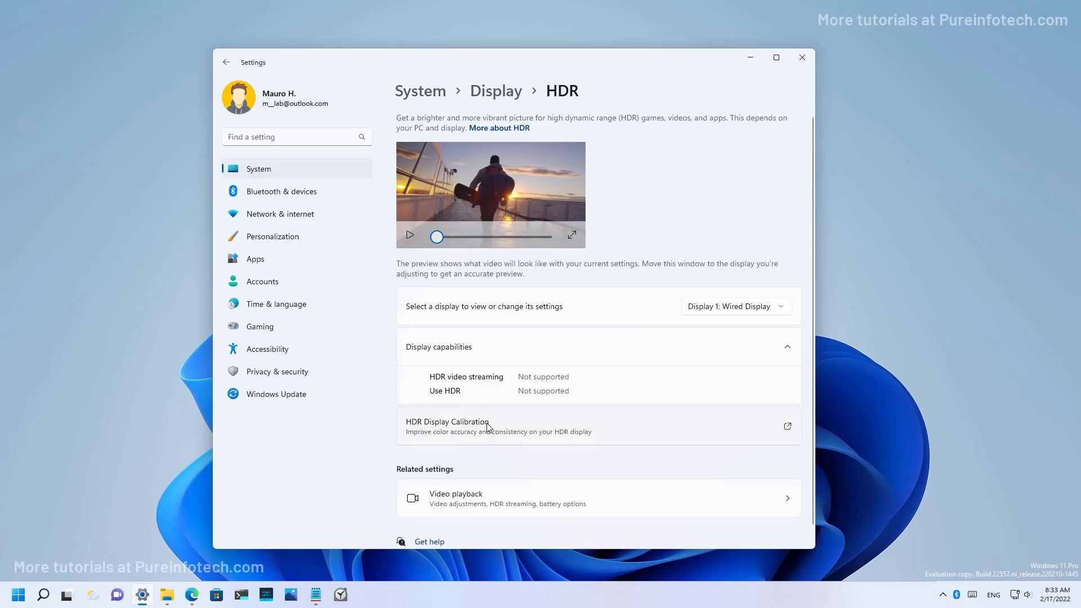
# Step: Open HDR Display Calibration information from the HDR settings page
pyautogui.click(787, 426)
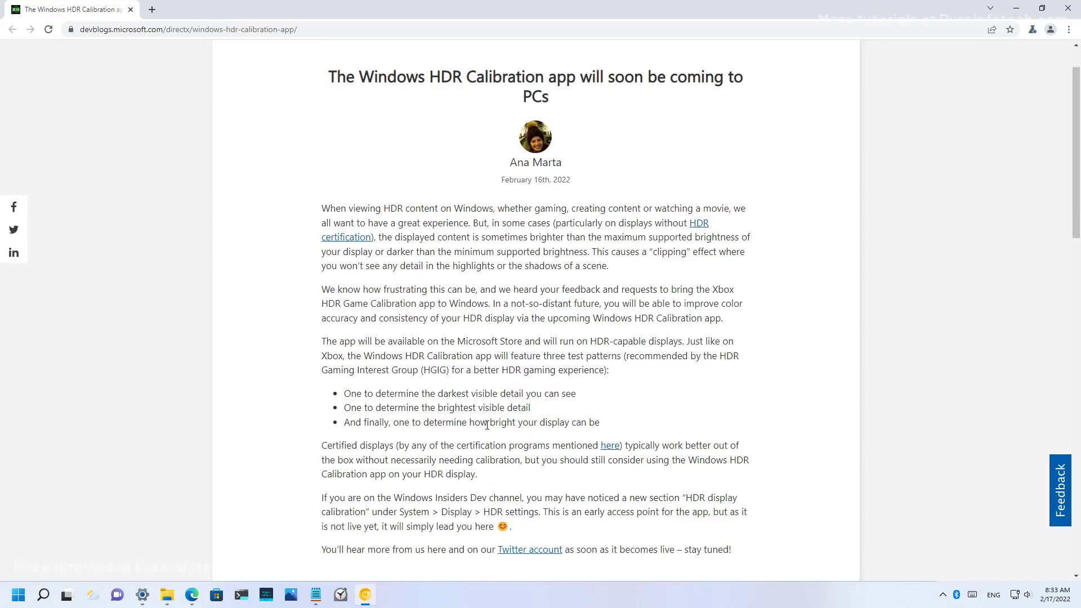
pyautogui.moveTo(234, 341)
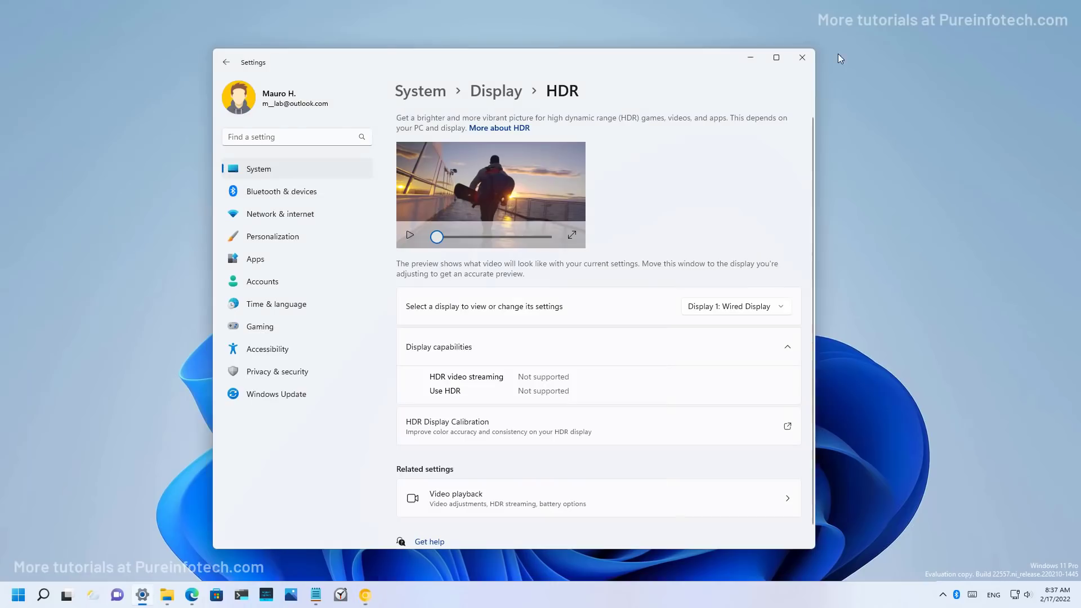
# Step: Open Default graphics settings showing windowed-game optimizations switched on
pyautogui.click(225, 62)
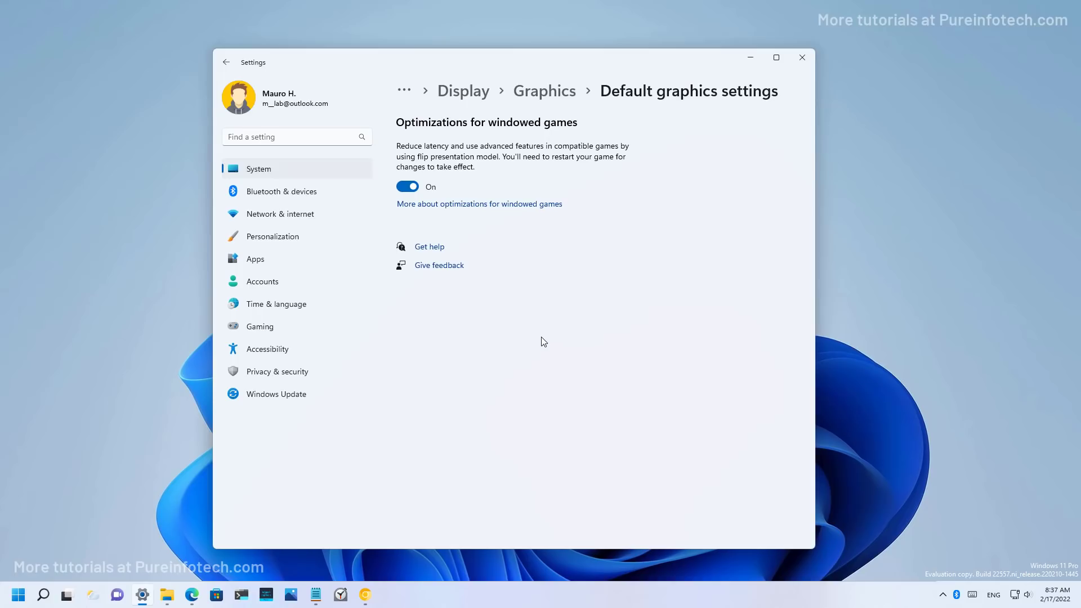
pyautogui.moveTo(562, 138)
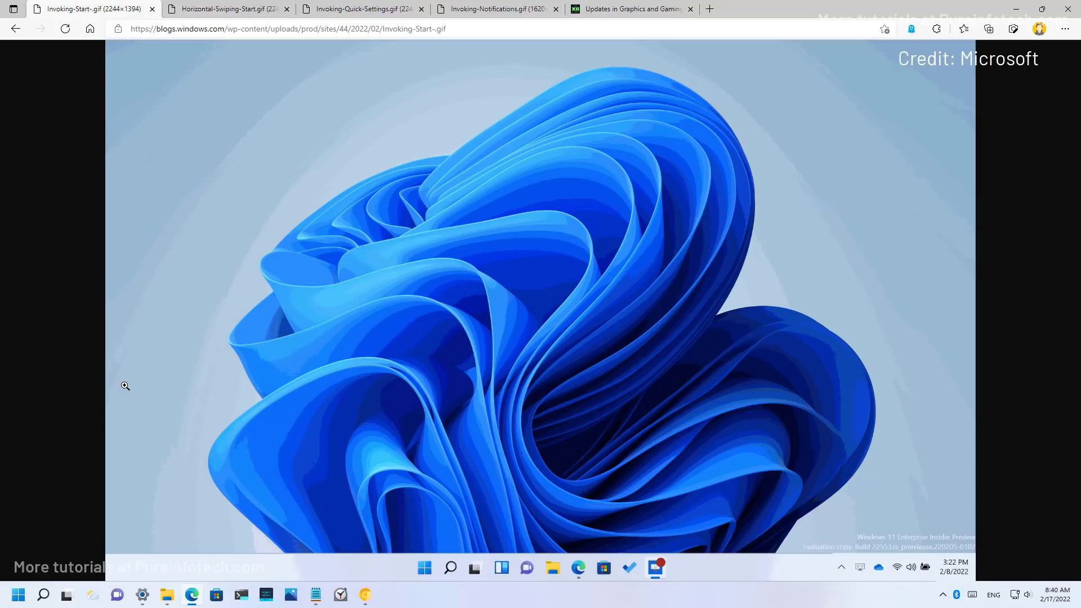
# Step: Step through the Start, horizontal swiping, Quick Settings and notifications gesture GIF tabs
pyautogui.click(424, 567)
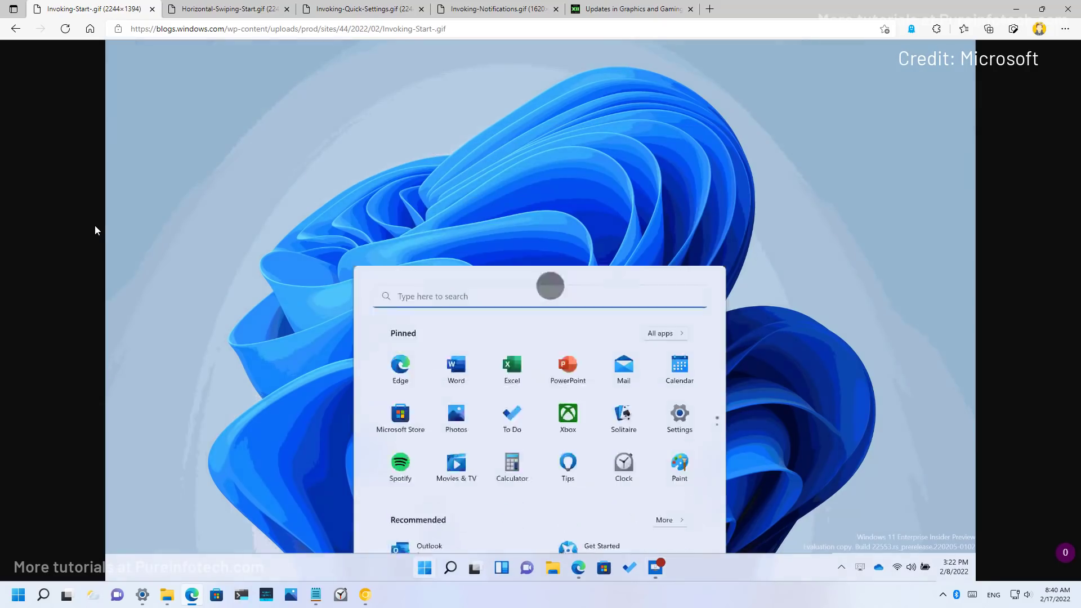
pyautogui.click(423, 568)
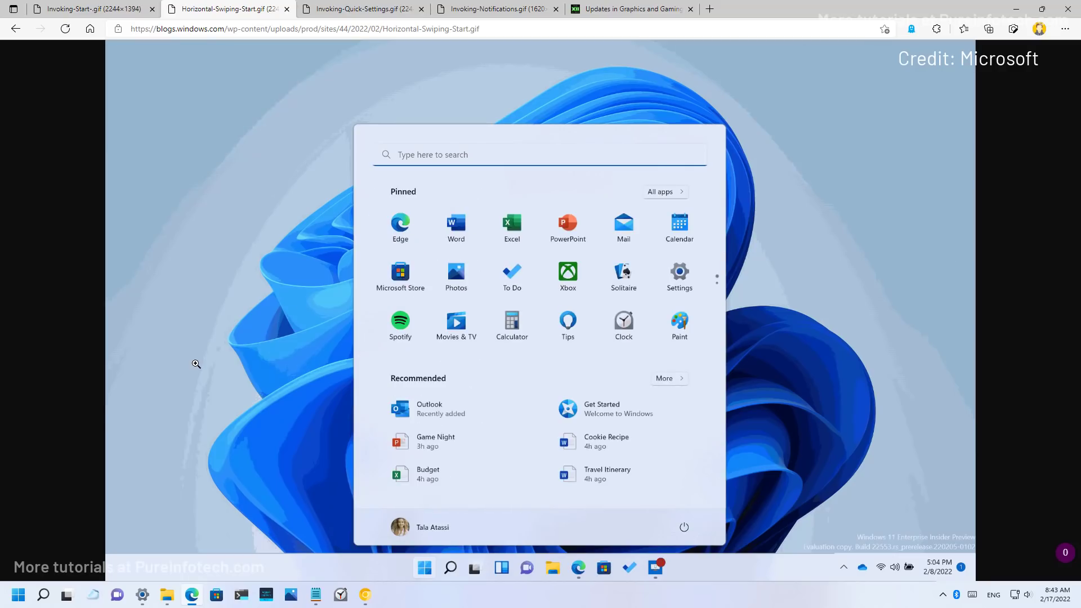
pyautogui.click(359, 8)
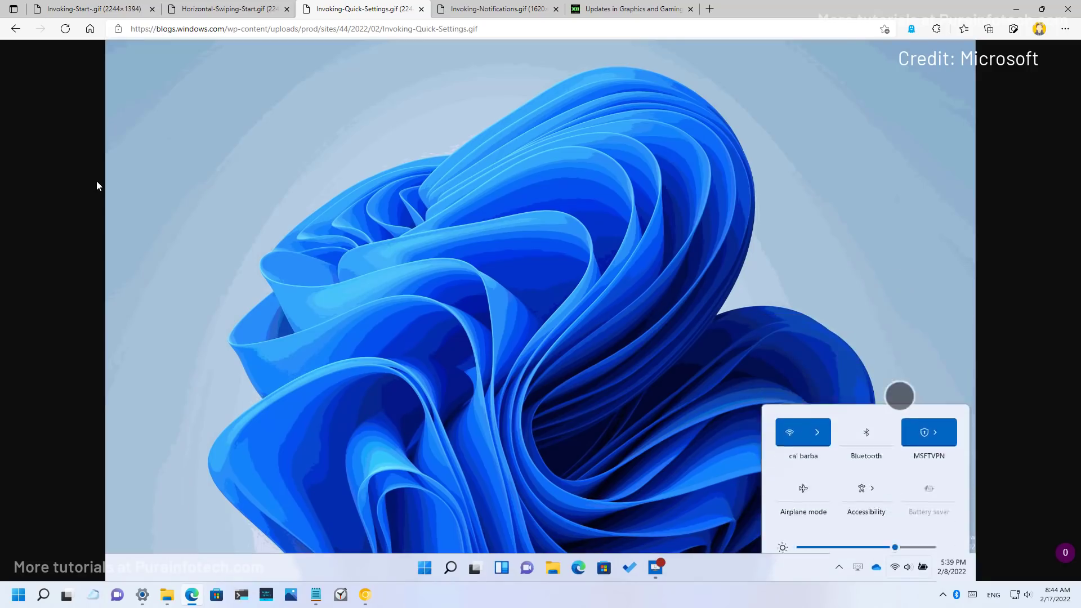
pyautogui.click(493, 9)
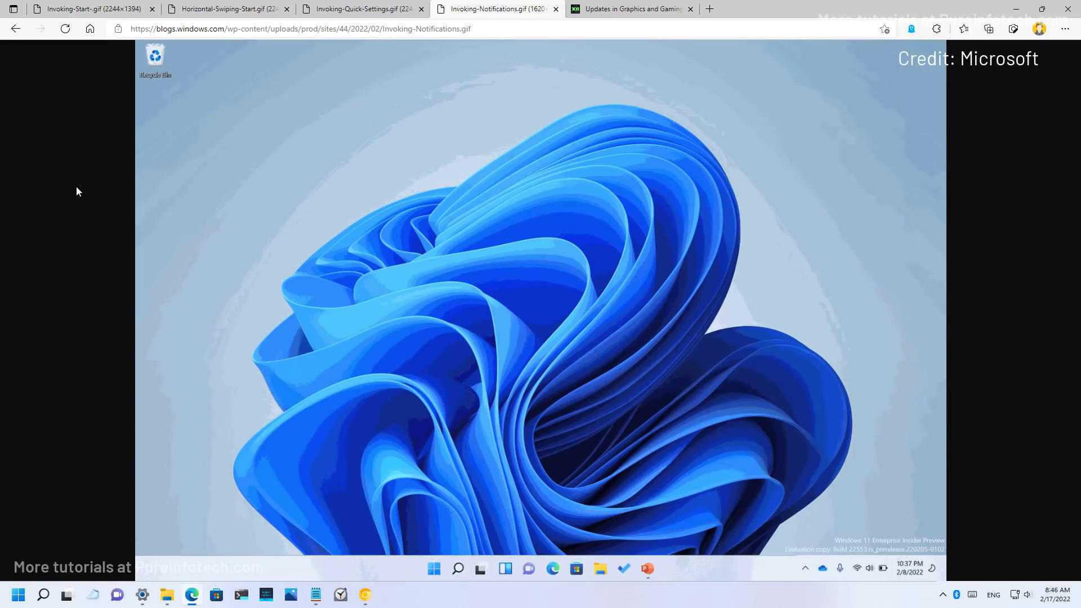
pyautogui.moveTo(114, 398)
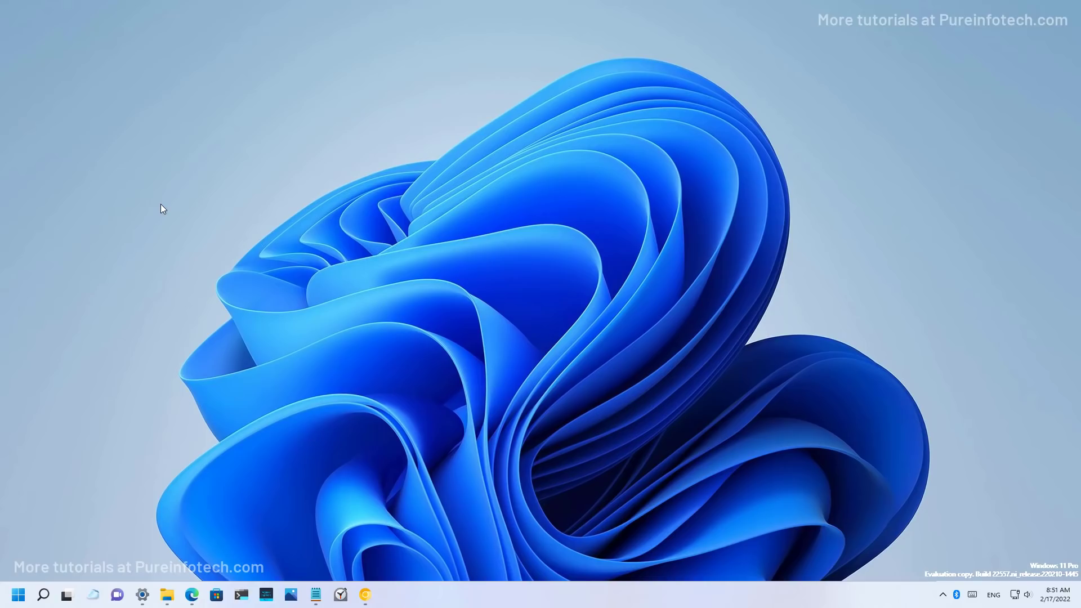
pyautogui.moveTo(240, 204)
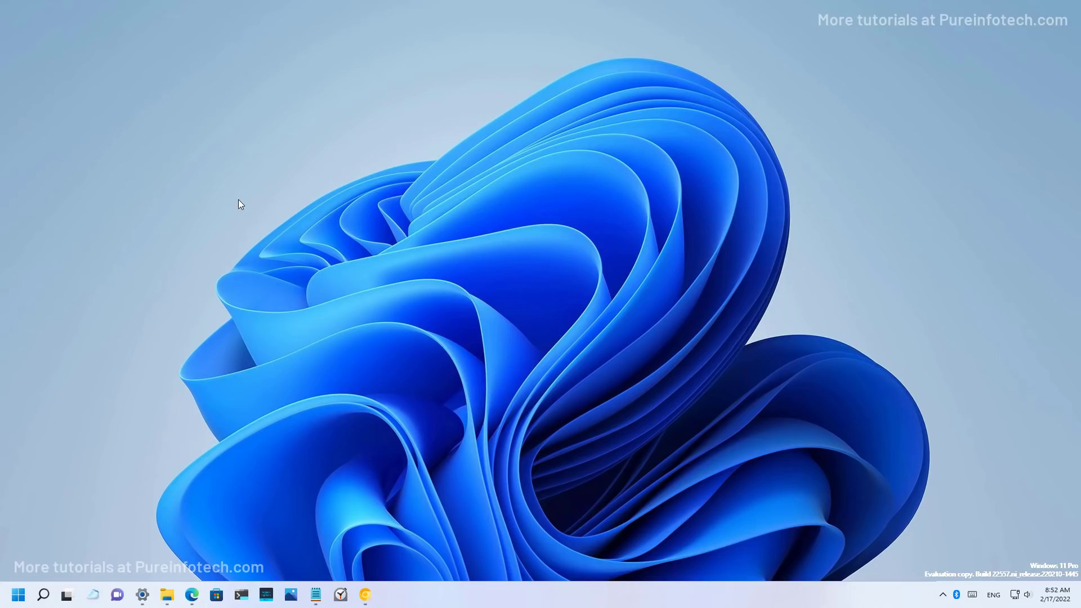